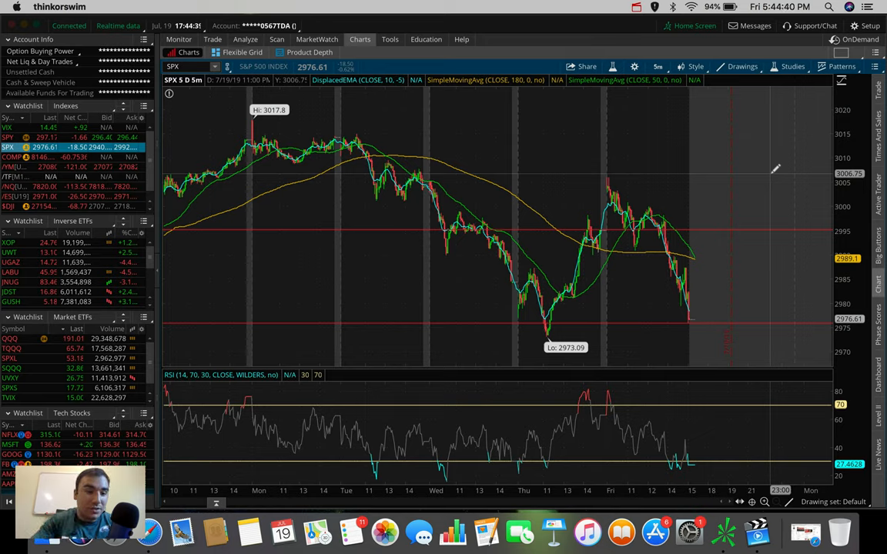
pyautogui.moveTo(369, 292)
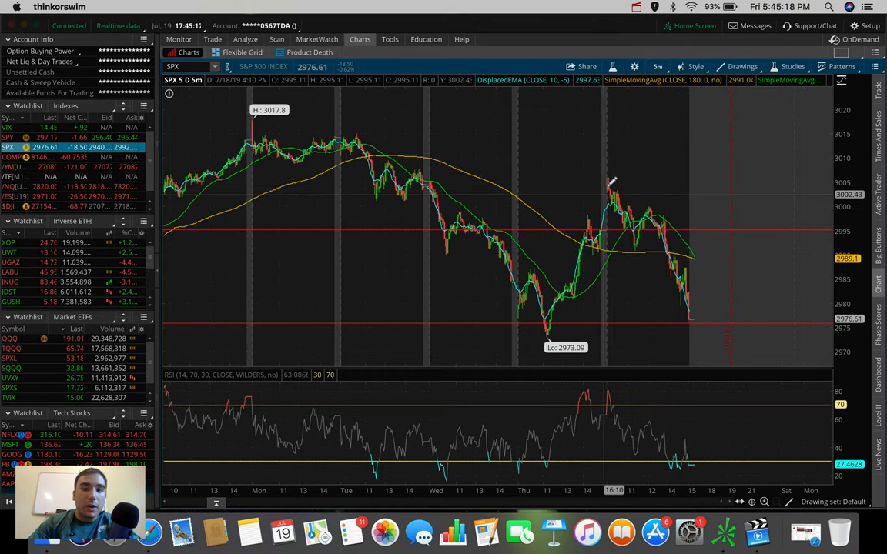
pyautogui.moveTo(635, 193)
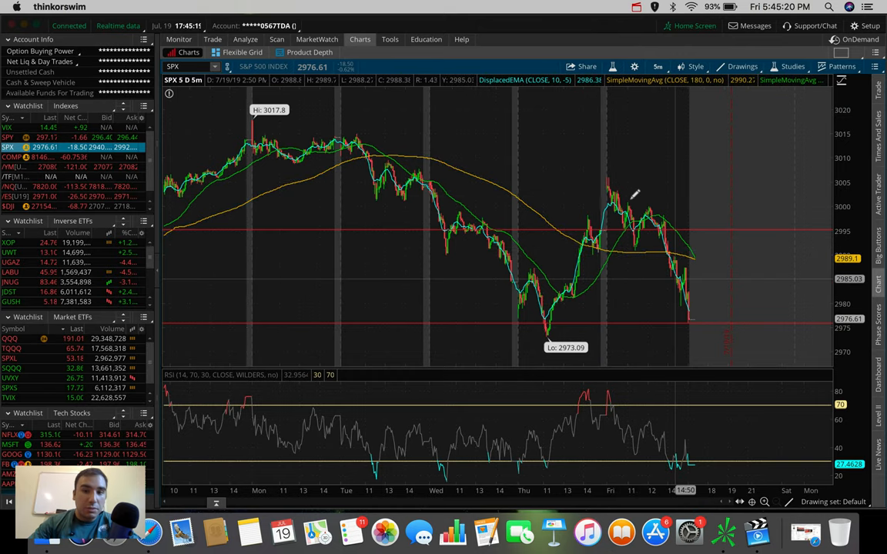
pyautogui.moveTo(610, 181)
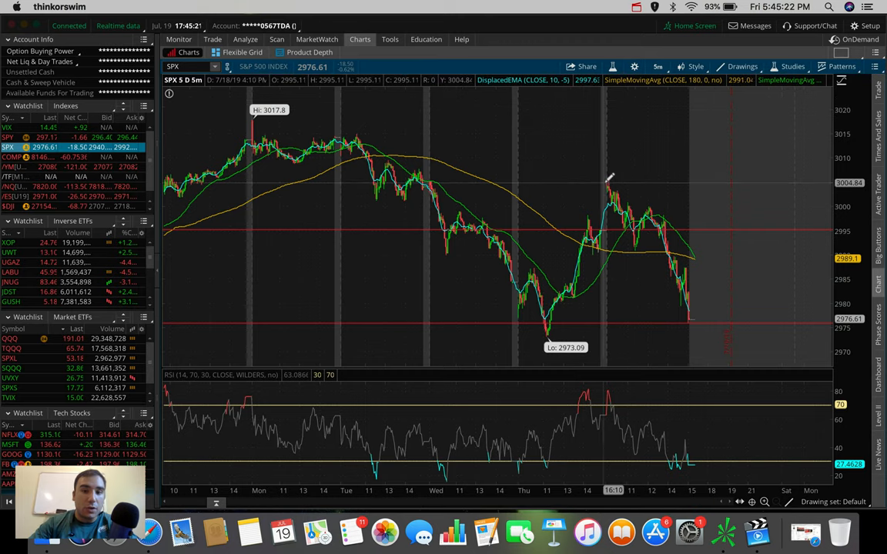
pyautogui.moveTo(620, 183)
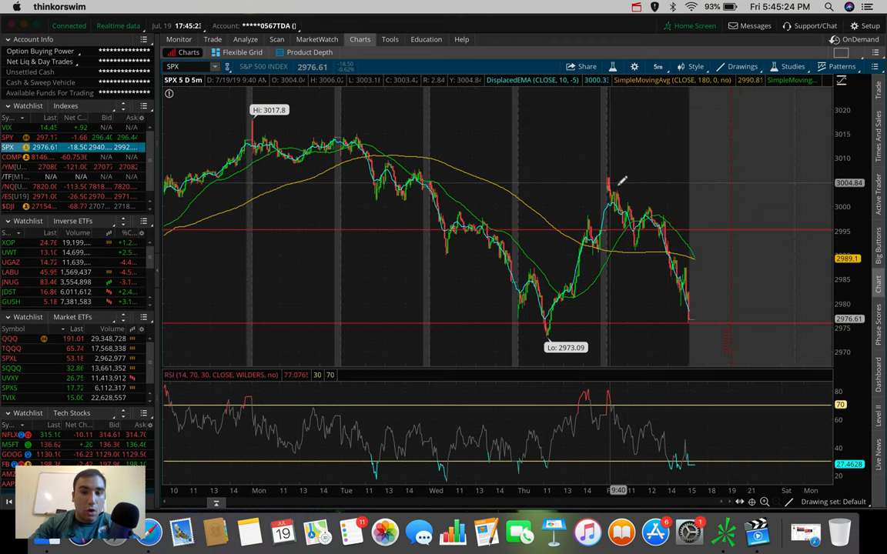
pyautogui.moveTo(385, 84)
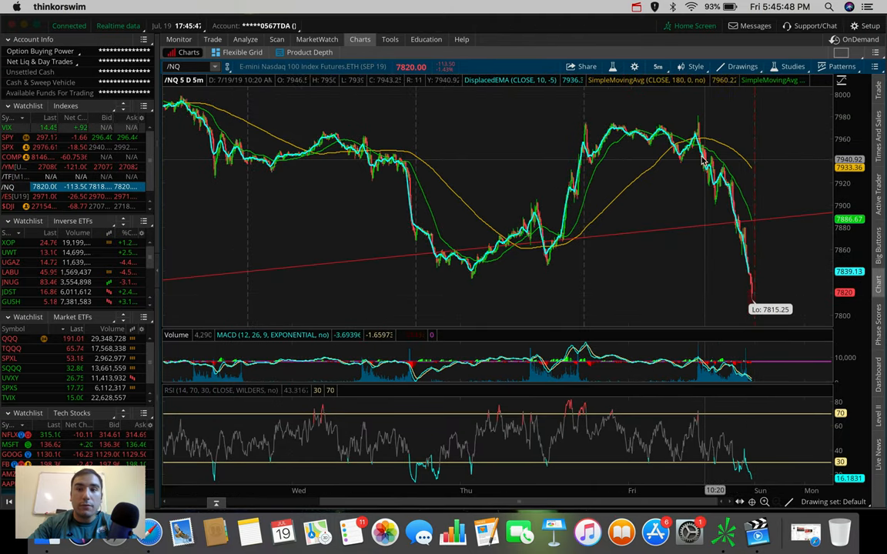
pyautogui.moveTo(753, 299)
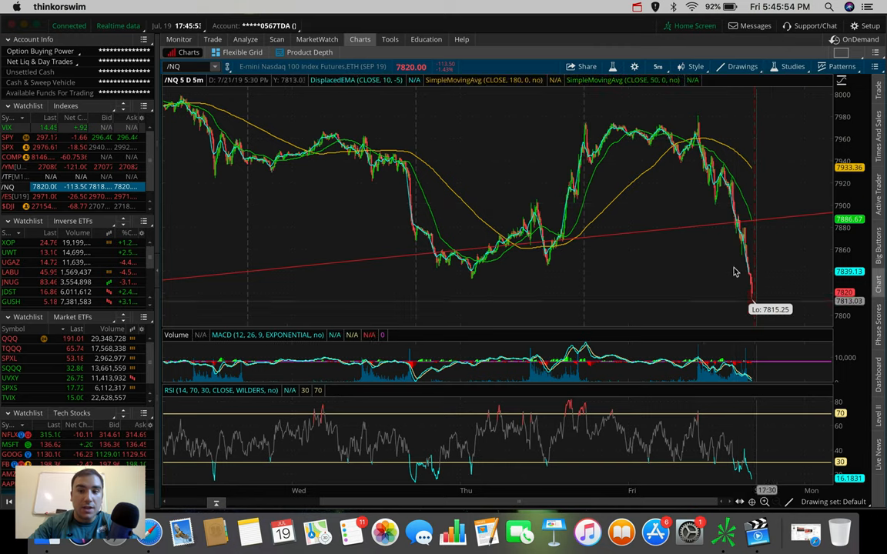
pyautogui.moveTo(672, 170)
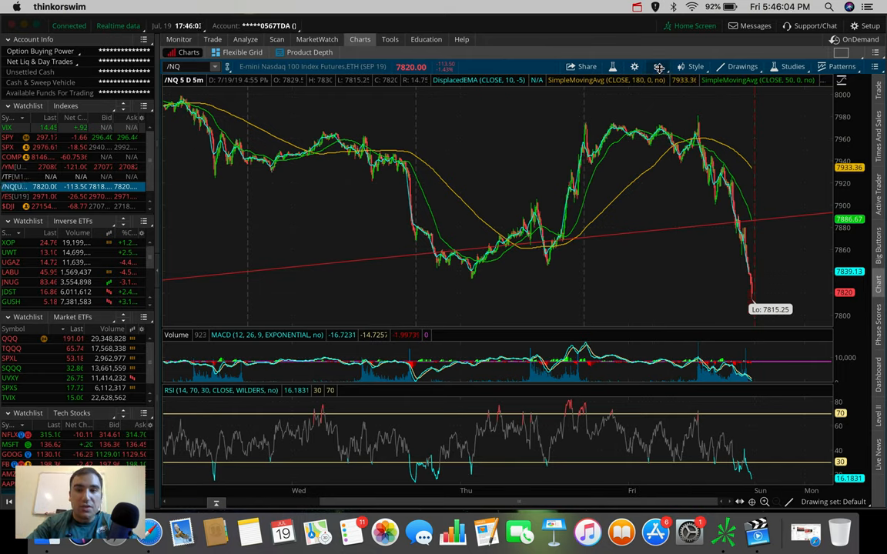
# - Chart the Nasdaq 100 futures over 180 days of 4-hour bars
pyautogui.click(655, 66)
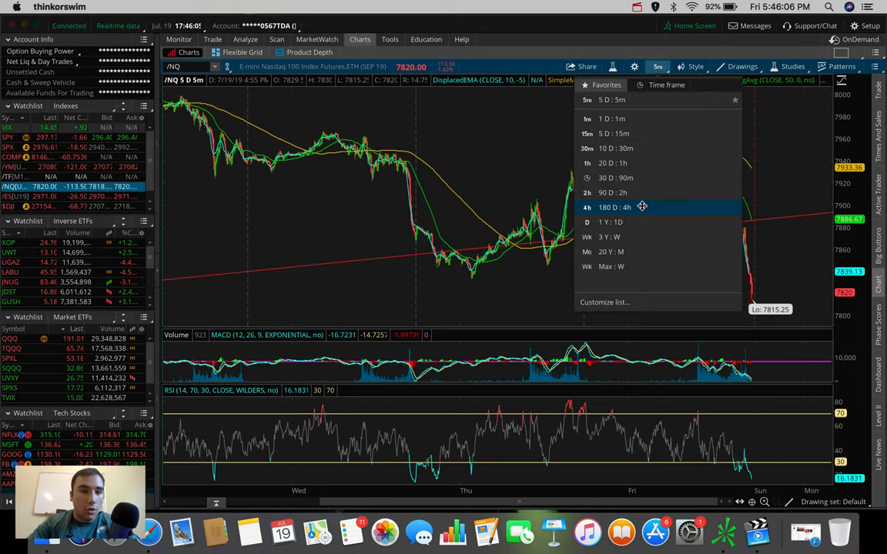
pyautogui.click(614, 207)
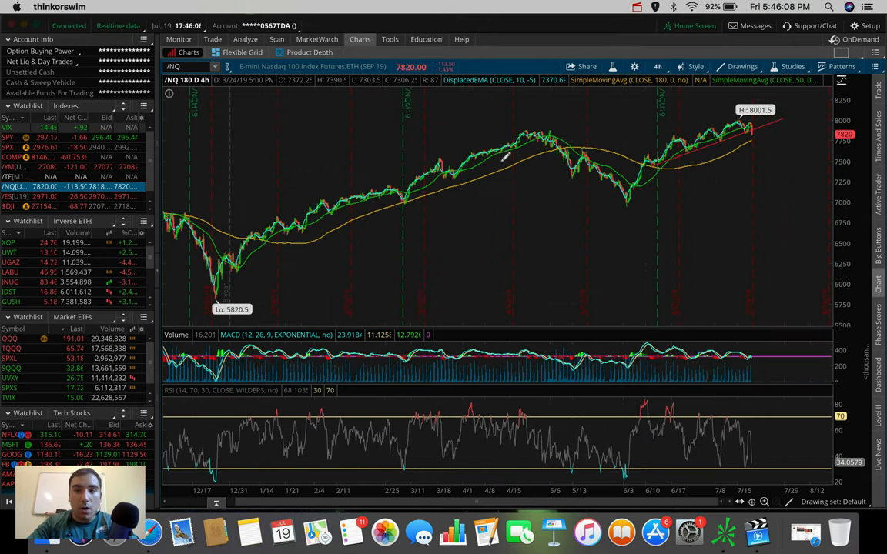
pyautogui.moveTo(712, 123)
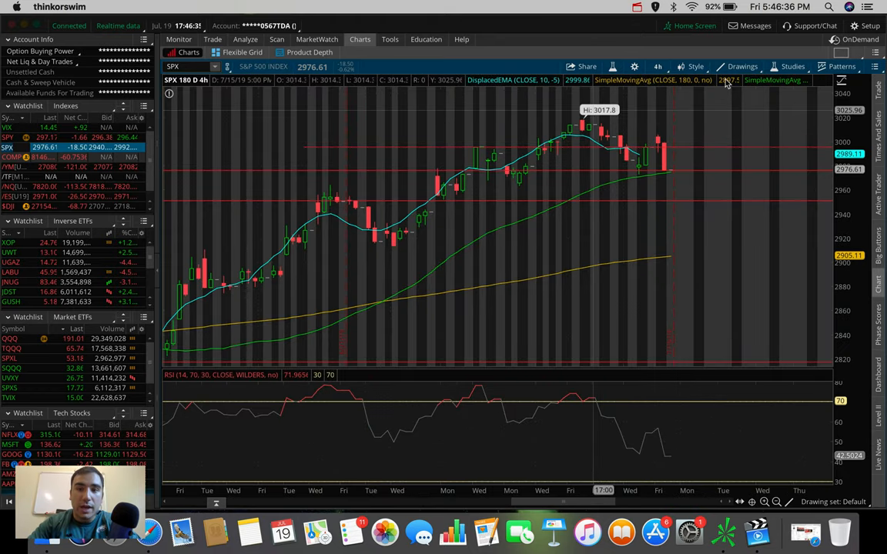
# - Switch the SPX chart to 20 days of 1-hour bars
pyautogui.click(658, 66)
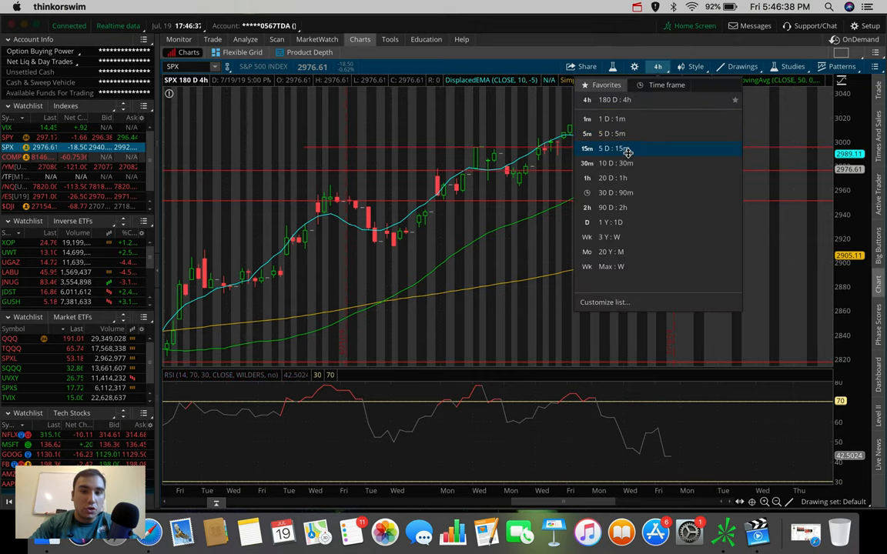
pyautogui.click(612, 178)
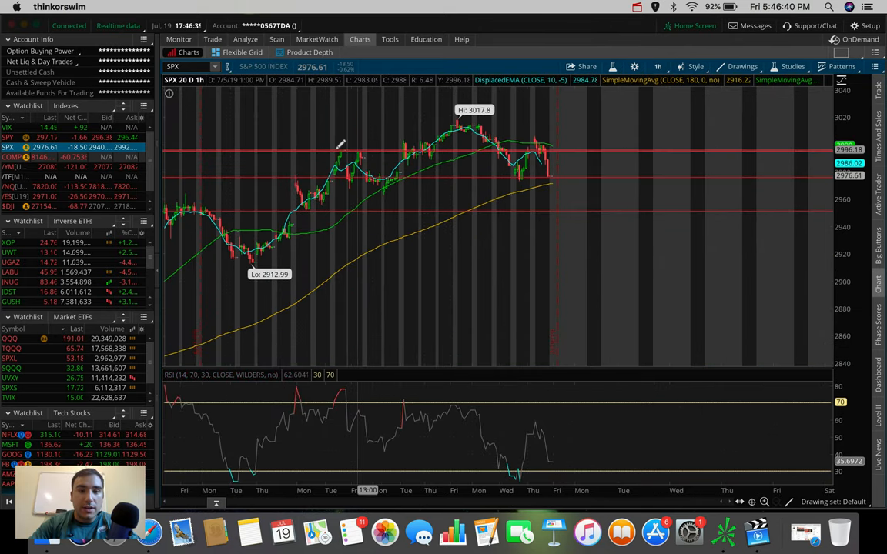
pyautogui.moveTo(356, 164)
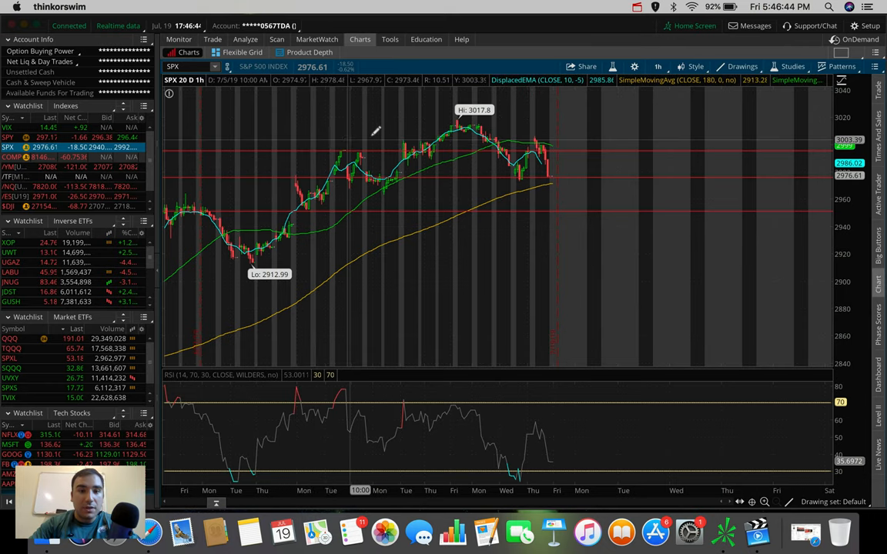
pyautogui.moveTo(367, 139)
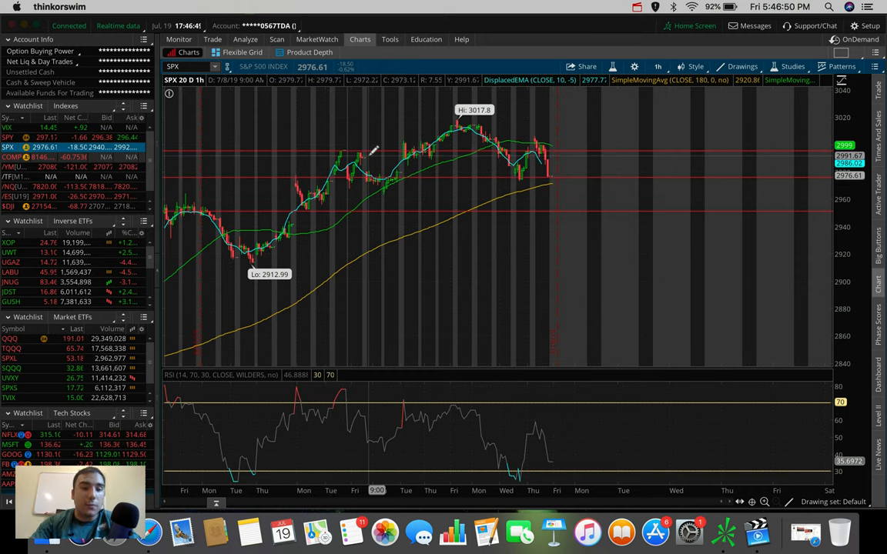
pyautogui.moveTo(343, 152)
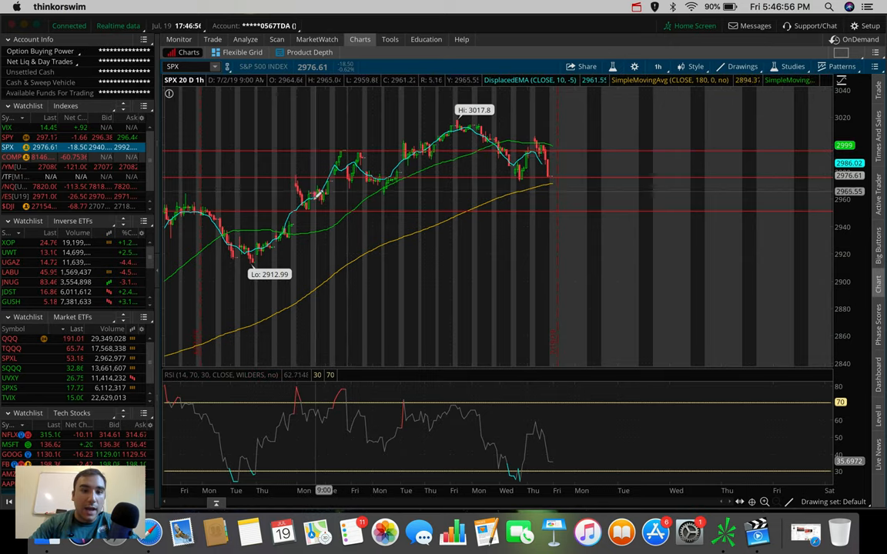
pyautogui.moveTo(362, 154)
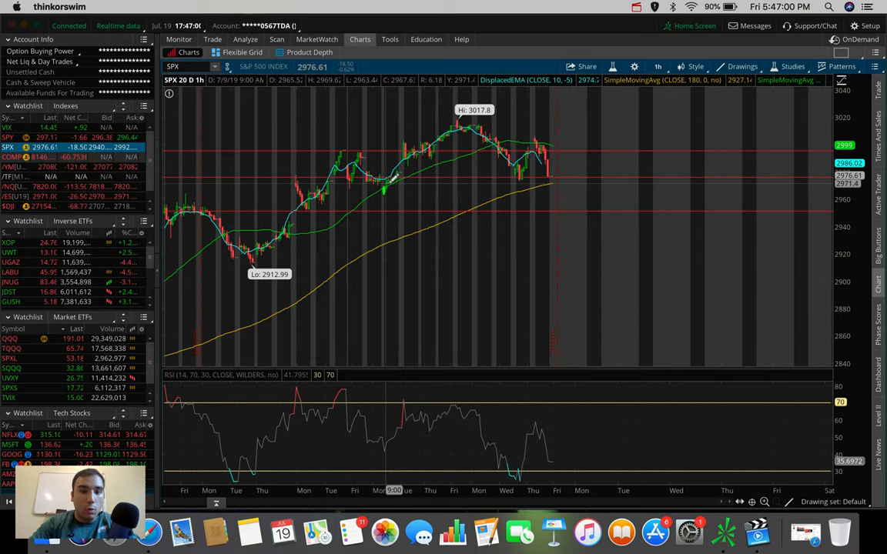
pyautogui.moveTo(385, 176)
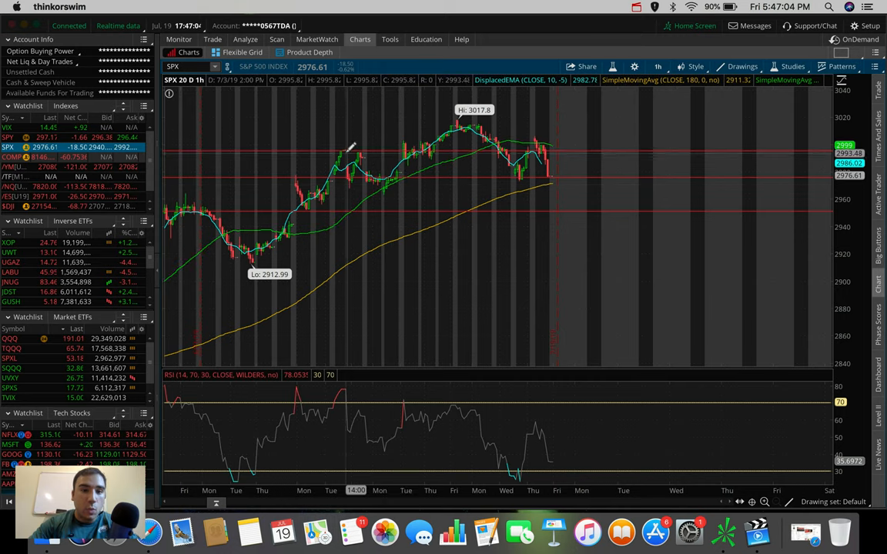
pyautogui.moveTo(416, 148)
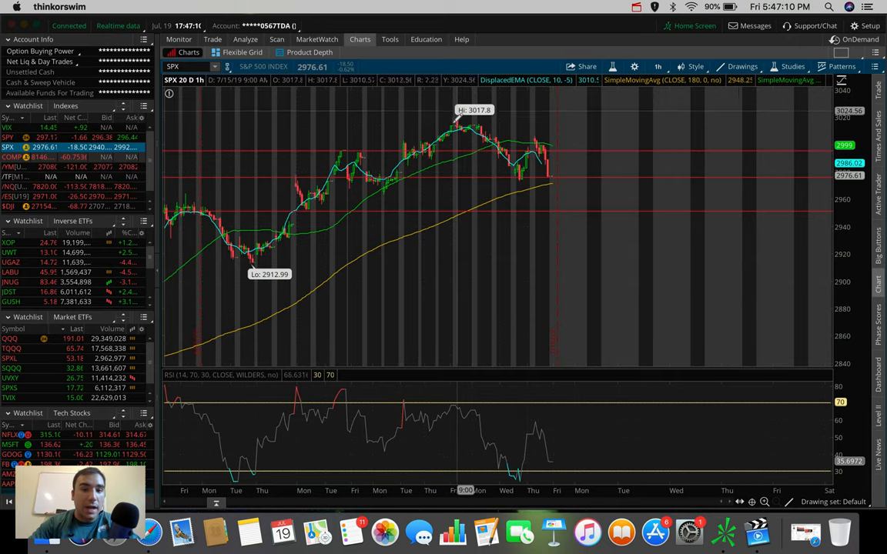
pyautogui.moveTo(527, 177)
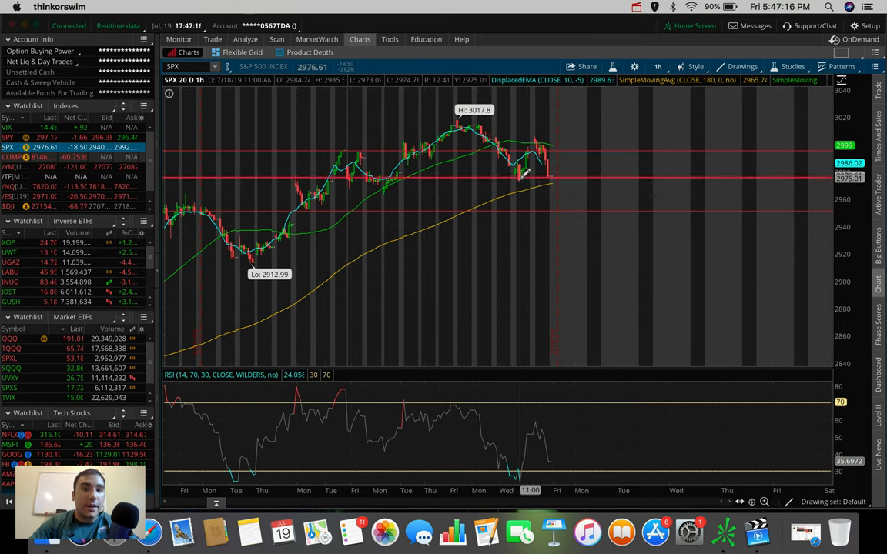
pyautogui.moveTo(535, 146)
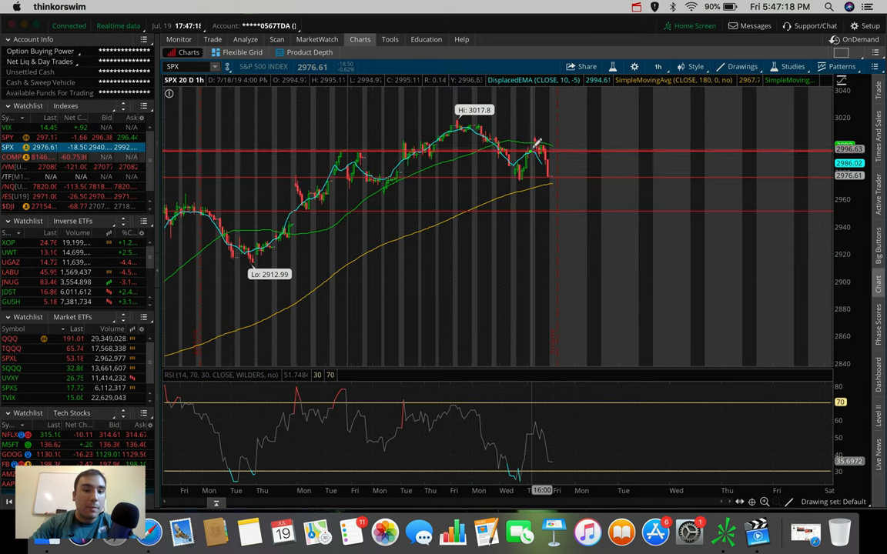
pyautogui.moveTo(533, 147)
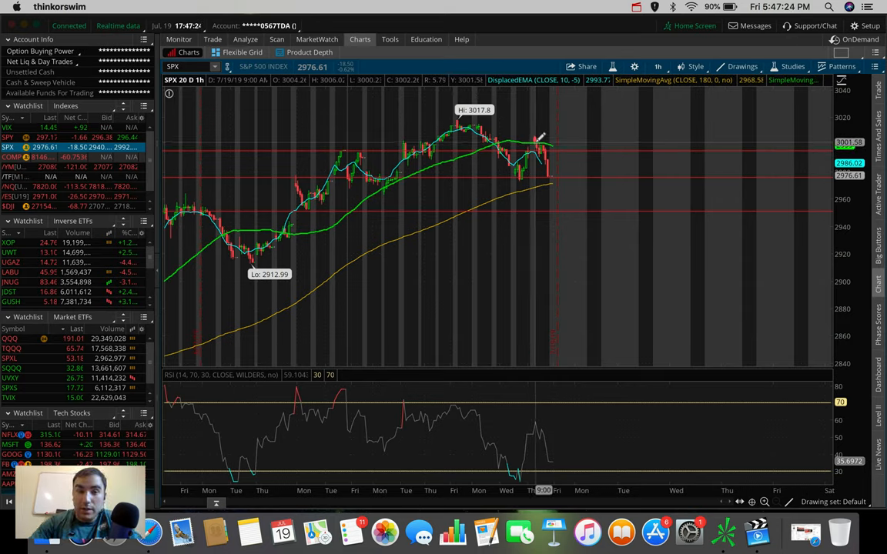
pyautogui.moveTo(539, 143)
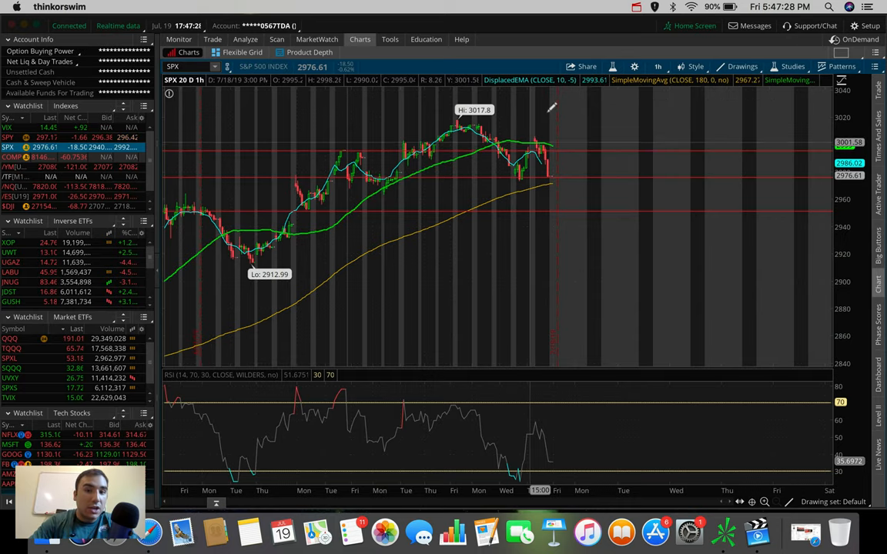
pyautogui.moveTo(535, 142)
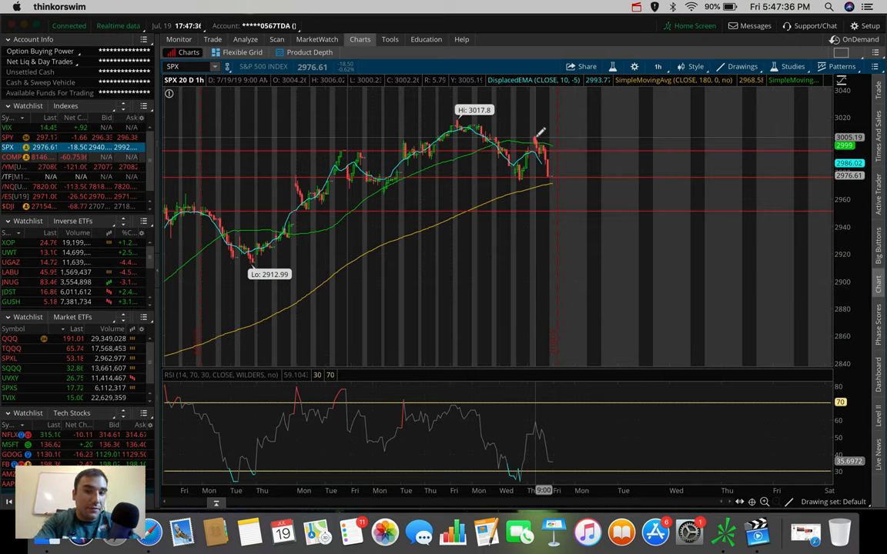
pyautogui.moveTo(535, 138)
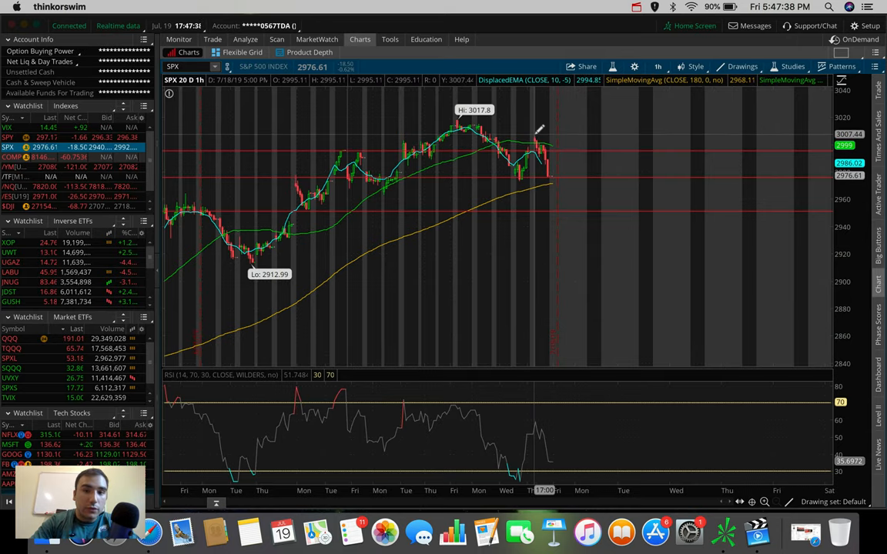
pyautogui.moveTo(535, 142)
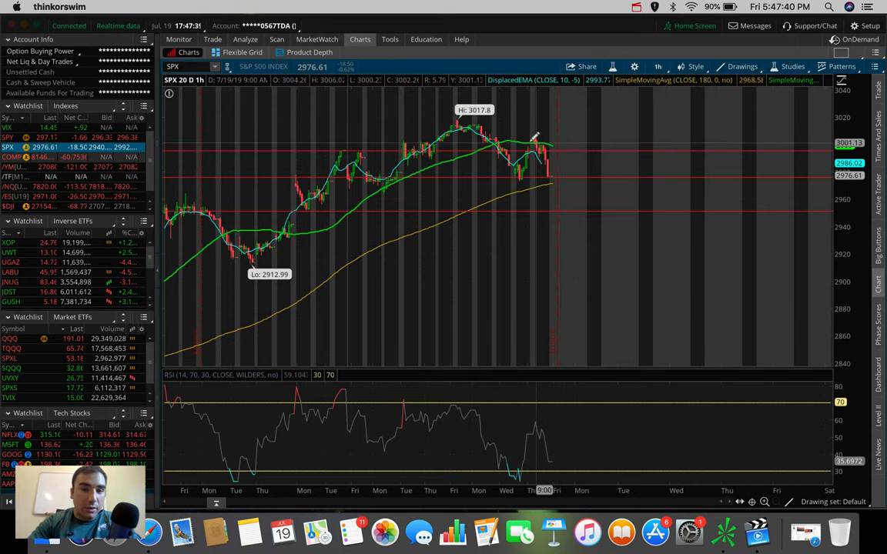
pyautogui.moveTo(539, 138)
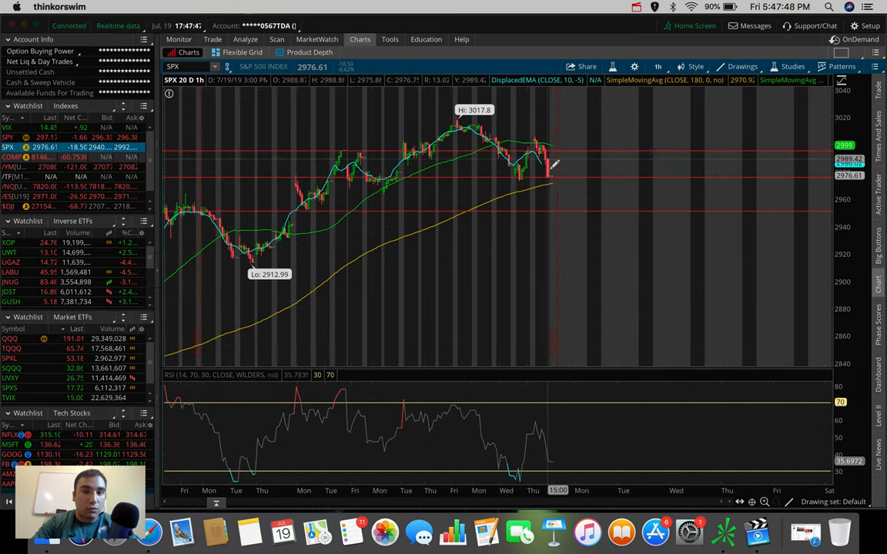
pyautogui.moveTo(328, 172)
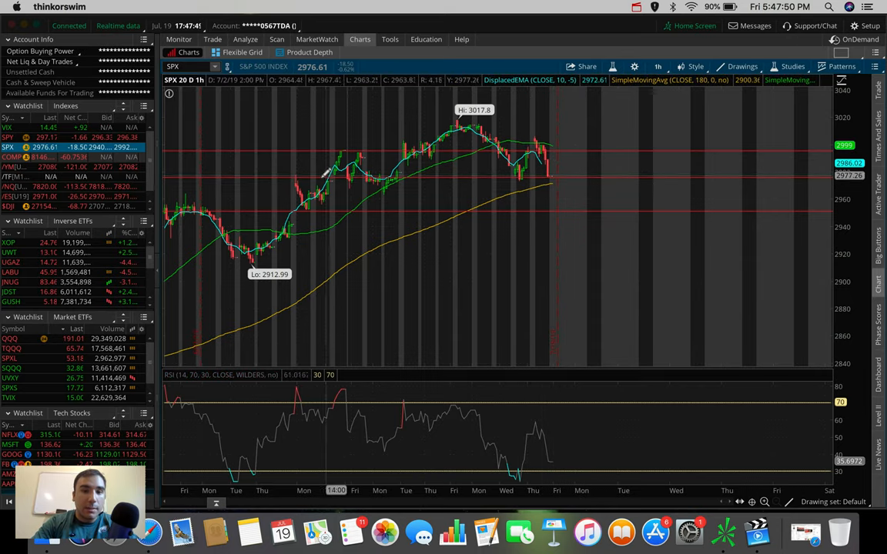
pyautogui.moveTo(550, 235)
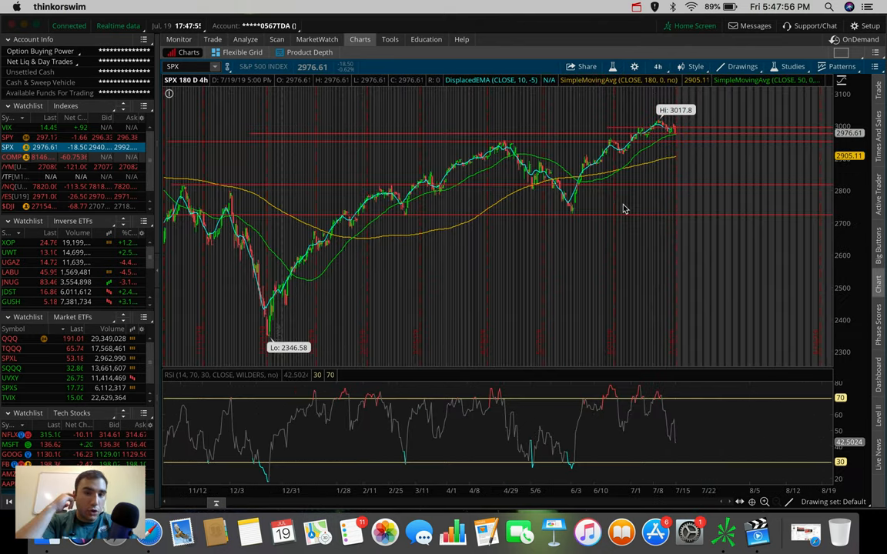
pyautogui.moveTo(520, 142)
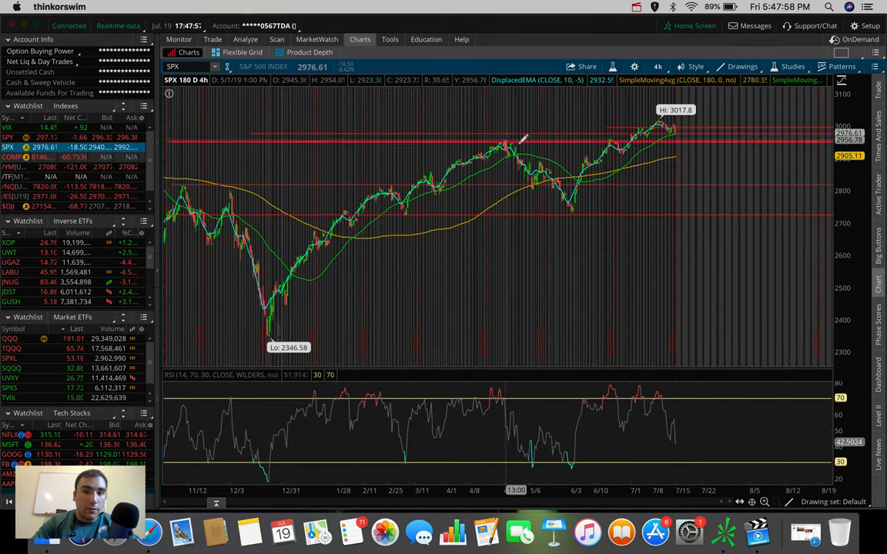
pyautogui.moveTo(435, 165)
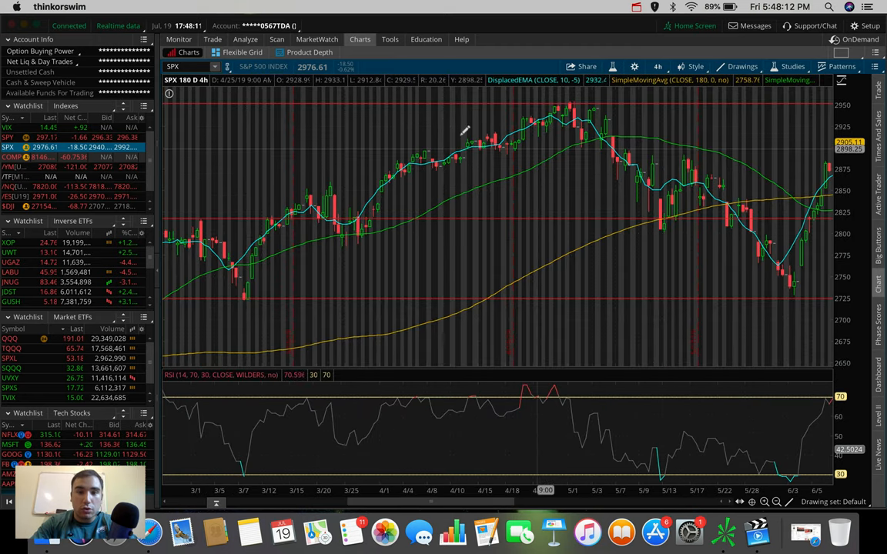
pyautogui.moveTo(341, 189)
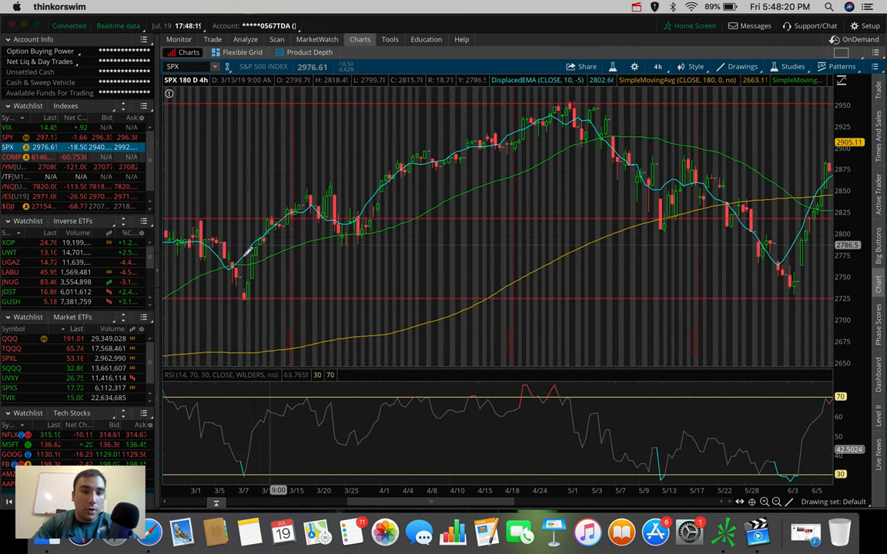
pyautogui.moveTo(370, 224)
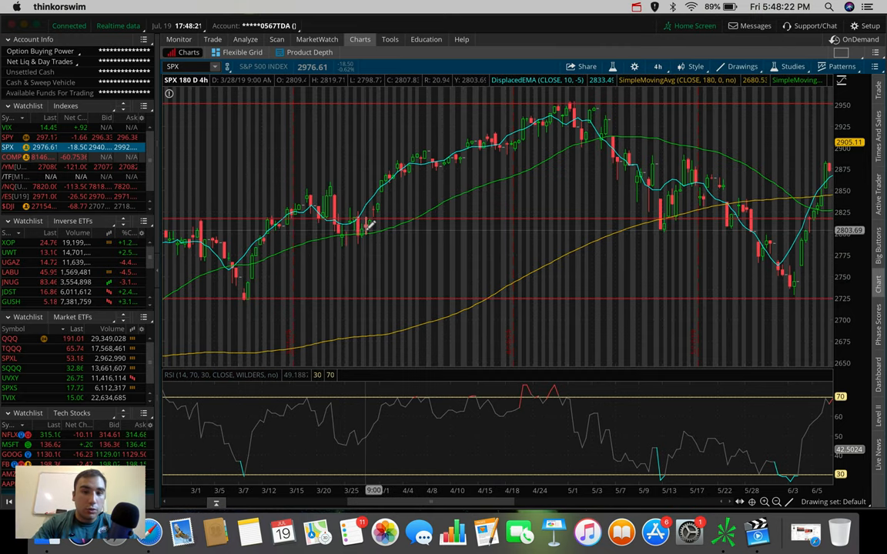
pyautogui.moveTo(551, 112)
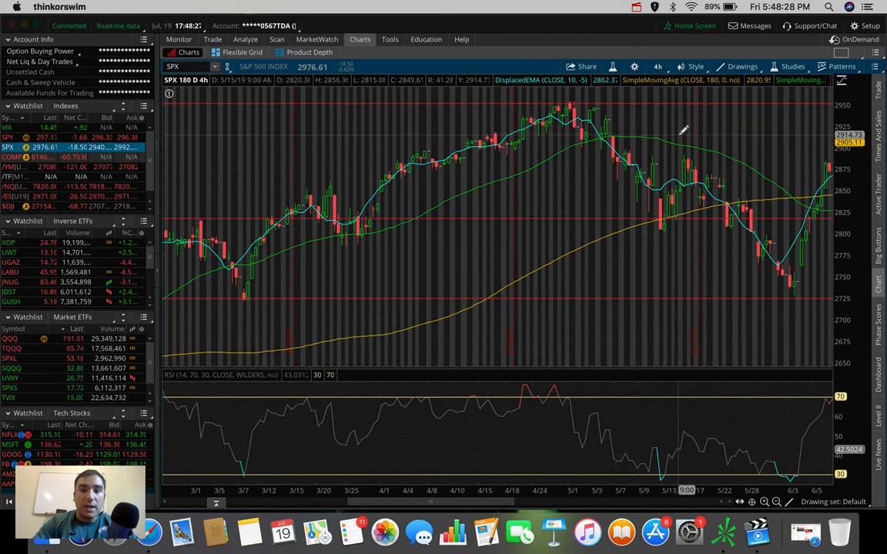
pyautogui.moveTo(673, 137)
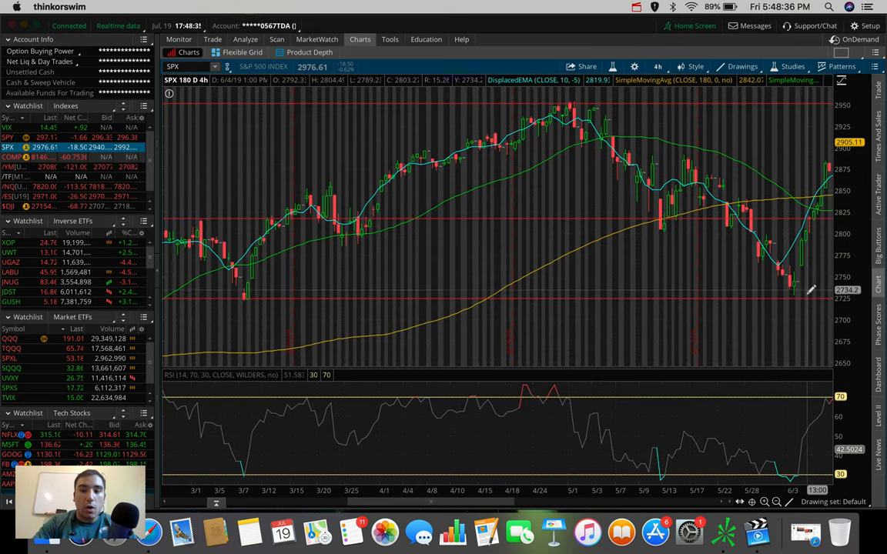
pyautogui.moveTo(578, 100)
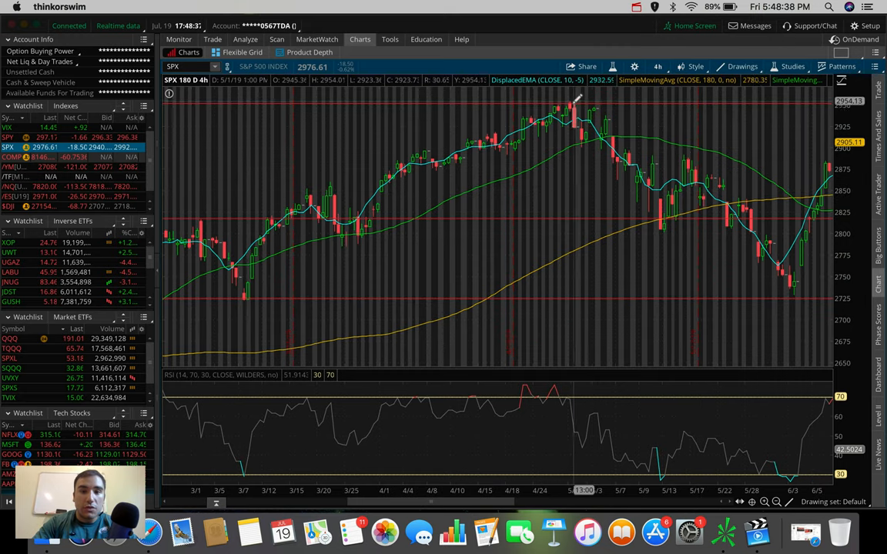
pyautogui.moveTo(576, 104)
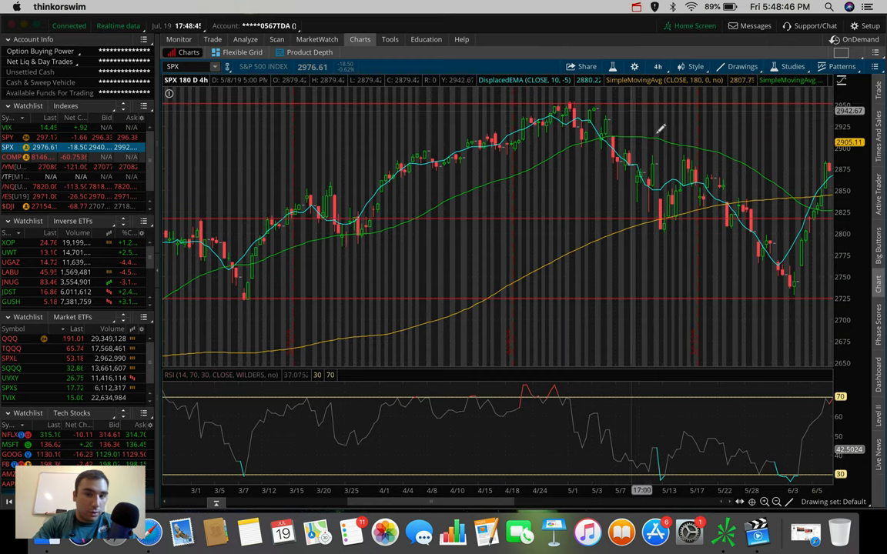
pyautogui.moveTo(782, 214)
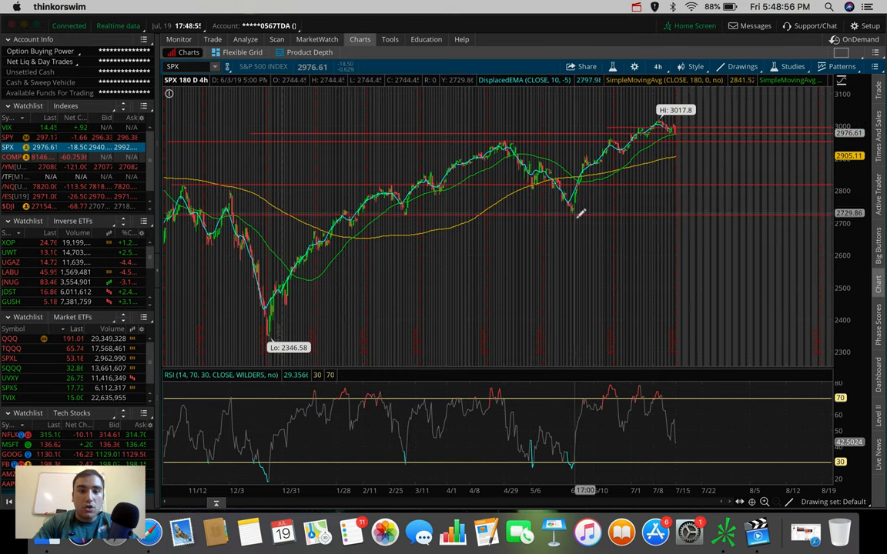
pyautogui.moveTo(431, 177)
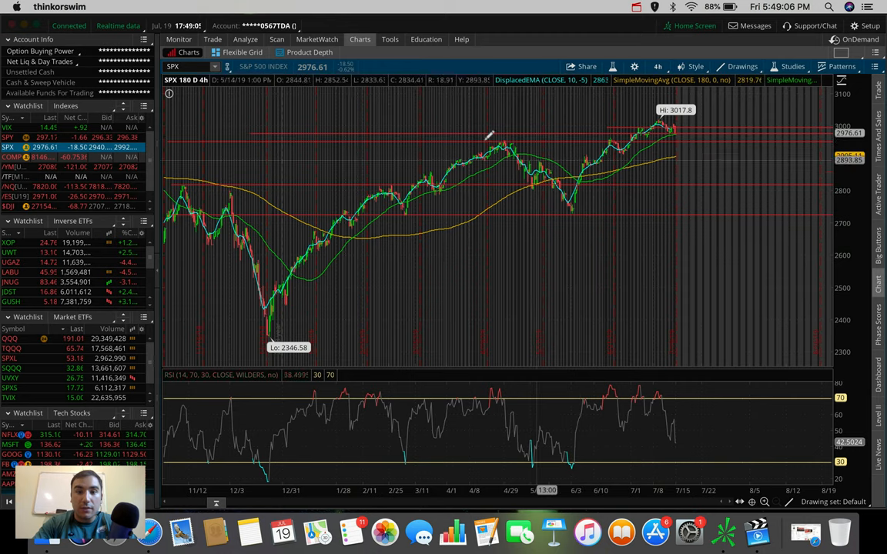
pyautogui.moveTo(518, 146)
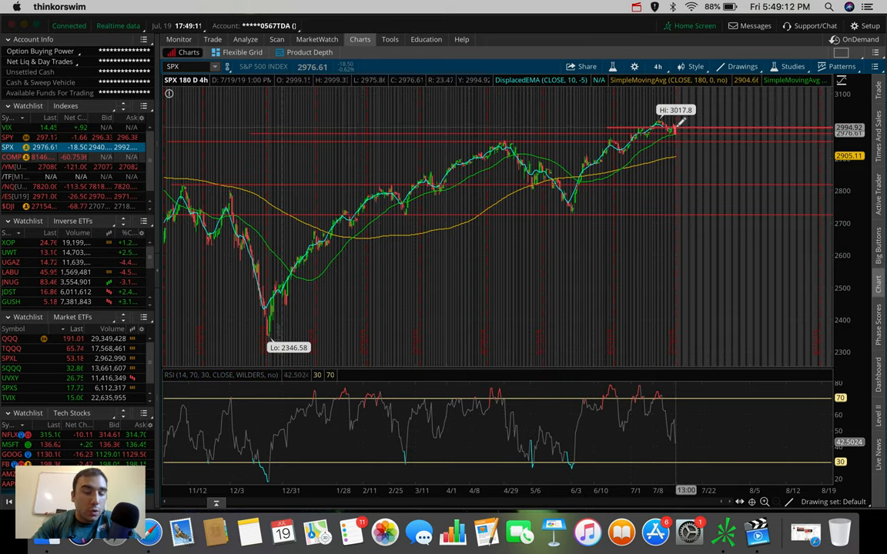
pyautogui.moveTo(673, 127)
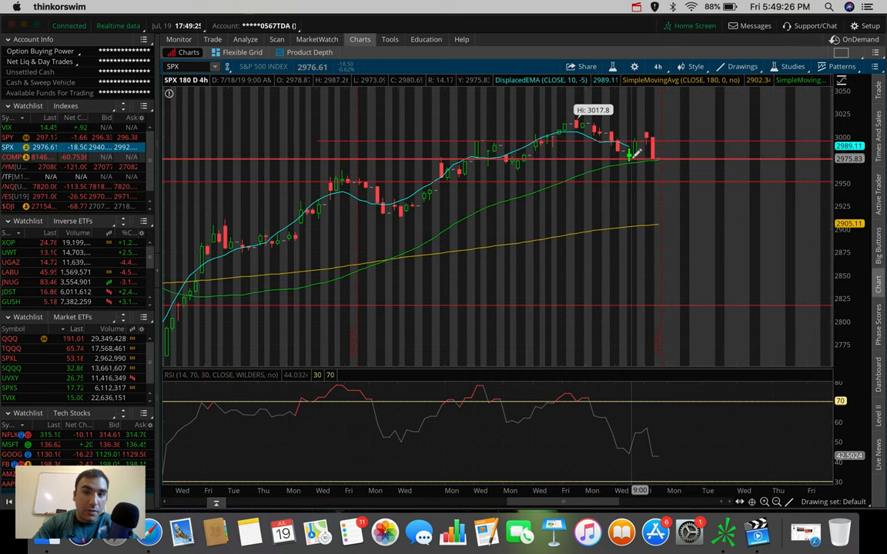
pyautogui.moveTo(631, 154)
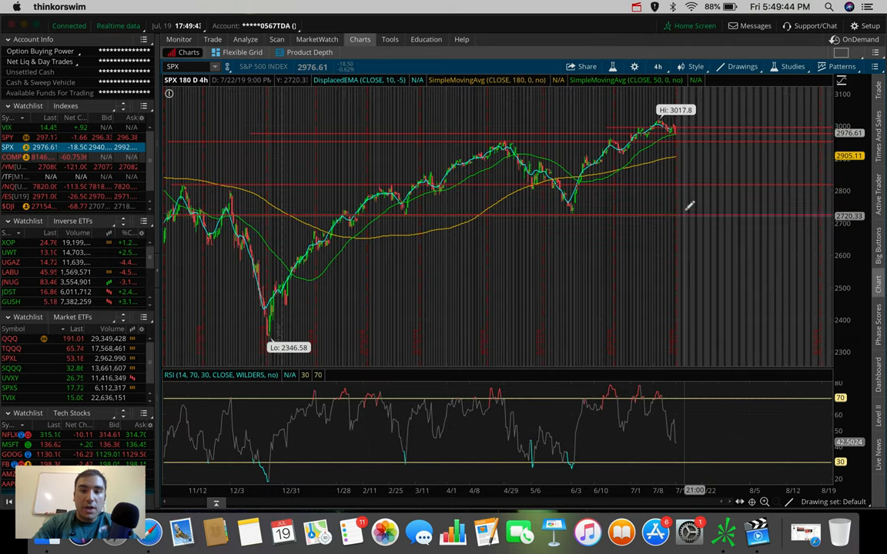
pyautogui.moveTo(678, 127)
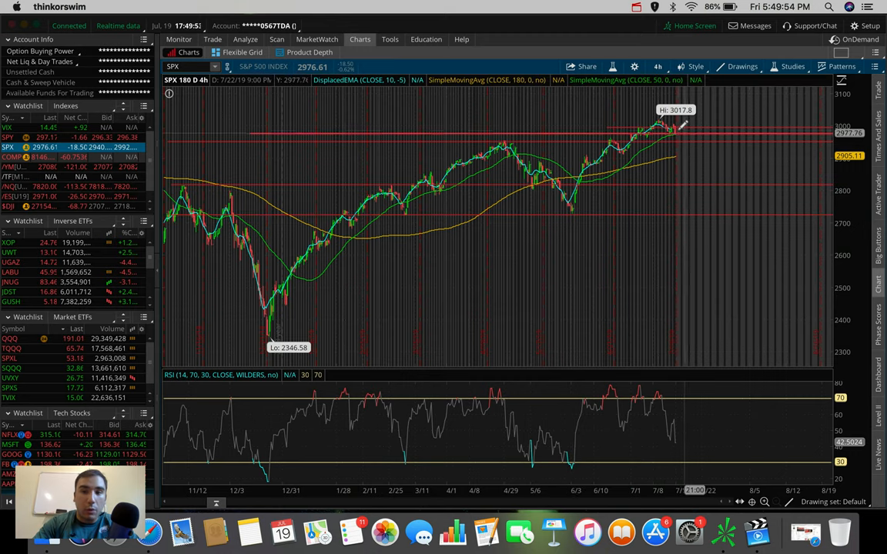
pyautogui.moveTo(678, 127)
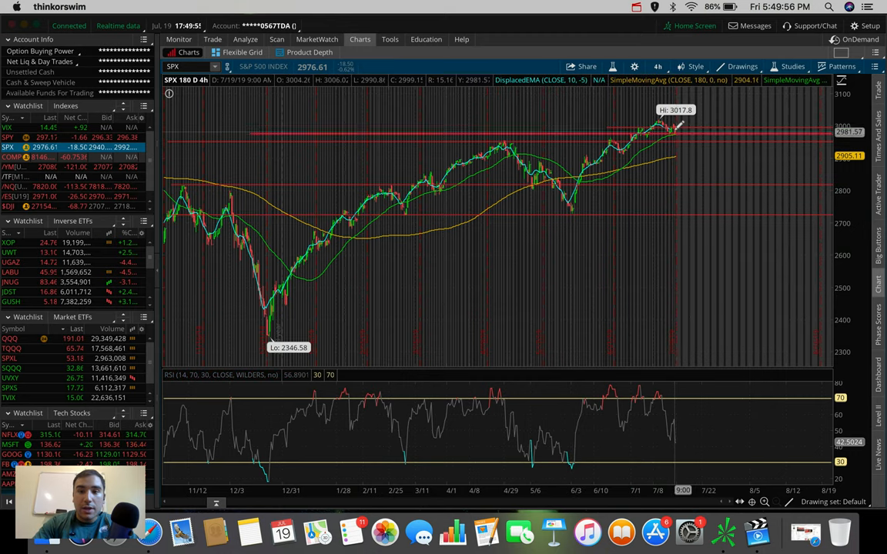
pyautogui.moveTo(678, 150)
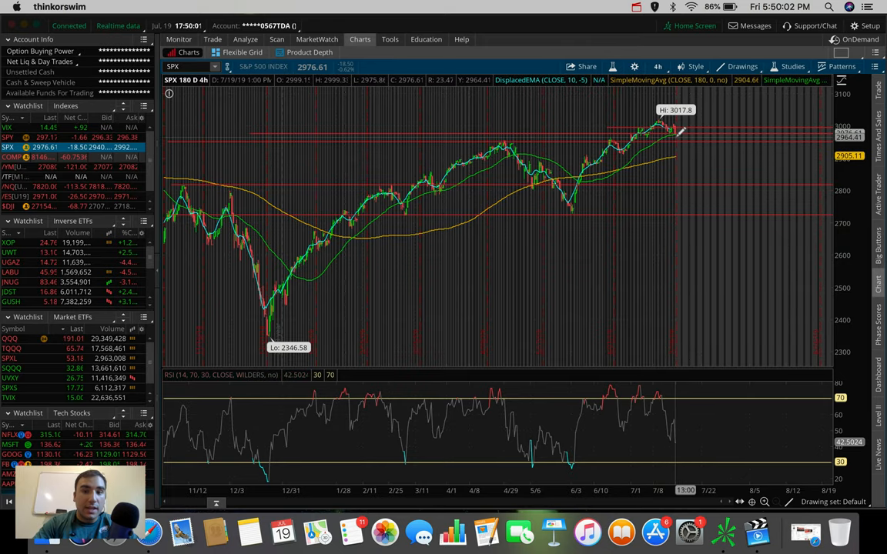
pyautogui.moveTo(693, 185)
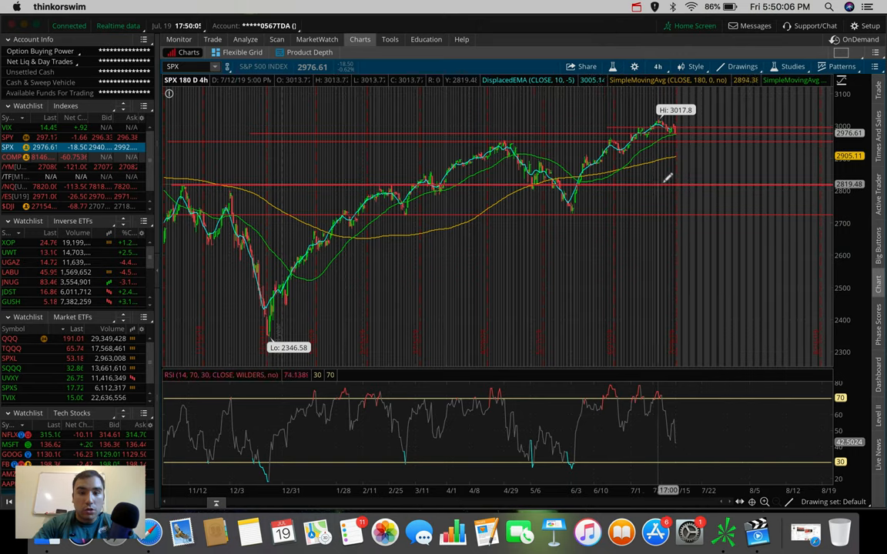
pyautogui.moveTo(677, 158)
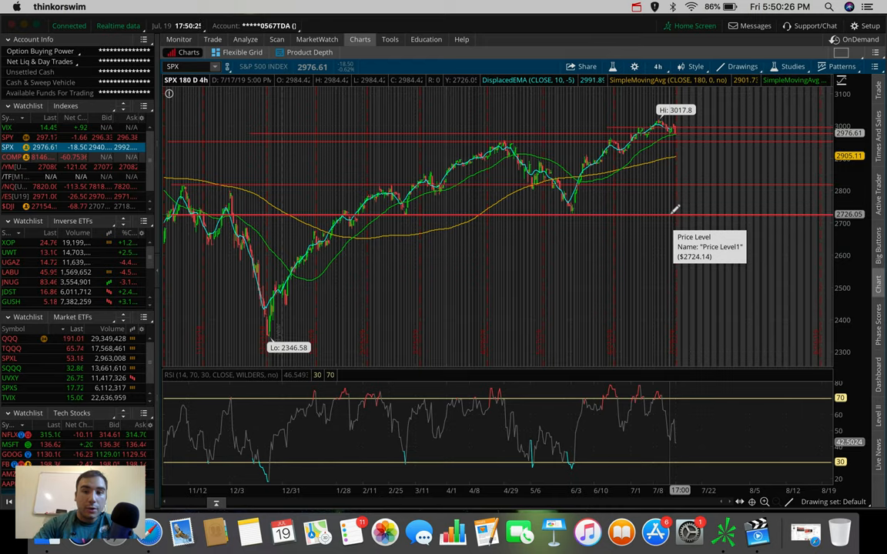
pyautogui.moveTo(676, 135)
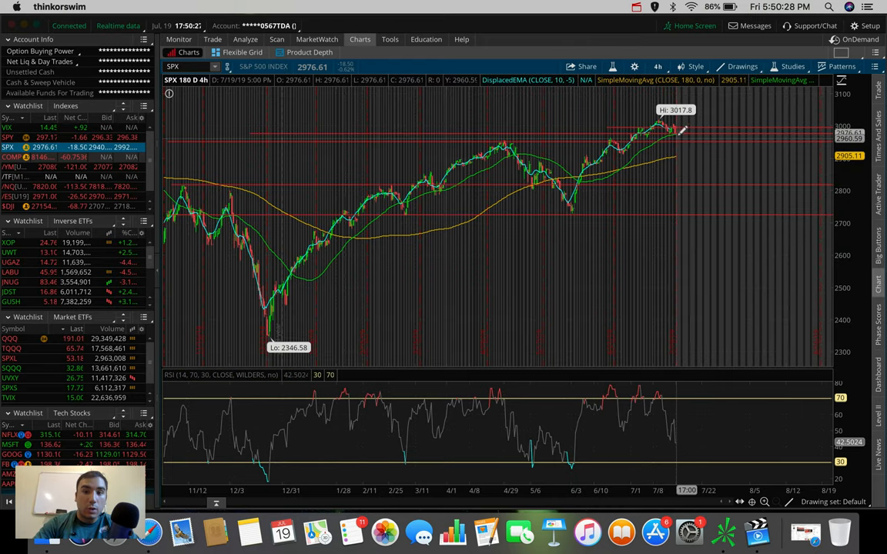
pyautogui.moveTo(680, 127); pyautogui.dragTo(664, 212)
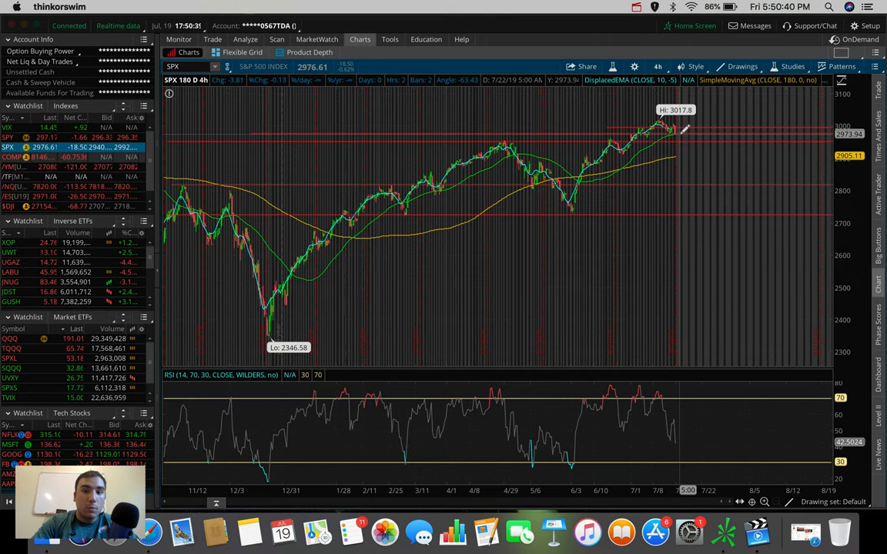
pyautogui.moveTo(196, 200)
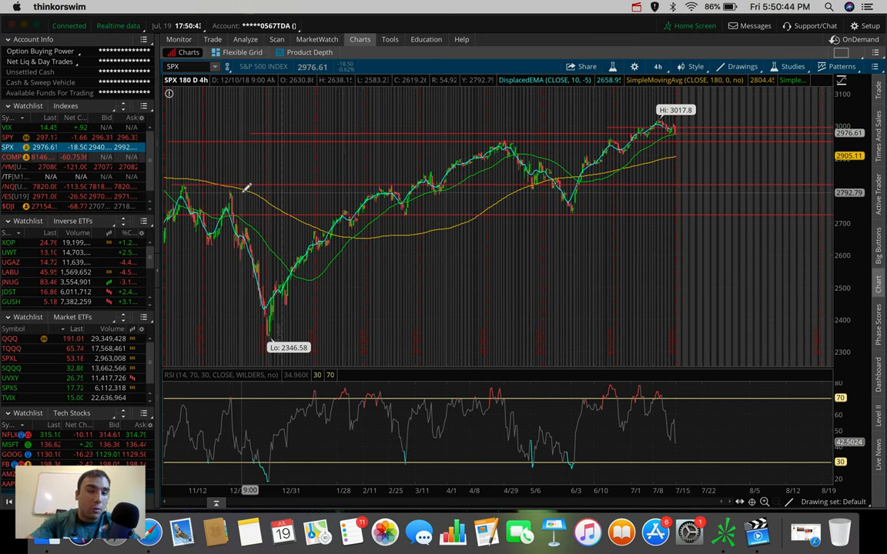
pyautogui.moveTo(476, 197)
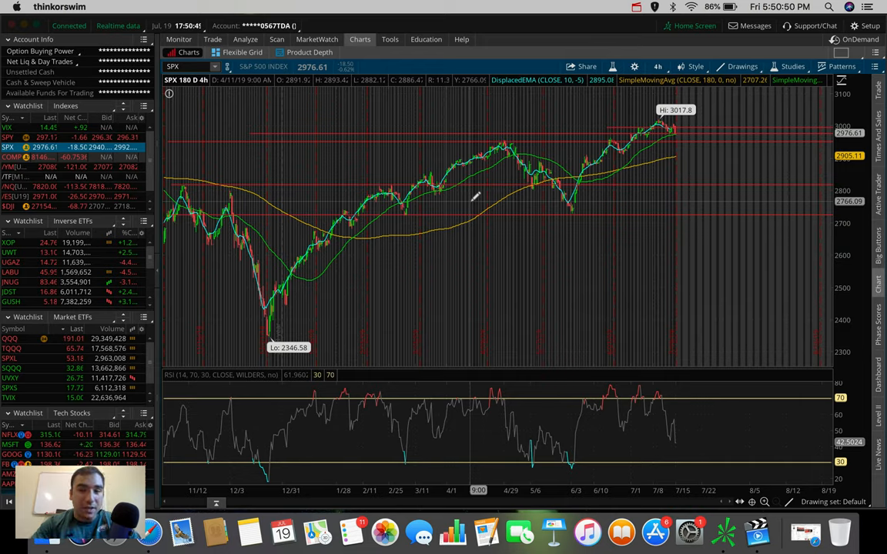
pyautogui.moveTo(699, 164)
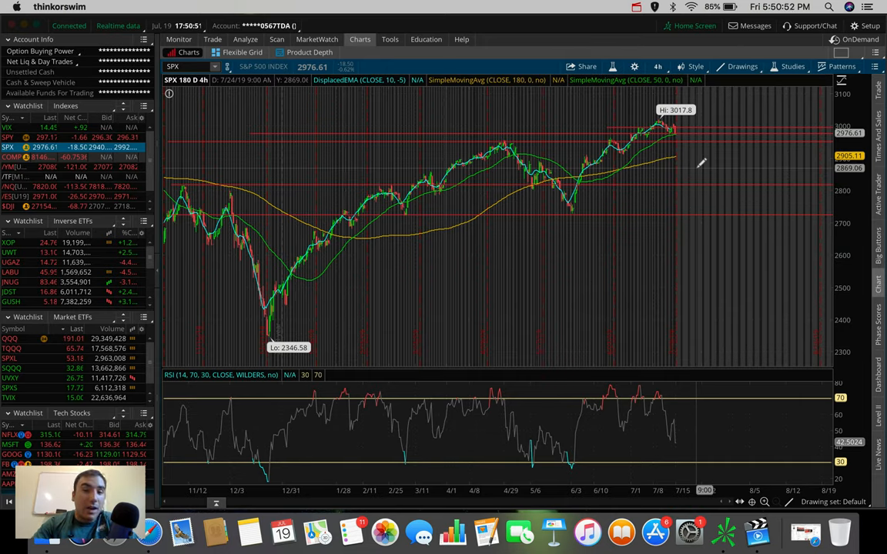
pyautogui.moveTo(676, 127)
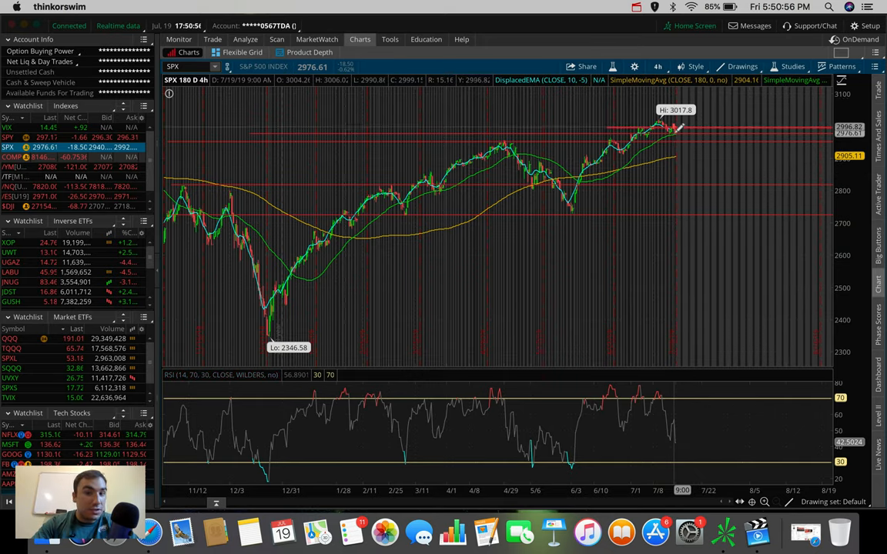
pyautogui.moveTo(680, 159)
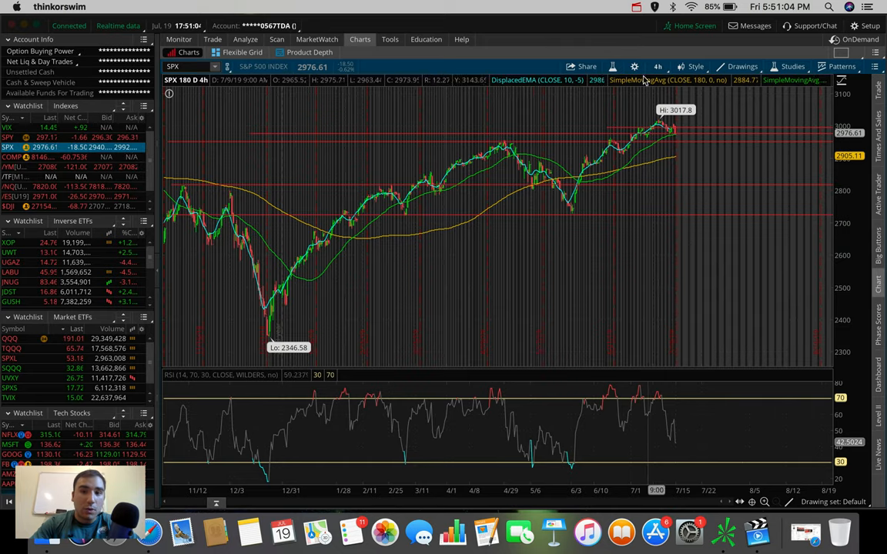
# - Open the SPX time frame list, then bring up the Dow Jones Industrial Average chart
pyautogui.click(658, 67)
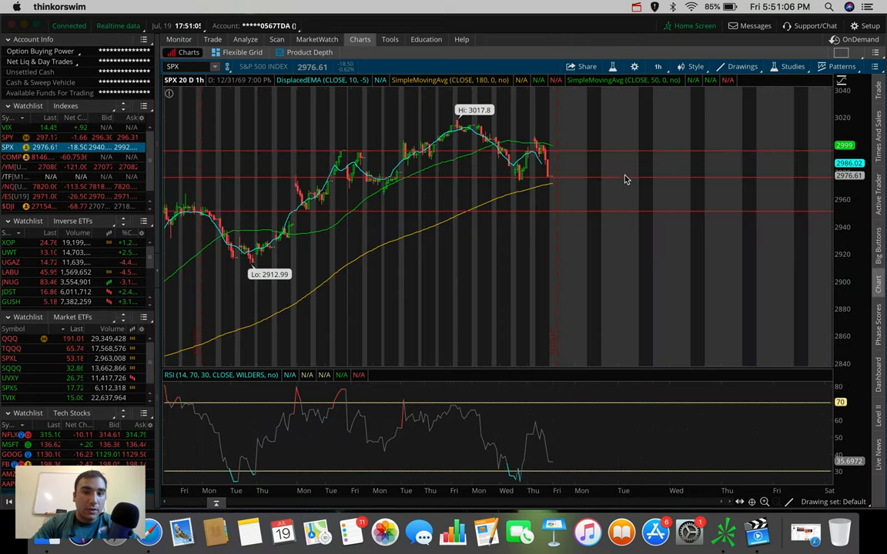
pyautogui.moveTo(566, 268)
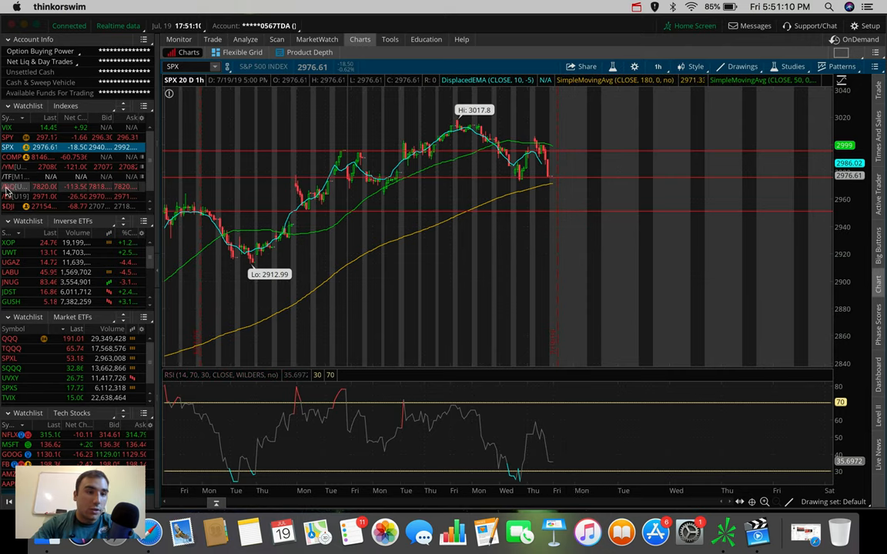
pyautogui.click(7, 206)
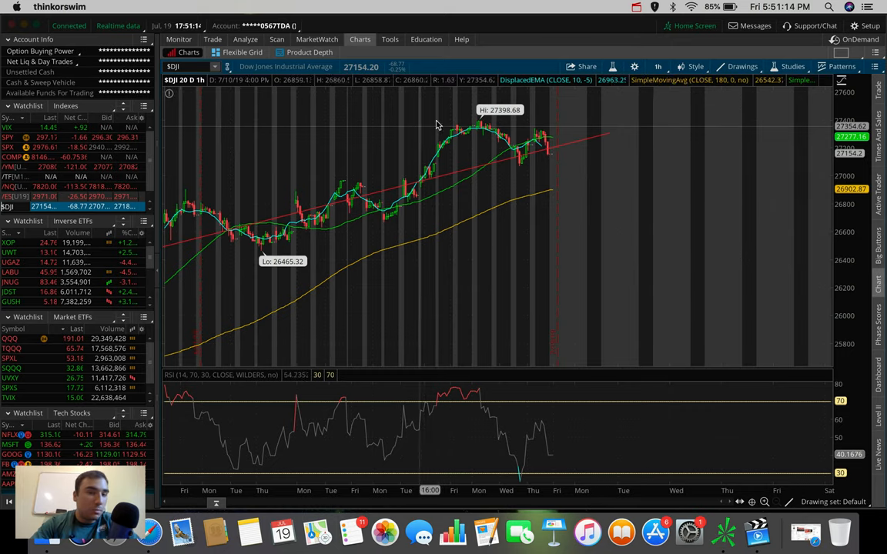
pyautogui.moveTo(404, 135)
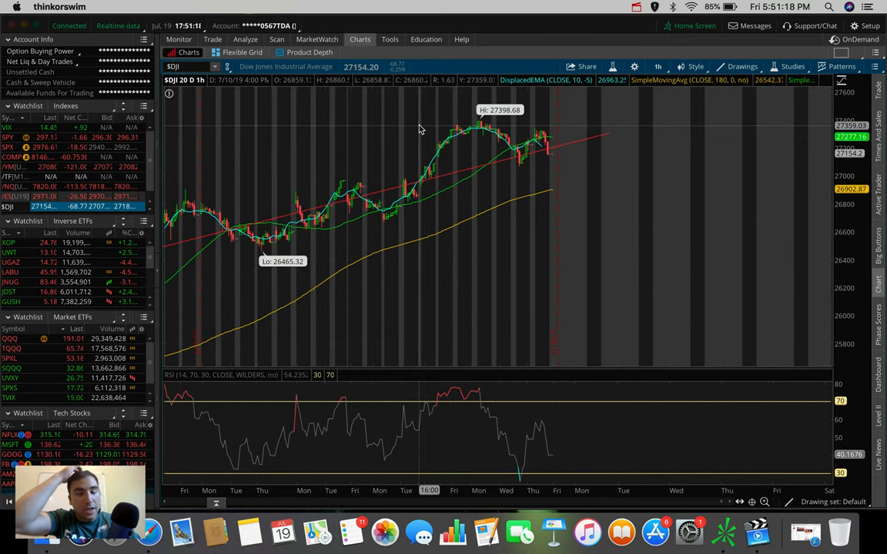
pyautogui.moveTo(493, 125)
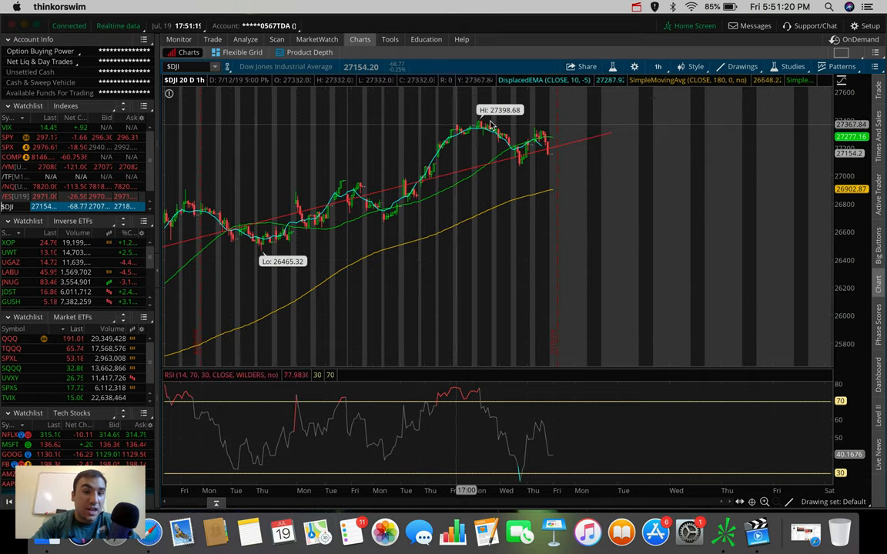
# - Set the $DJI chart to 180 D : 4h and review the longer trend
pyautogui.click(658, 67)
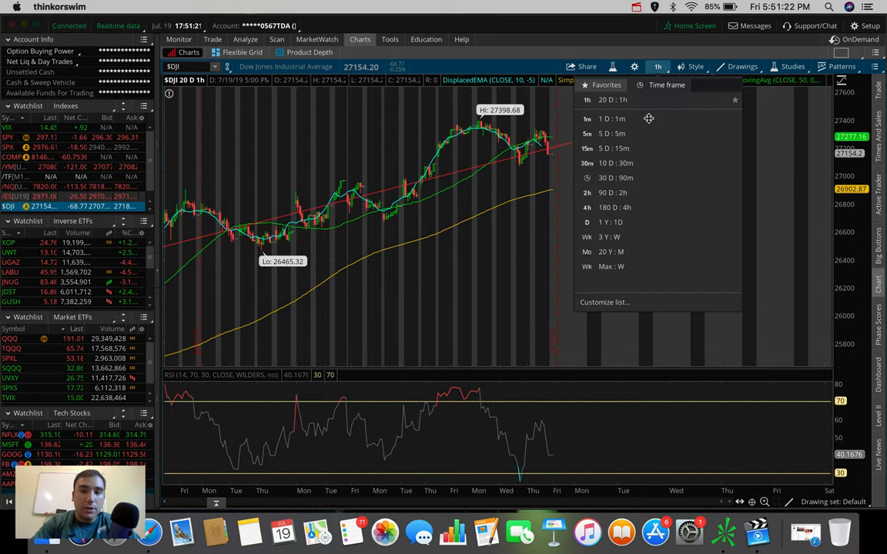
pyautogui.click(614, 208)
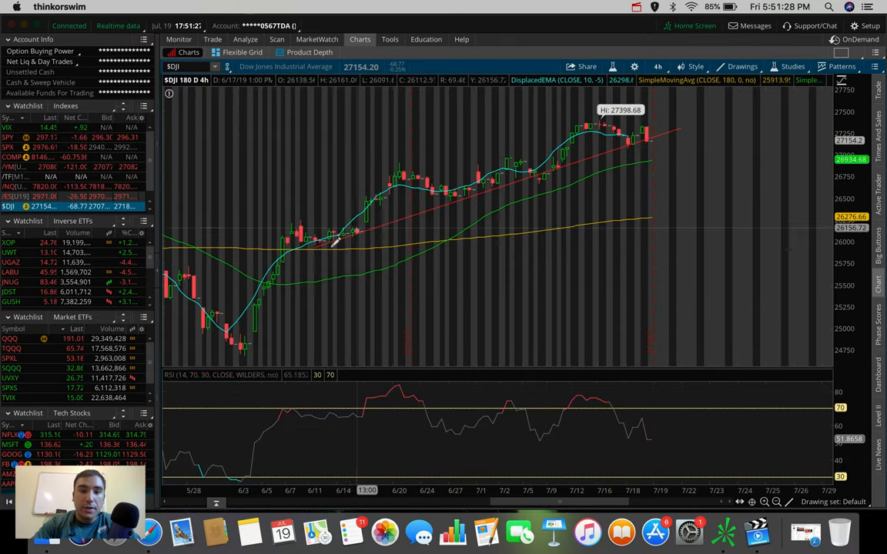
pyautogui.moveTo(335, 246); pyautogui.dragTo(663, 130)
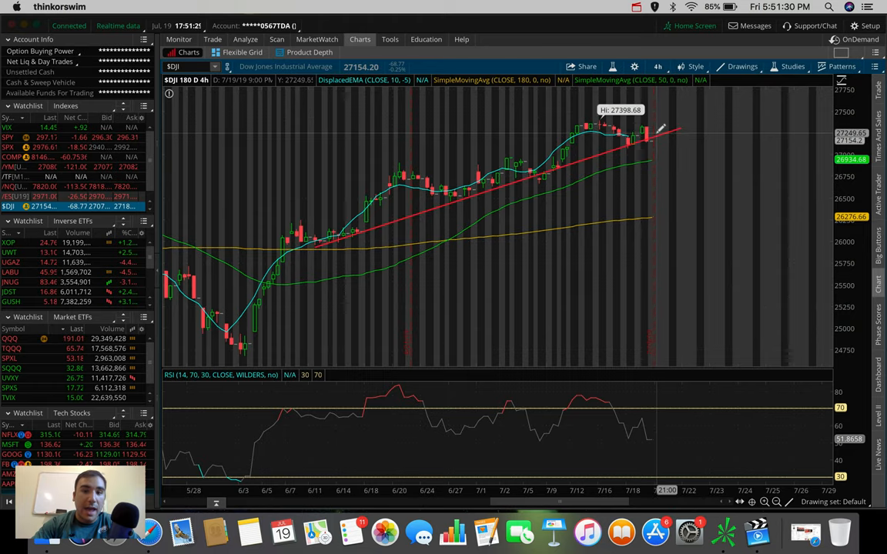
pyautogui.moveTo(650, 137)
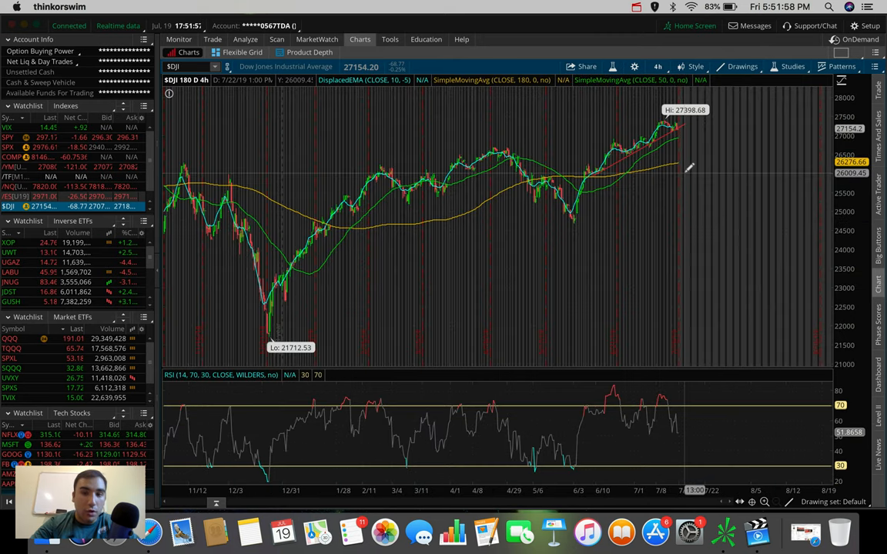
pyautogui.moveTo(688, 167)
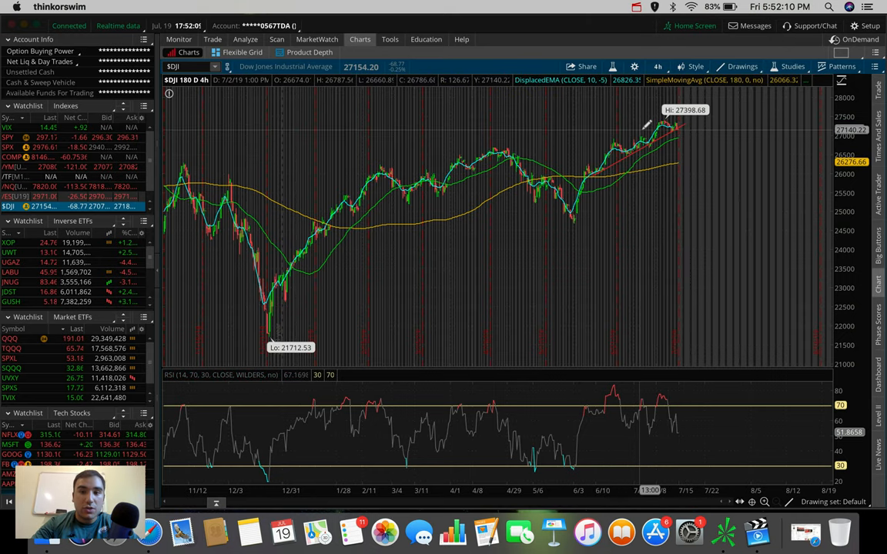
pyautogui.moveTo(655, 127)
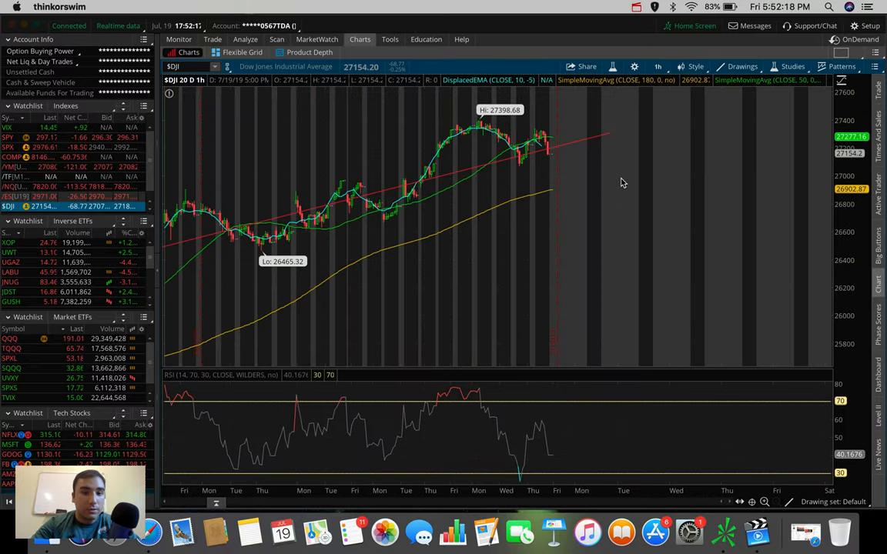
pyautogui.moveTo(603, 148)
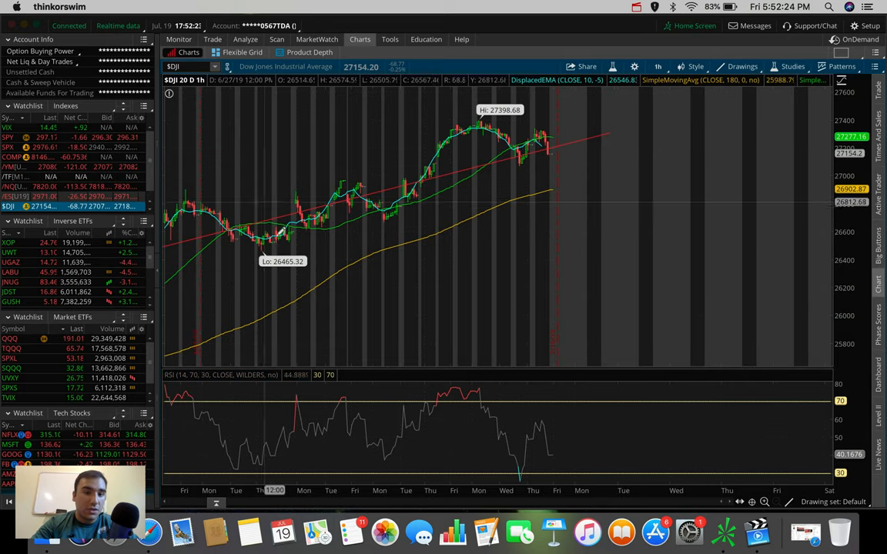
# - Switch $DJI to 10 D : 30m, then 5 D : 5m bars, and load /NQ
pyautogui.click(655, 67)
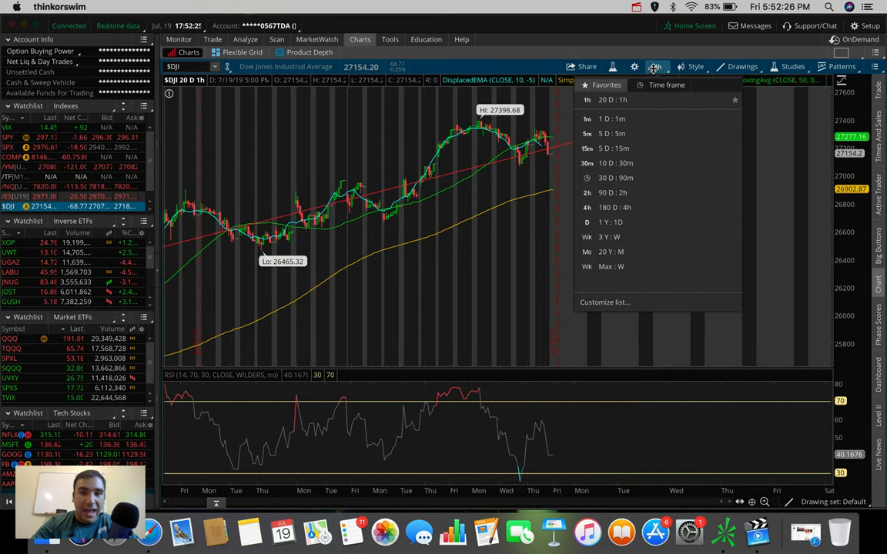
pyautogui.moveTo(625, 162)
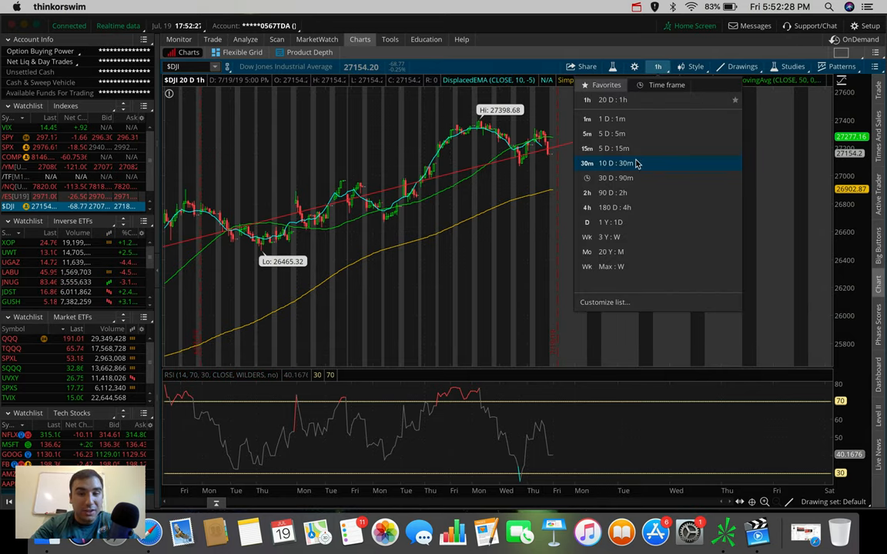
pyautogui.click(608, 163)
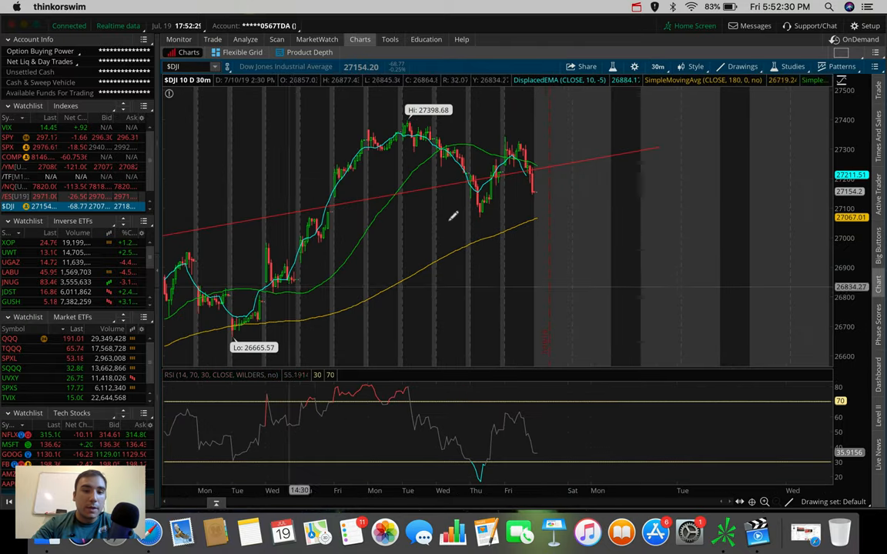
pyautogui.moveTo(545, 224)
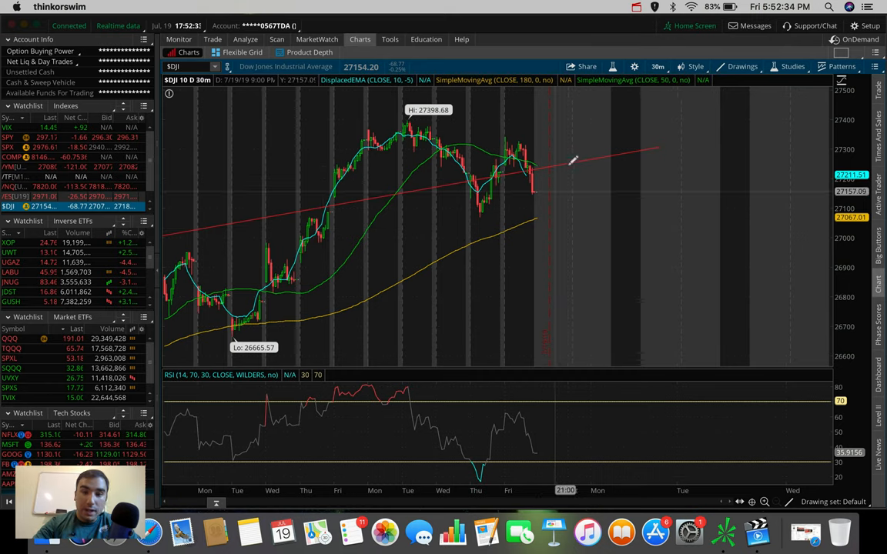
pyautogui.moveTo(611, 235)
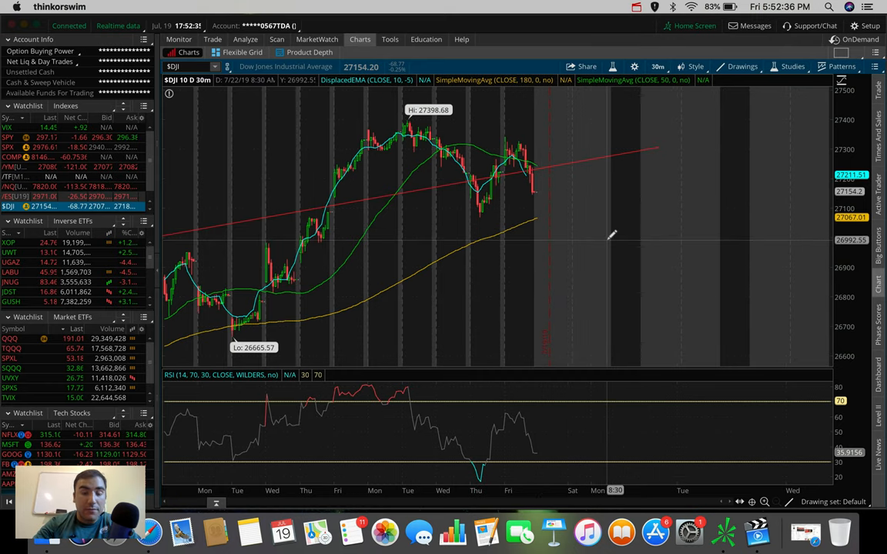
pyautogui.click(658, 66)
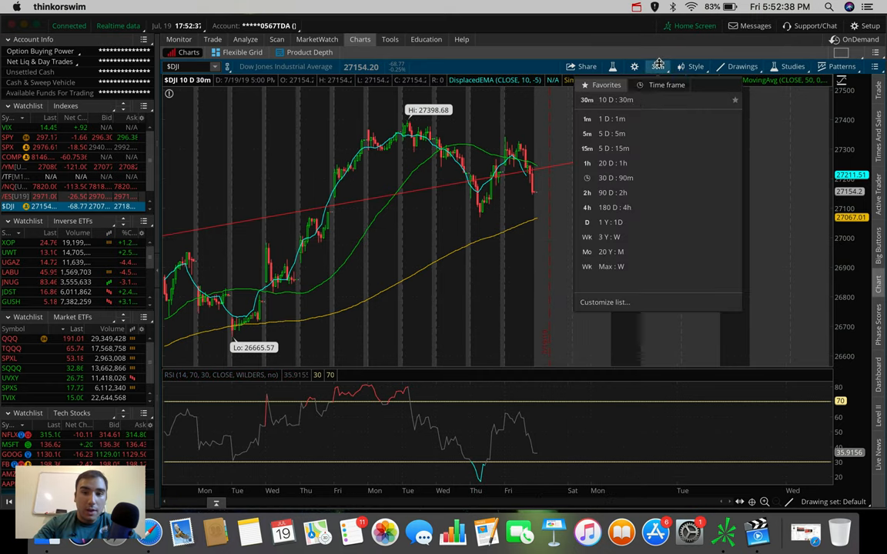
pyautogui.click(612, 133)
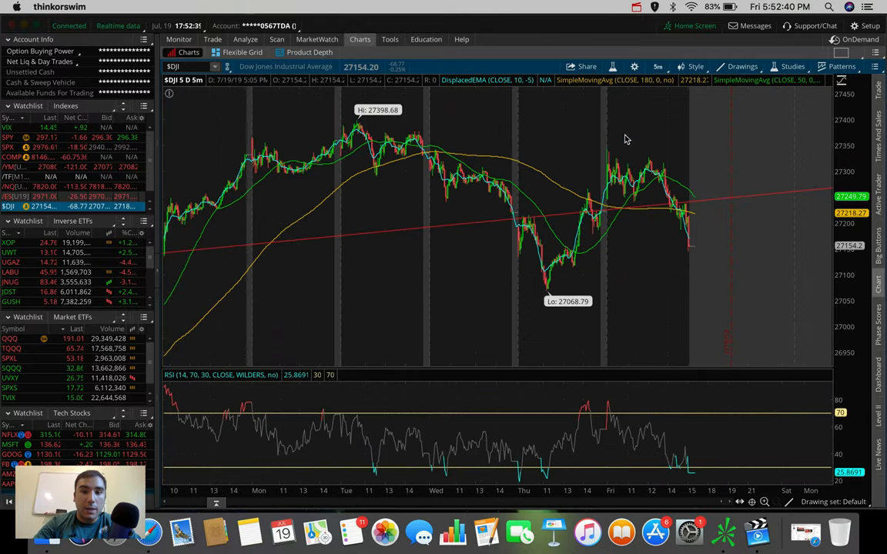
pyautogui.moveTo(666, 185)
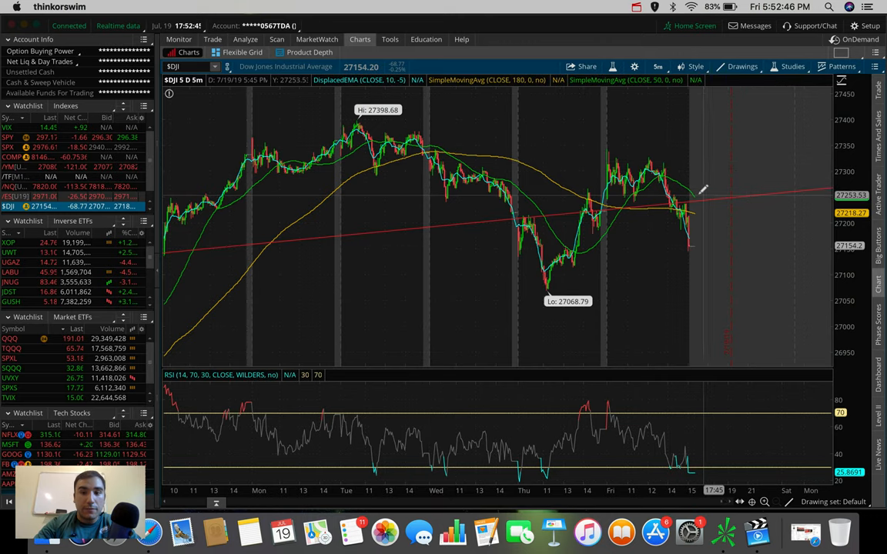
pyautogui.moveTo(726, 293)
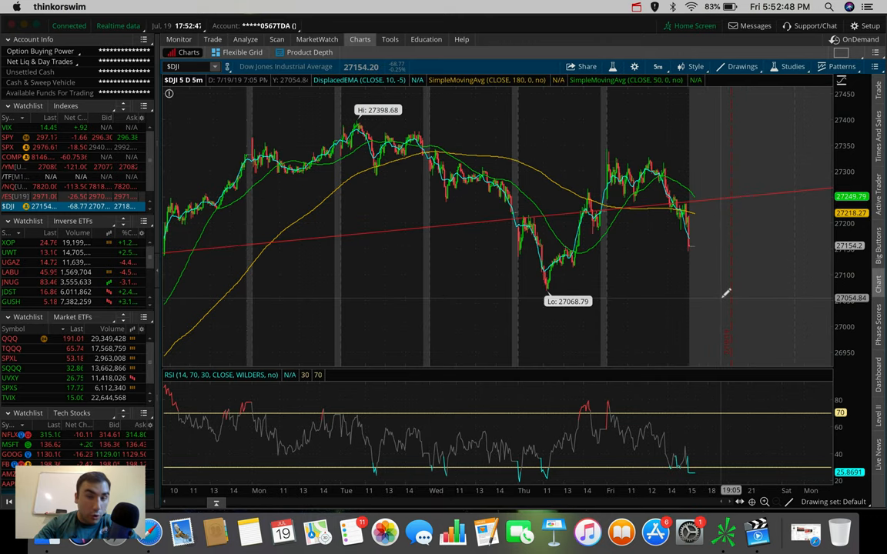
pyautogui.moveTo(697, 196)
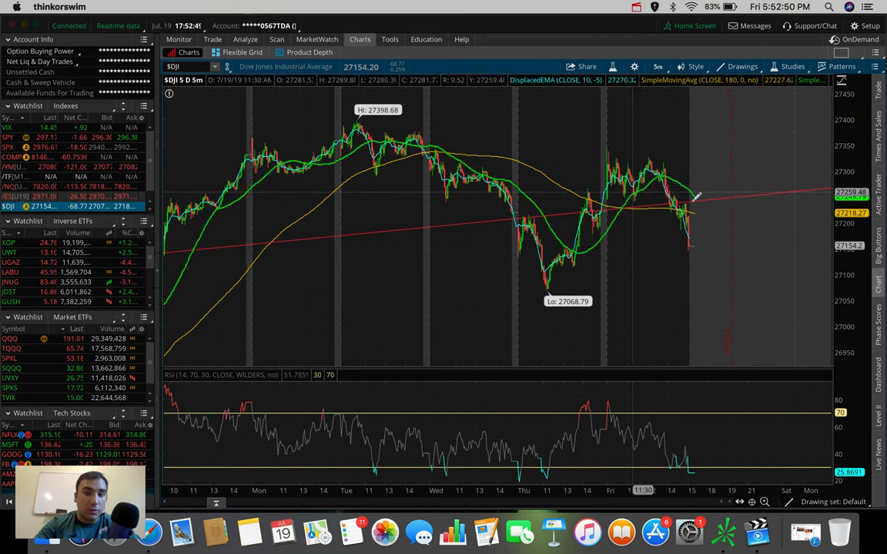
pyautogui.moveTo(707, 238)
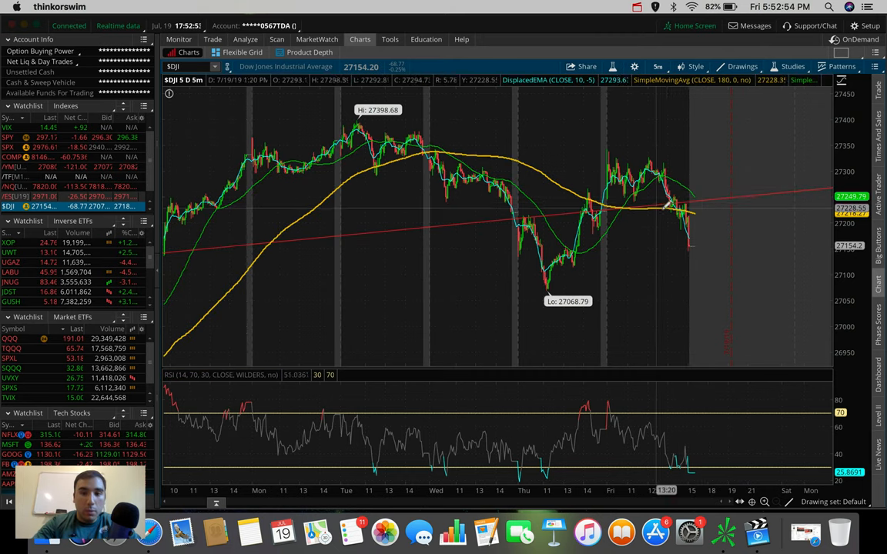
pyautogui.moveTo(566, 250)
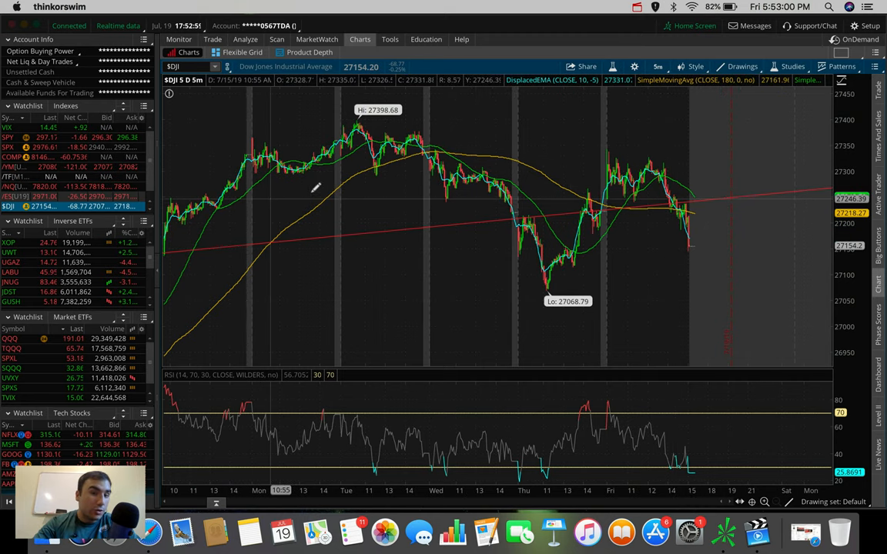
pyautogui.moveTo(470, 184)
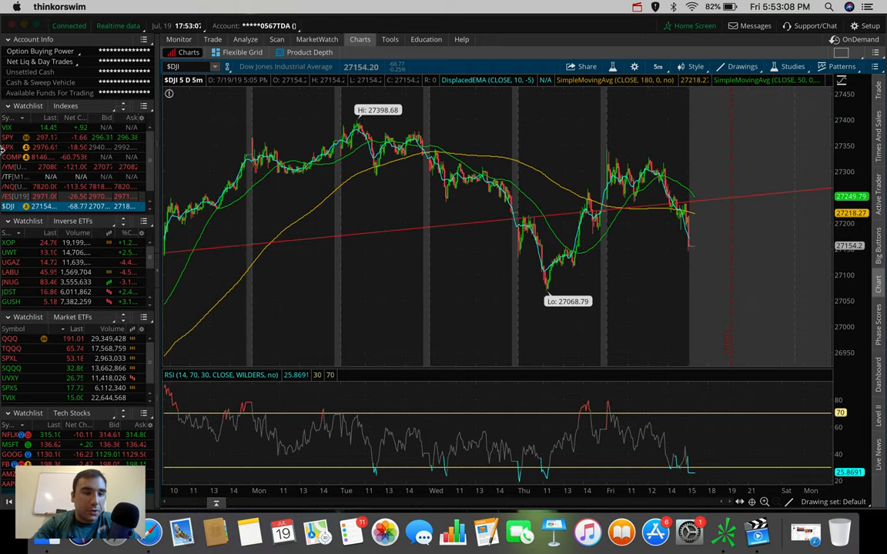
pyautogui.click(8, 186)
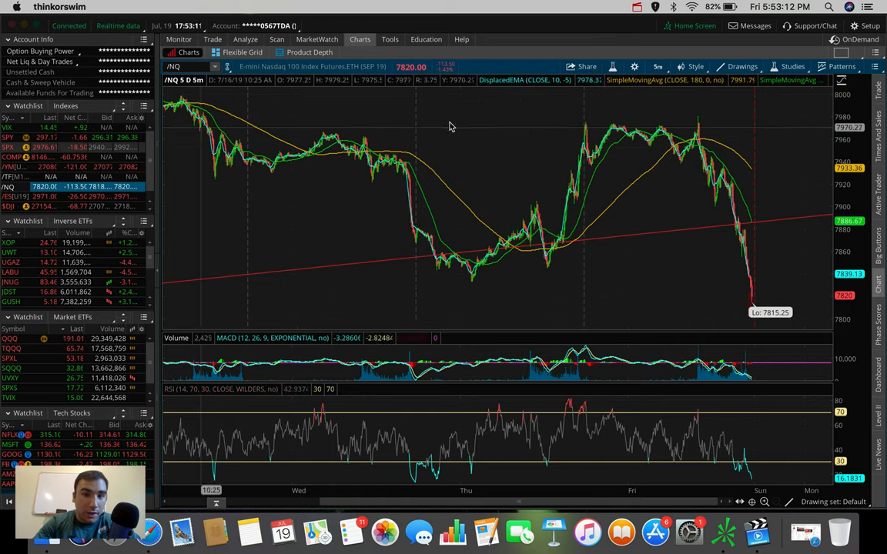
pyautogui.moveTo(415, 124)
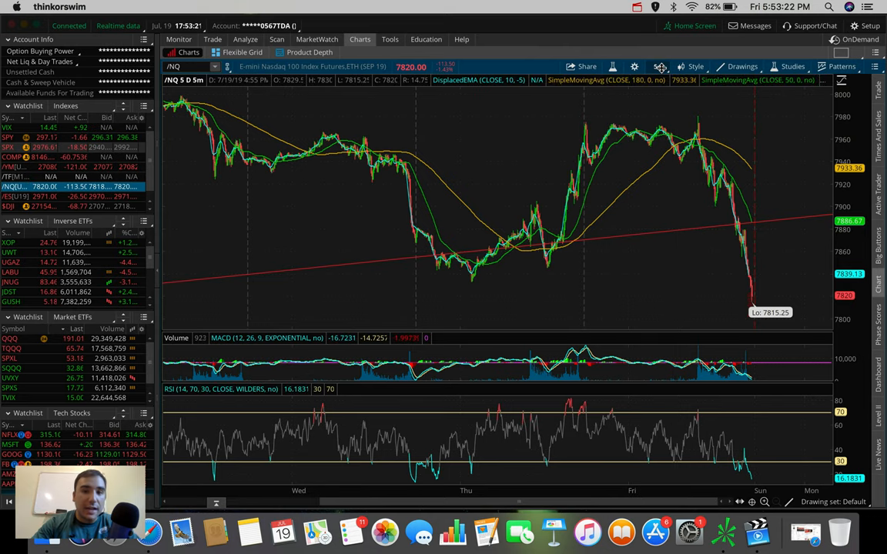
# - Set the /NQ chart to 10 days of 30-minute bars
pyautogui.click(659, 66)
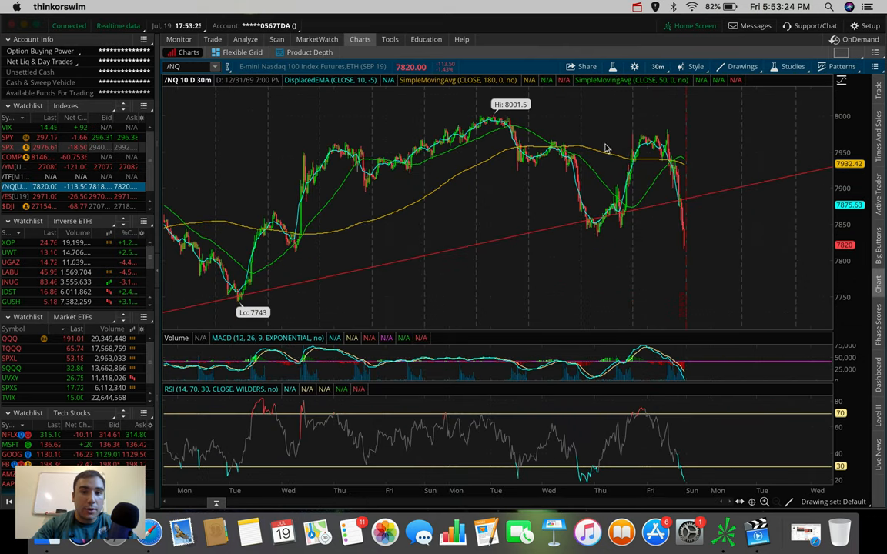
pyautogui.moveTo(339, 131)
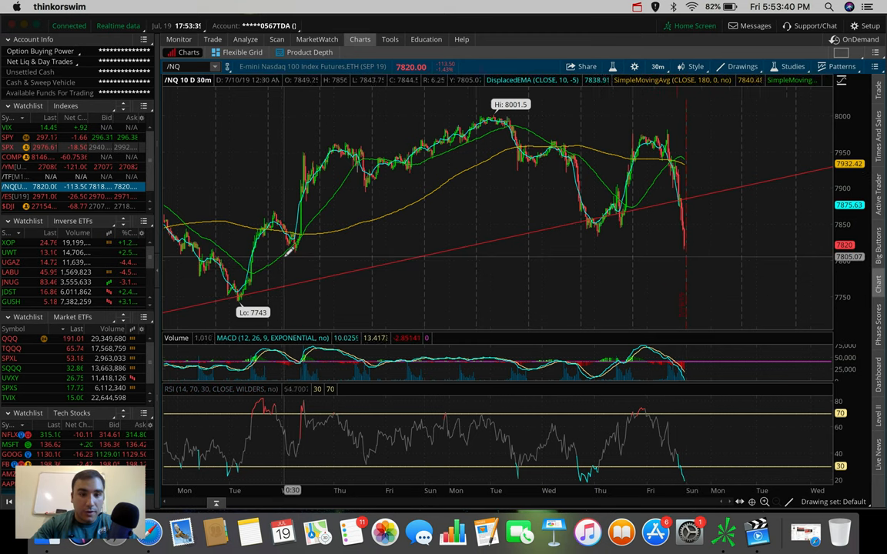
pyautogui.moveTo(246, 251)
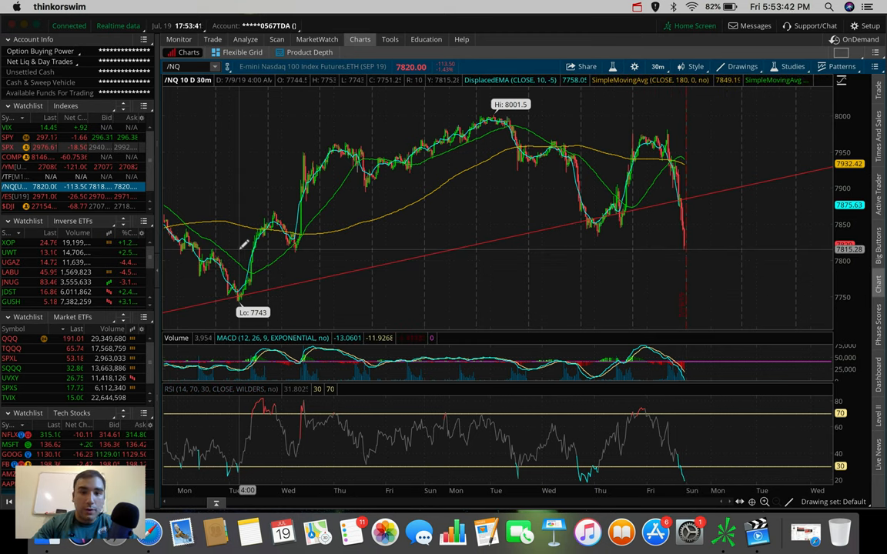
# - Draw a horizontal line at Friday's low near 7,815 on the /NQ chart
pyautogui.moveTo(238, 248); pyautogui.dragTo(789, 243)
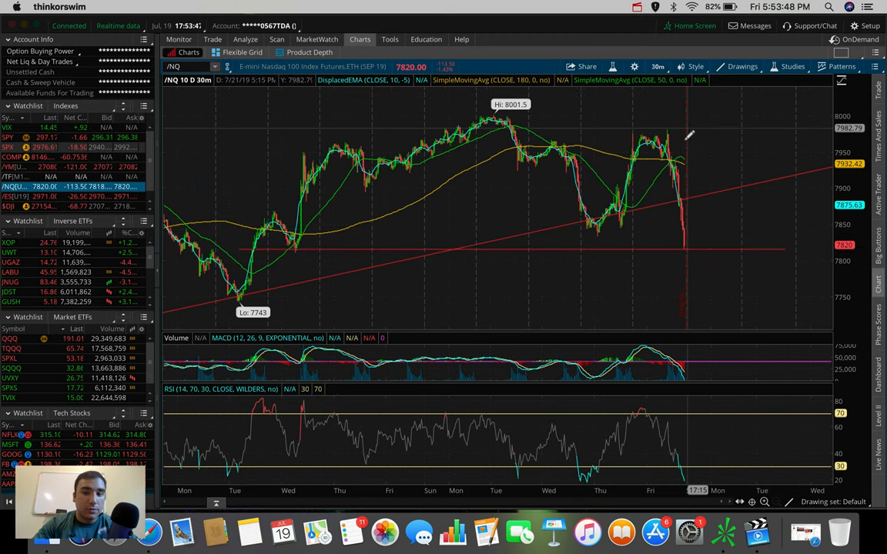
pyautogui.moveTo(670, 399)
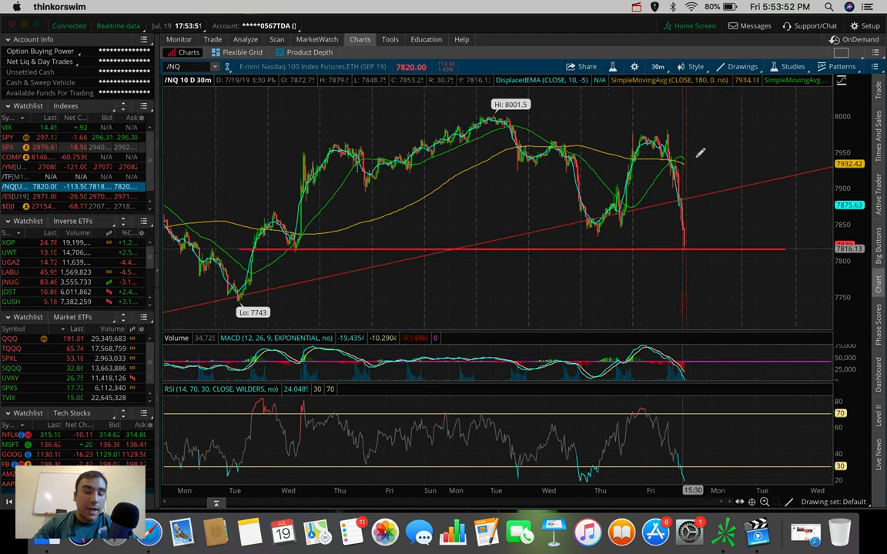
pyautogui.moveTo(713, 174)
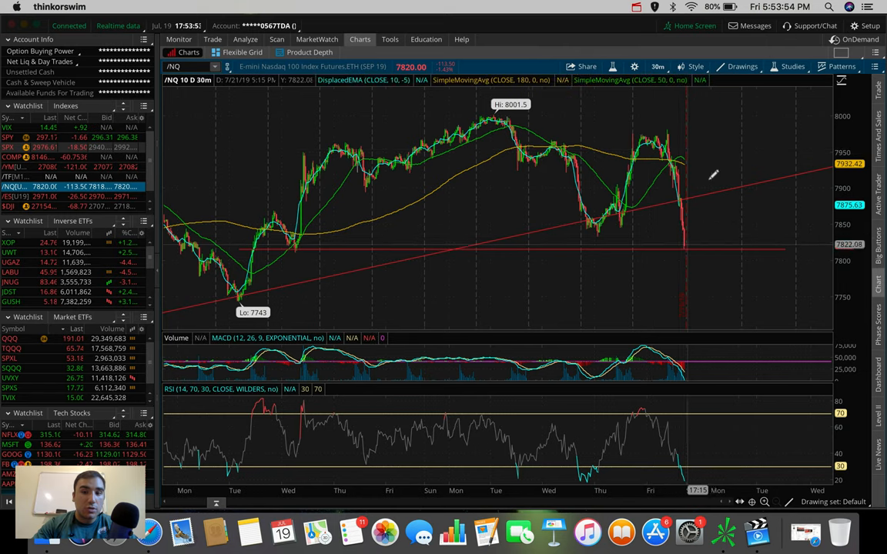
pyautogui.click(658, 67)
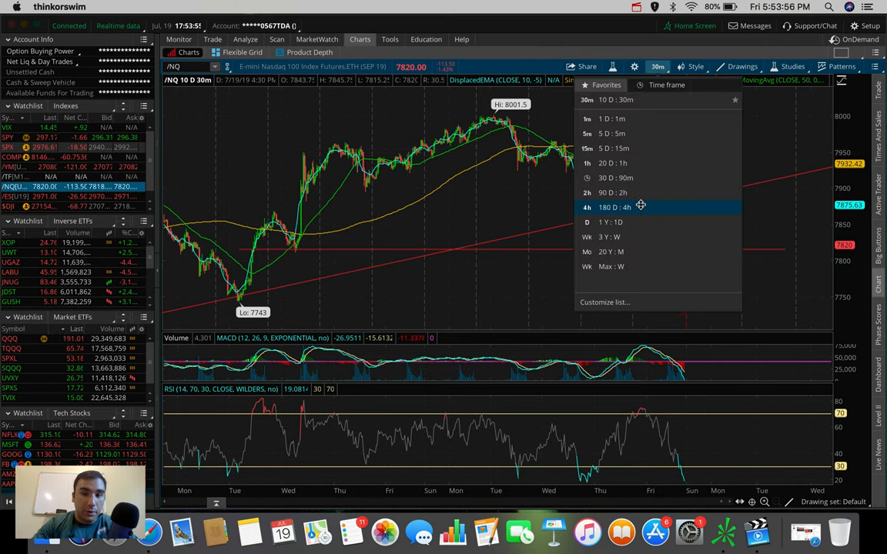
# - Show /NQ over 20 D : 1h from the Favorites list
pyautogui.click(612, 163)
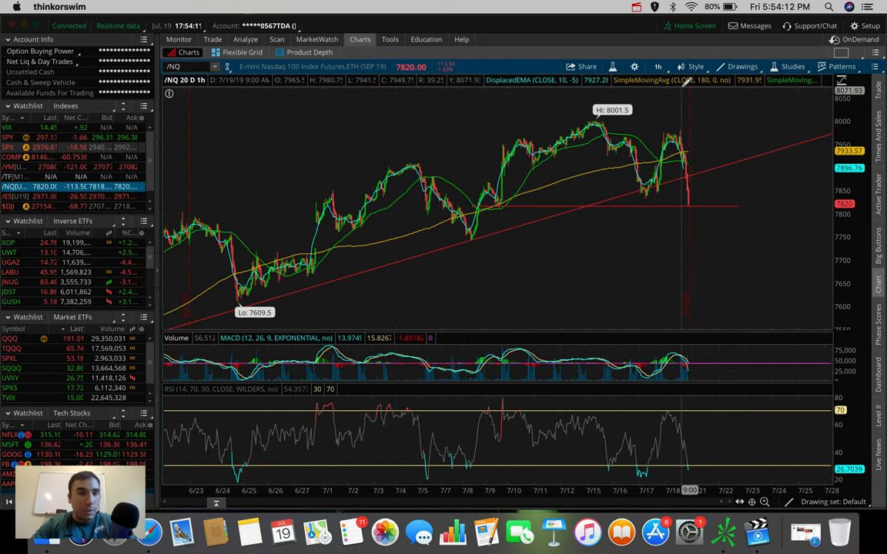
pyautogui.click(658, 66)
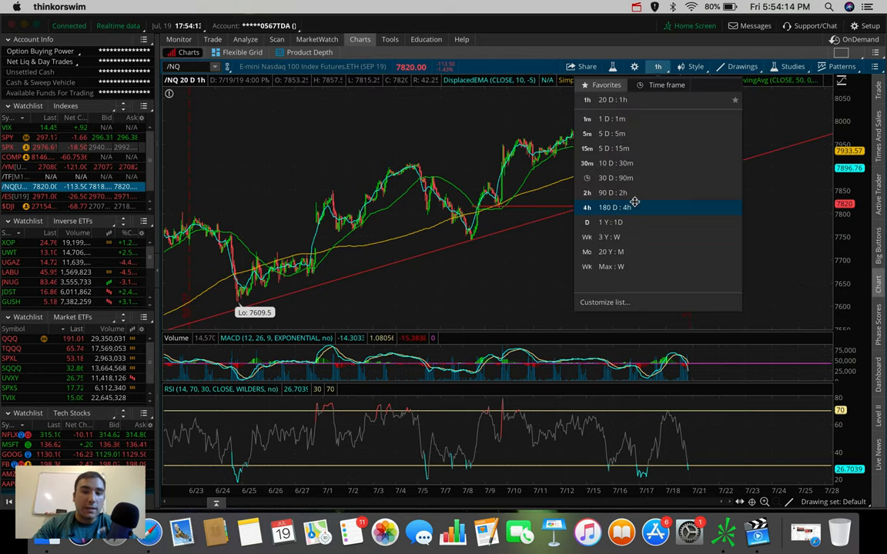
# - Show /NQ at 180 D : 4h and measure a price move across bars
pyautogui.click(613, 208)
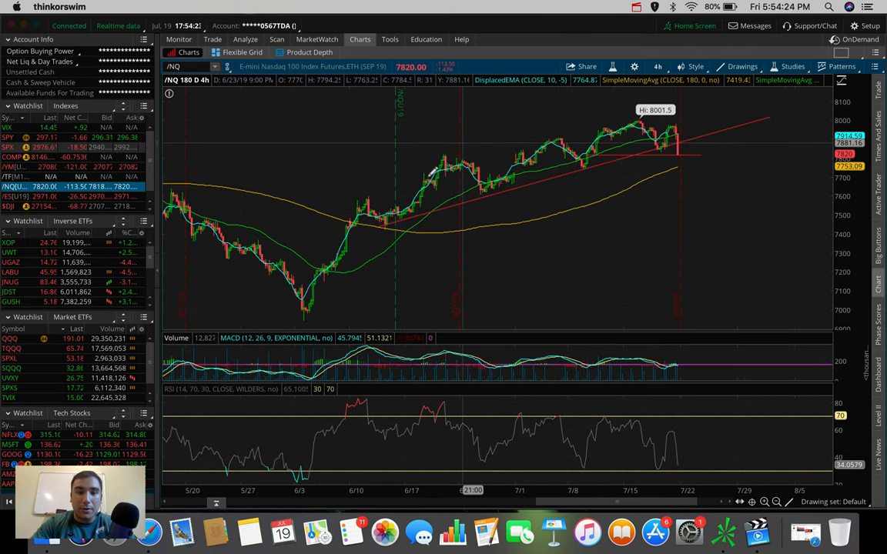
pyautogui.moveTo(442, 146)
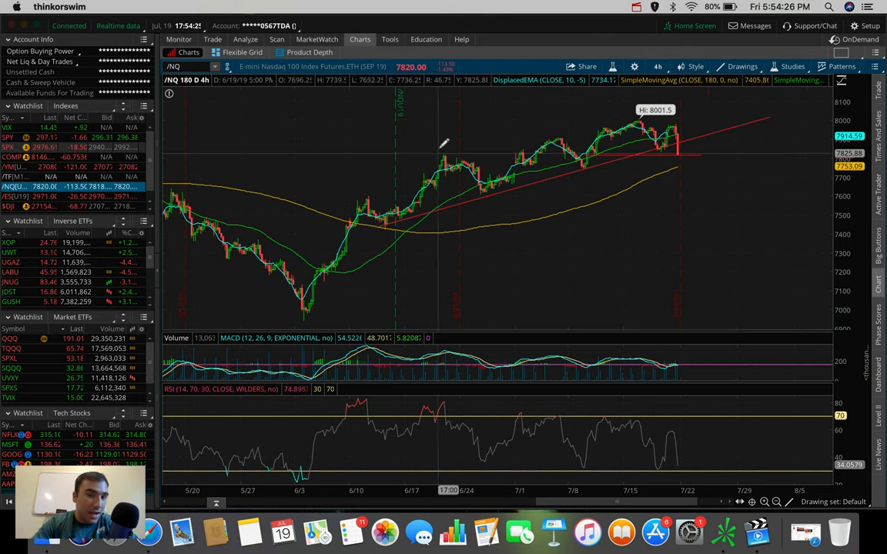
pyautogui.moveTo(651, 127)
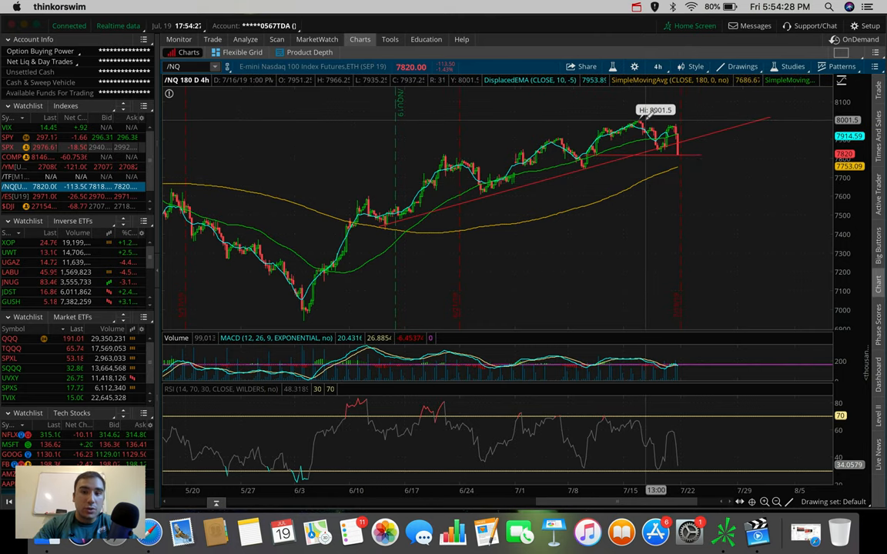
pyautogui.moveTo(680, 98)
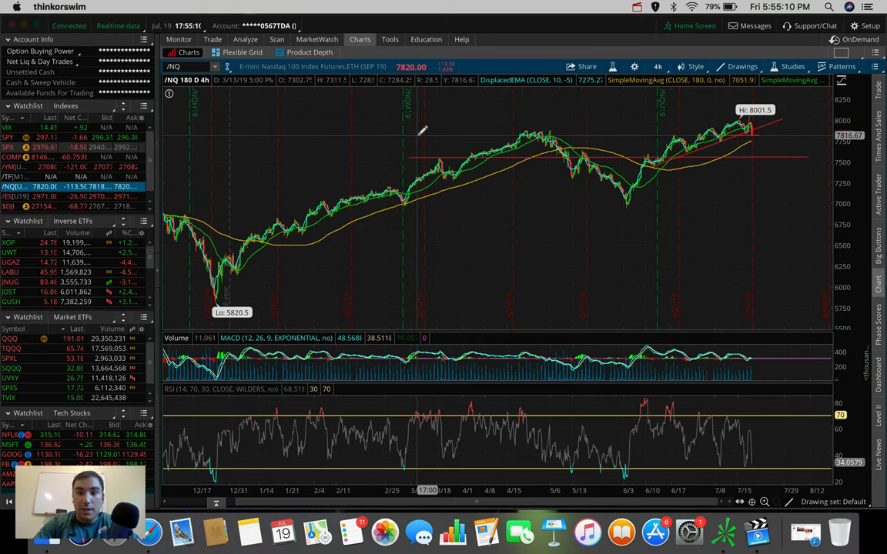
pyautogui.moveTo(416, 137); pyautogui.dragTo(809, 141)
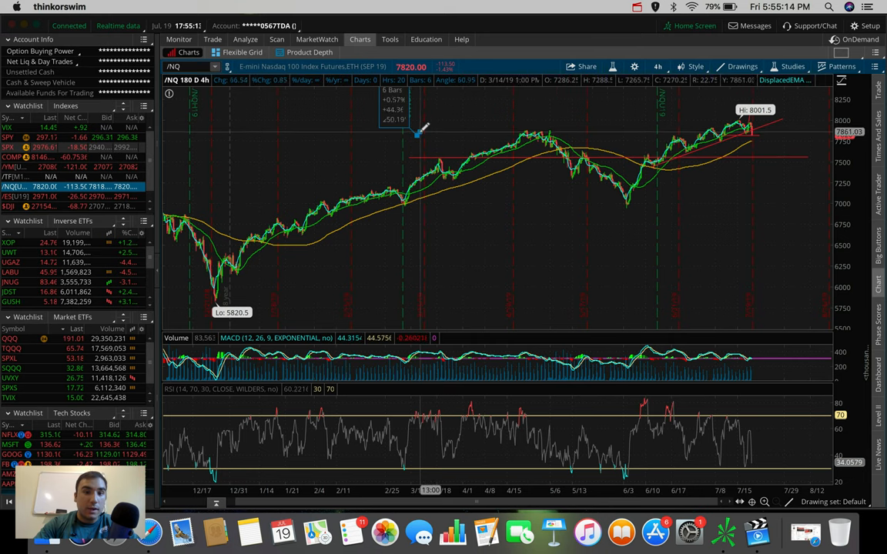
pyautogui.moveTo(420, 135)
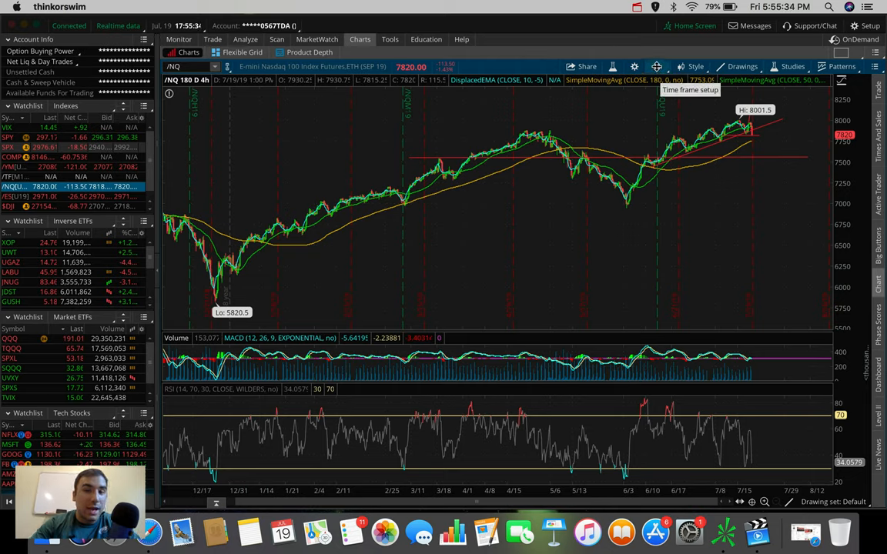
# - Set the chart to one day of 1-minute bars
pyautogui.click(657, 66)
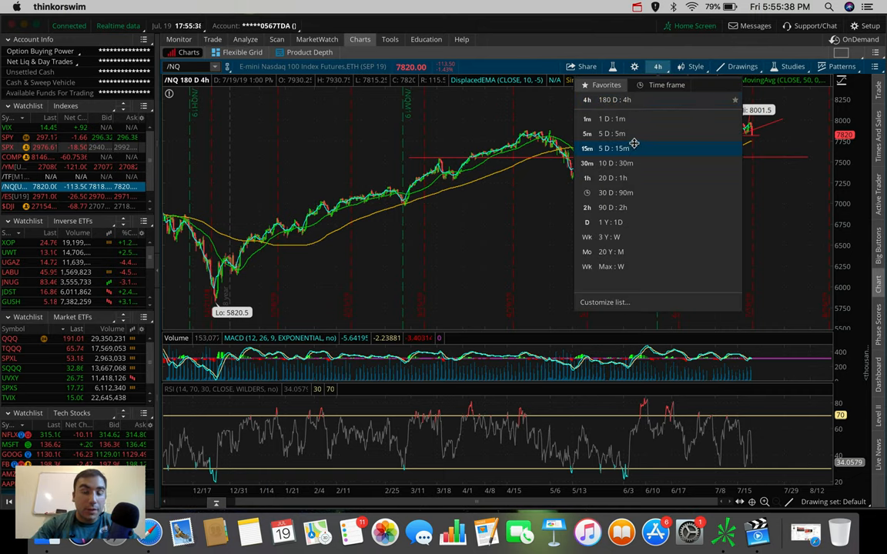
pyautogui.moveTo(623, 193)
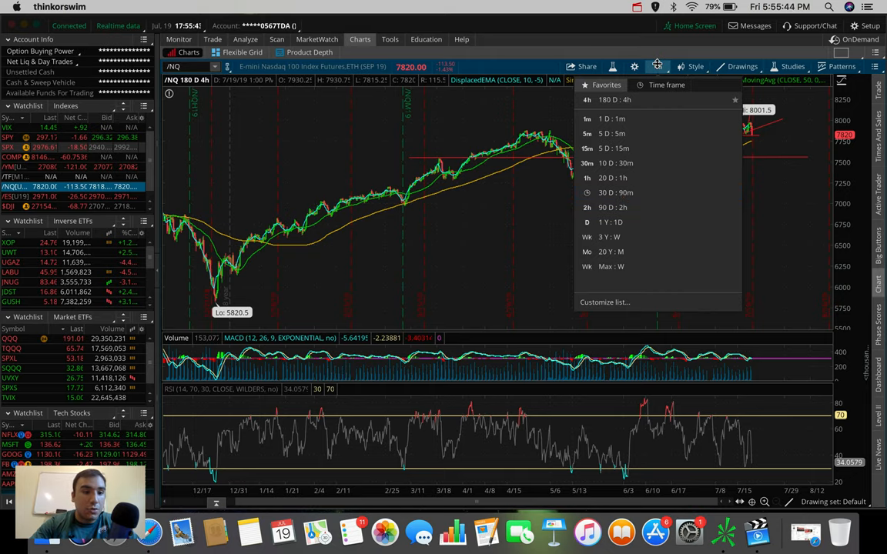
pyautogui.click(612, 118)
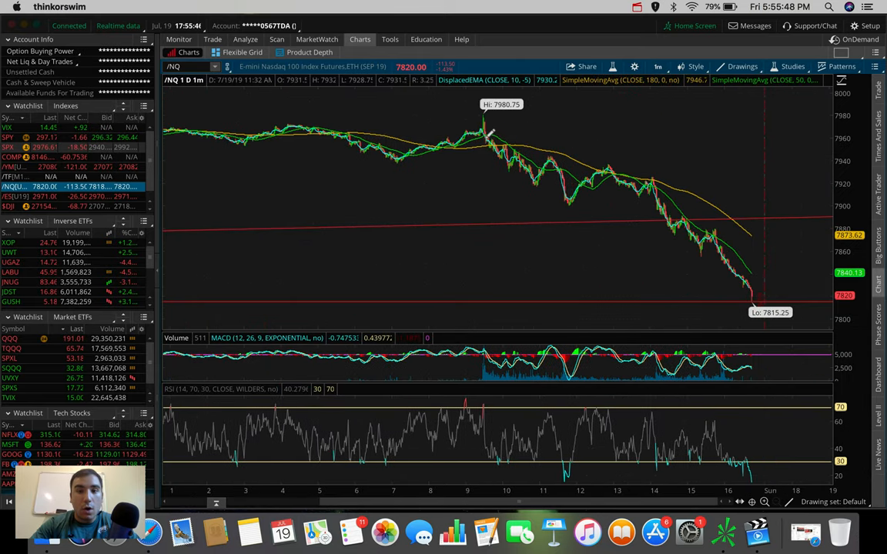
pyautogui.moveTo(568, 160)
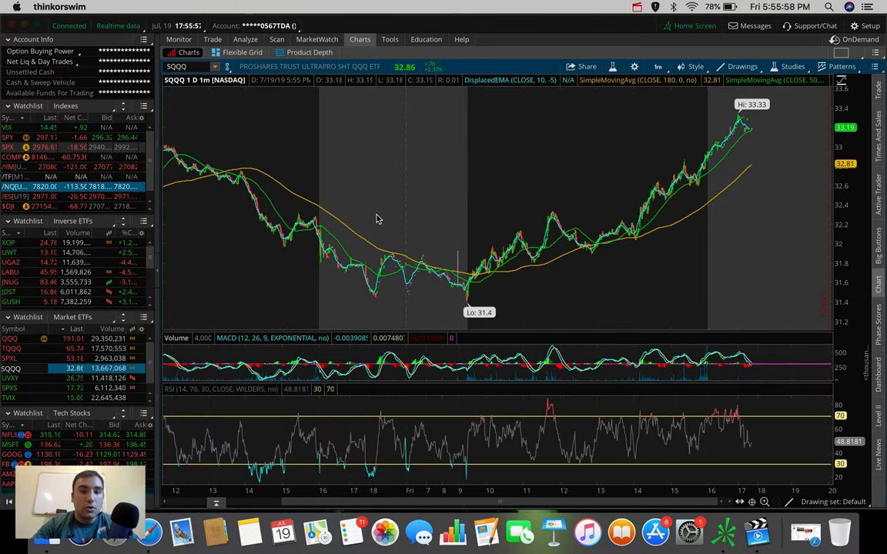
pyautogui.moveTo(465, 163)
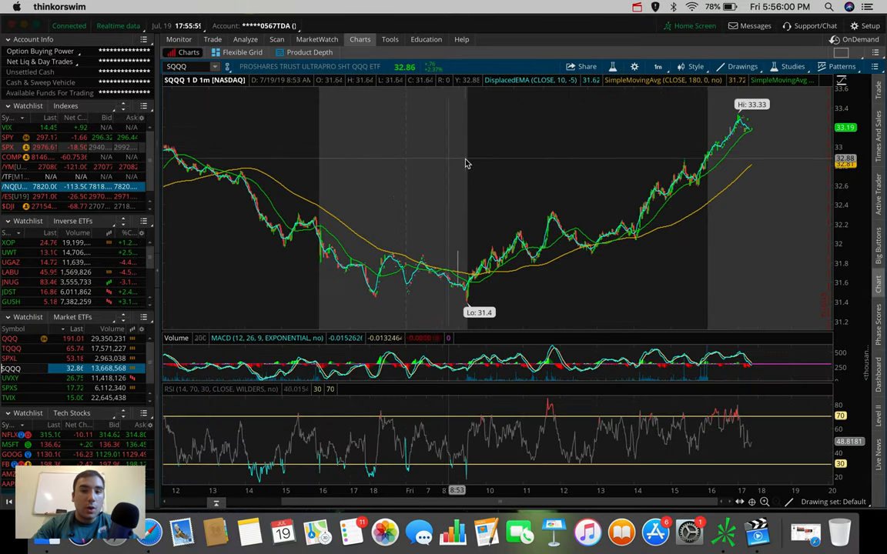
# - Switch the SQQQ chart to the 5 D : 5m time frame
pyautogui.click(657, 66)
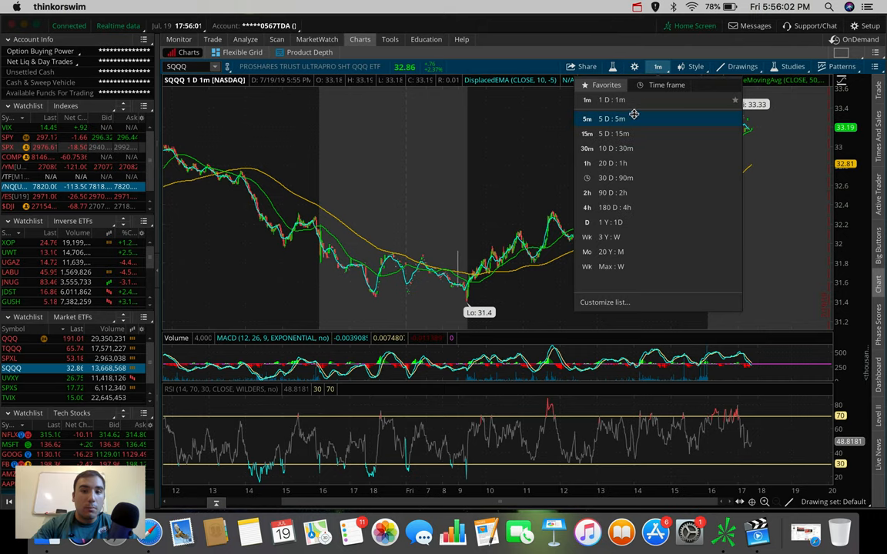
pyautogui.click(612, 118)
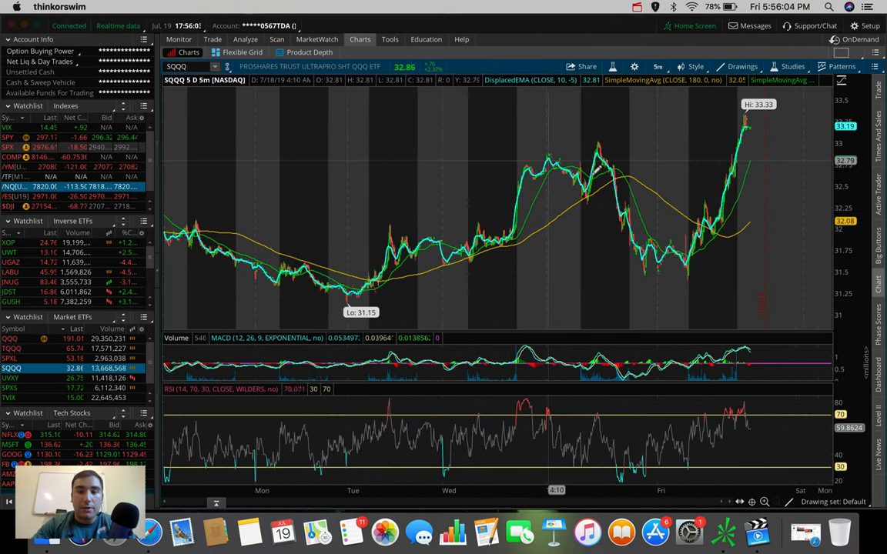
pyautogui.moveTo(407, 191)
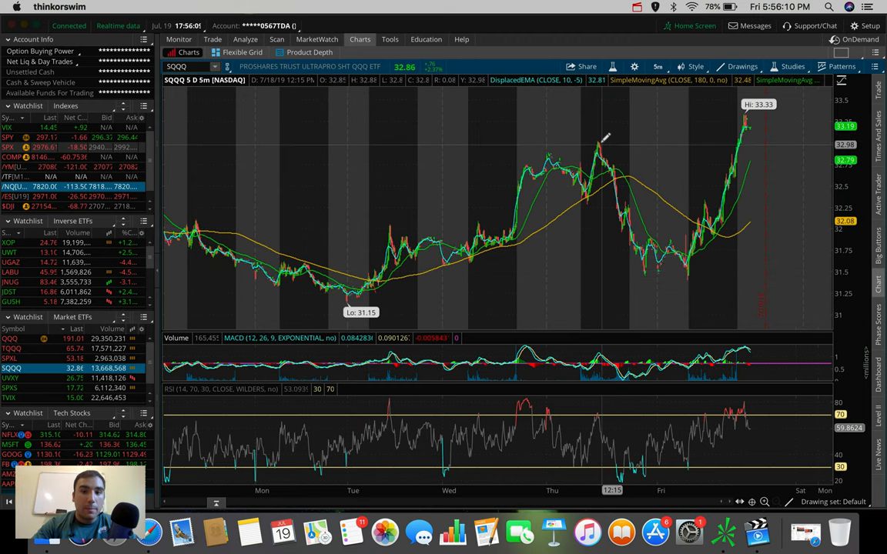
pyautogui.moveTo(685, 262)
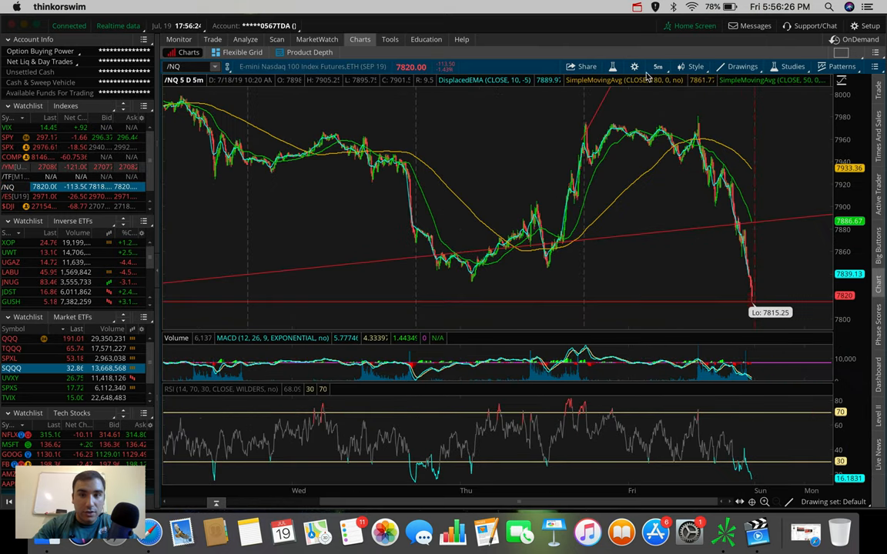
pyautogui.moveTo(705, 131)
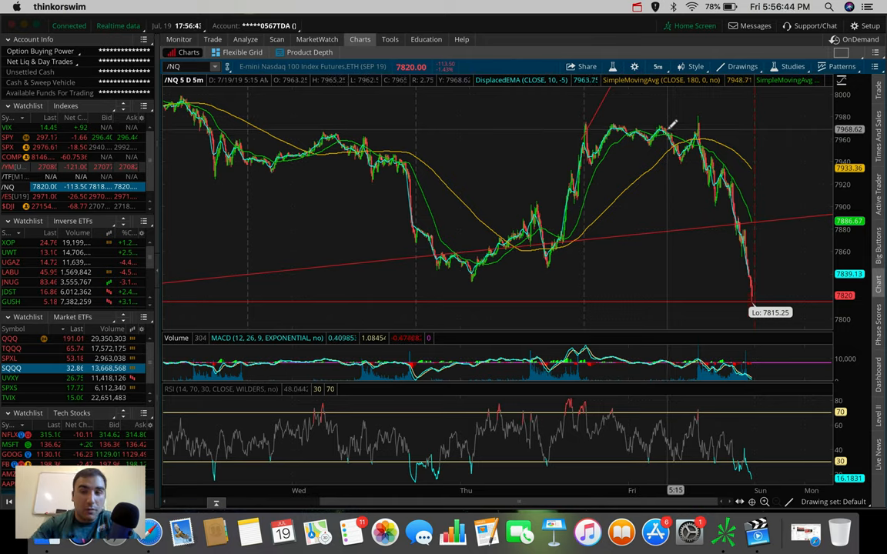
pyautogui.moveTo(664, 123)
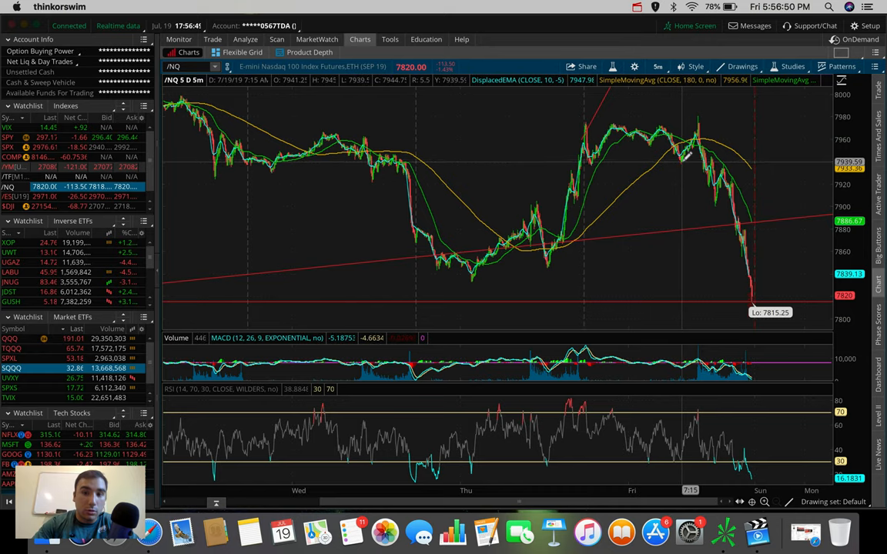
pyautogui.moveTo(709, 165)
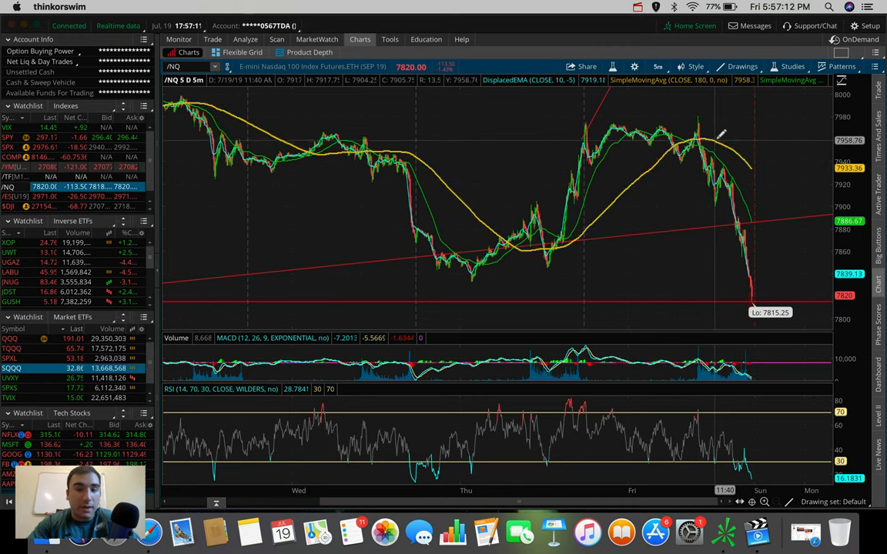
pyautogui.moveTo(714, 153)
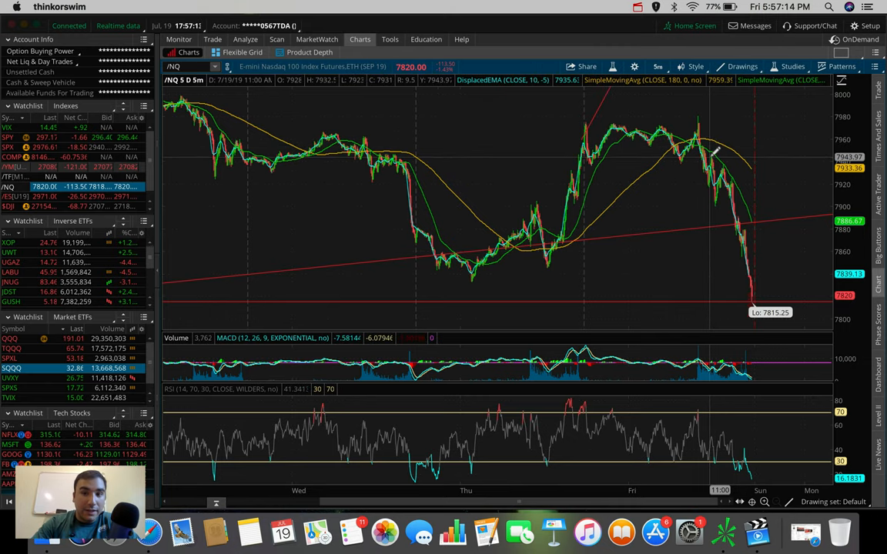
pyautogui.moveTo(716, 158)
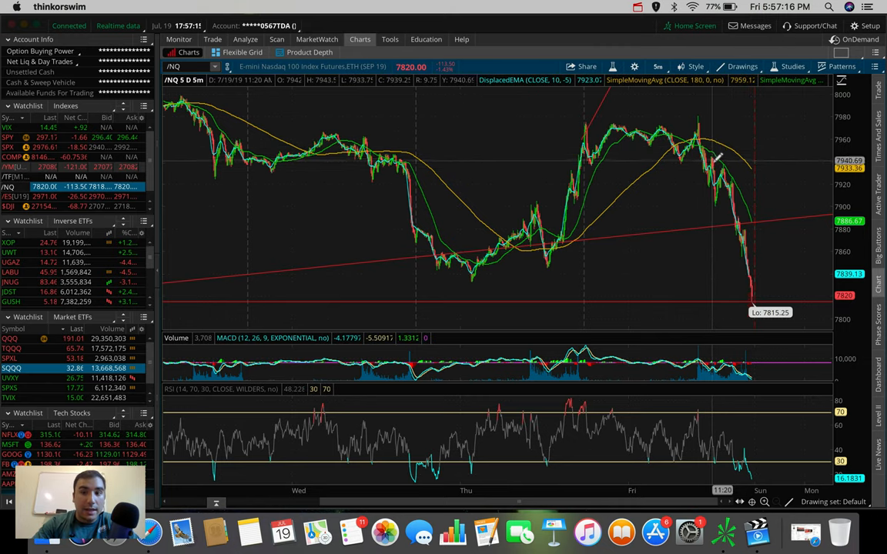
pyautogui.moveTo(716, 160)
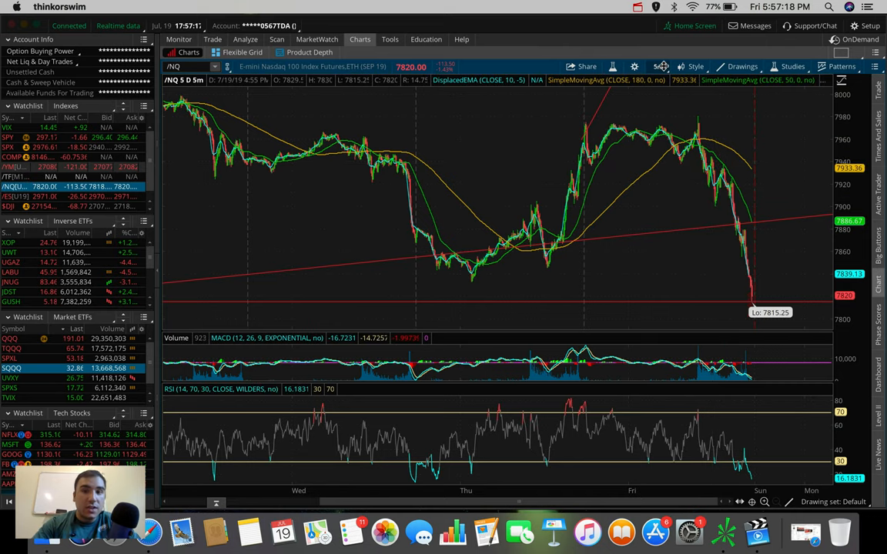
# - Bring up the chart time frame list for the /NQ futures chart
pyautogui.click(661, 66)
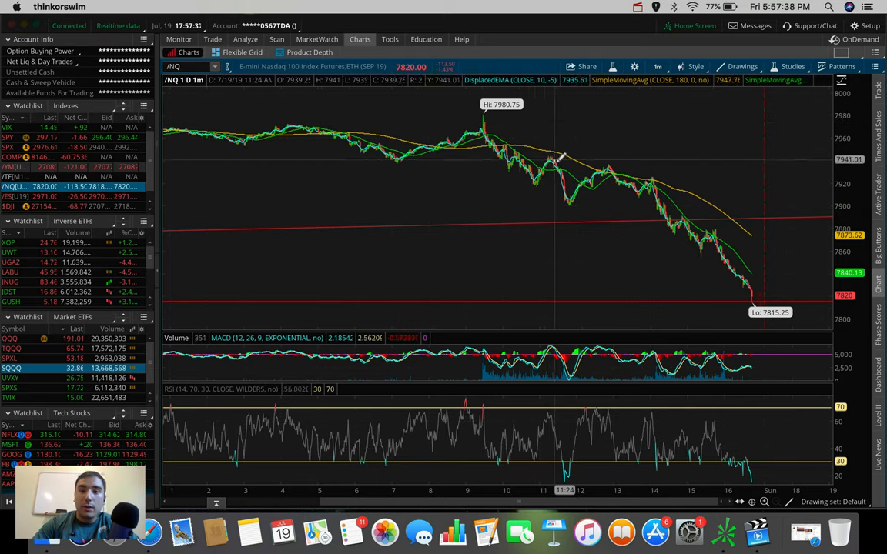
pyautogui.moveTo(558, 204)
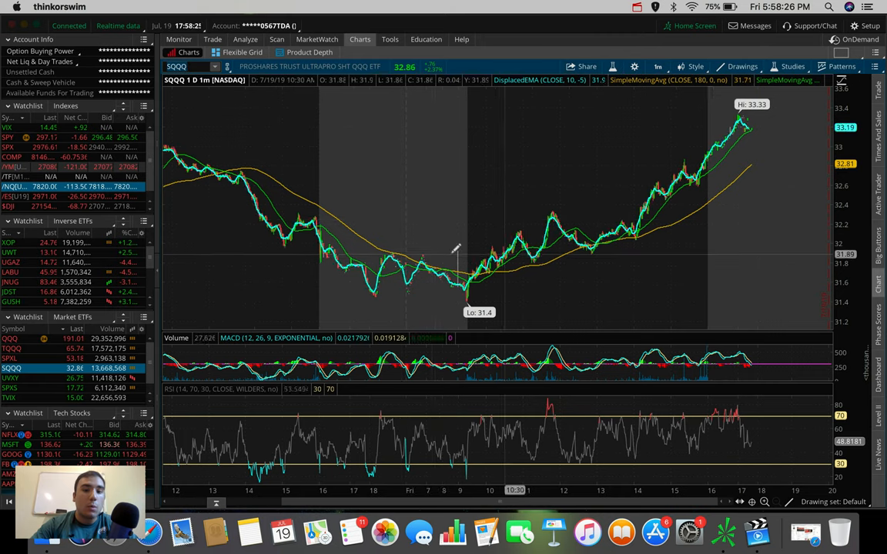
pyautogui.moveTo(497, 258)
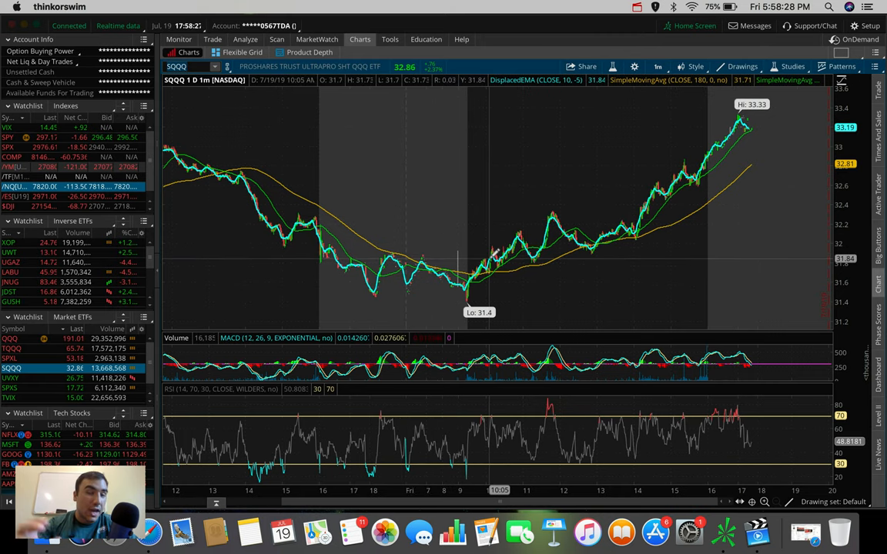
pyautogui.moveTo(485, 258)
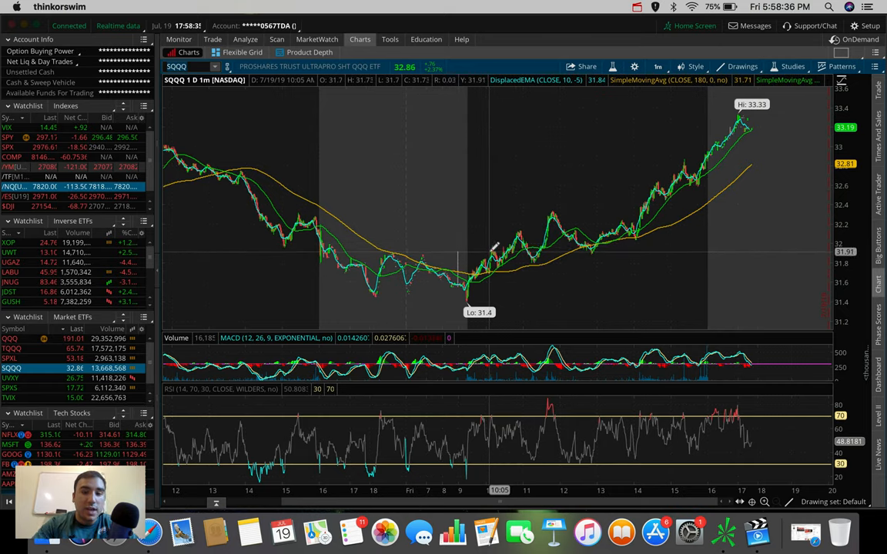
pyautogui.moveTo(528, 227)
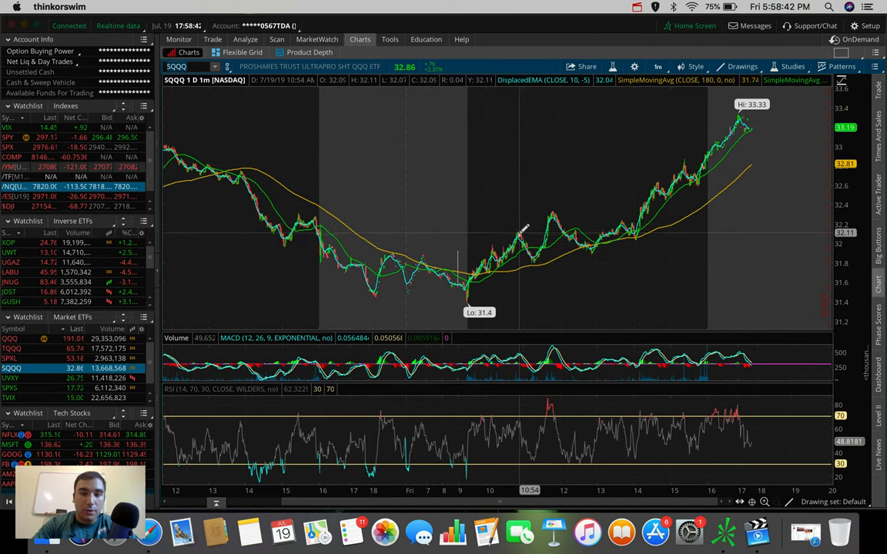
pyautogui.moveTo(520, 231)
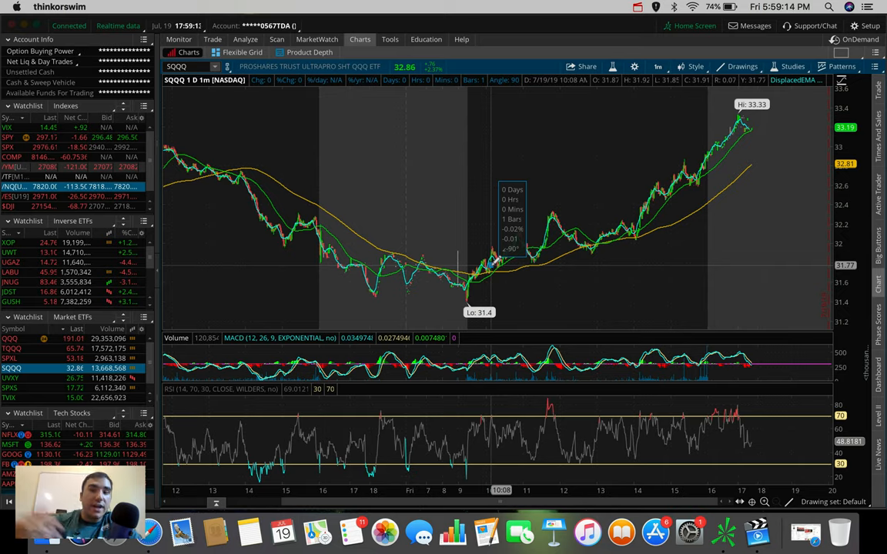
# - Drag between two points on the SQQQ 1-minute chart to measure the price change
pyautogui.moveTo(480, 135); pyautogui.dragTo(492, 265)
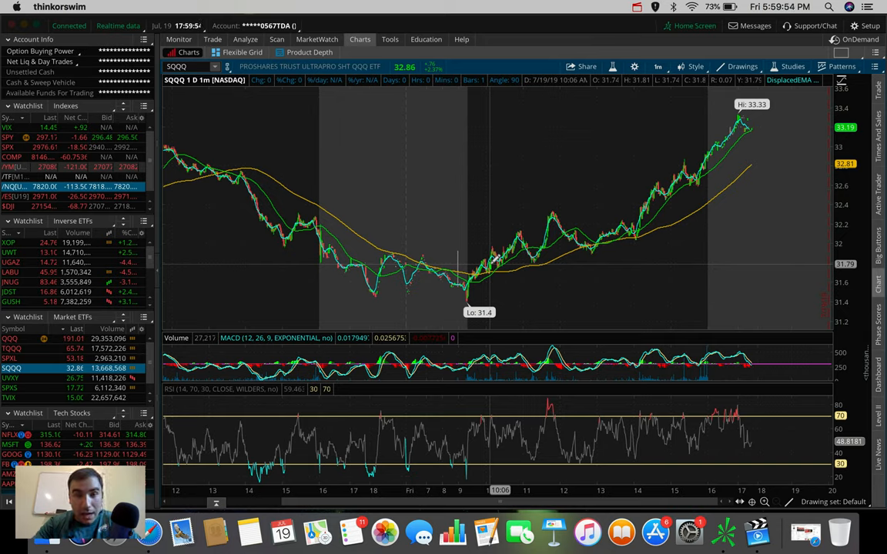
pyautogui.moveTo(469, 277)
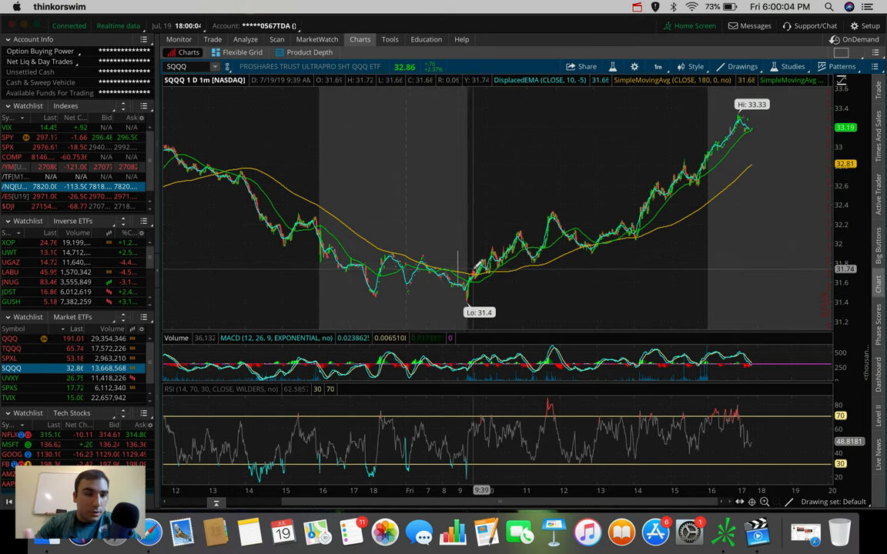
pyautogui.moveTo(345, 231)
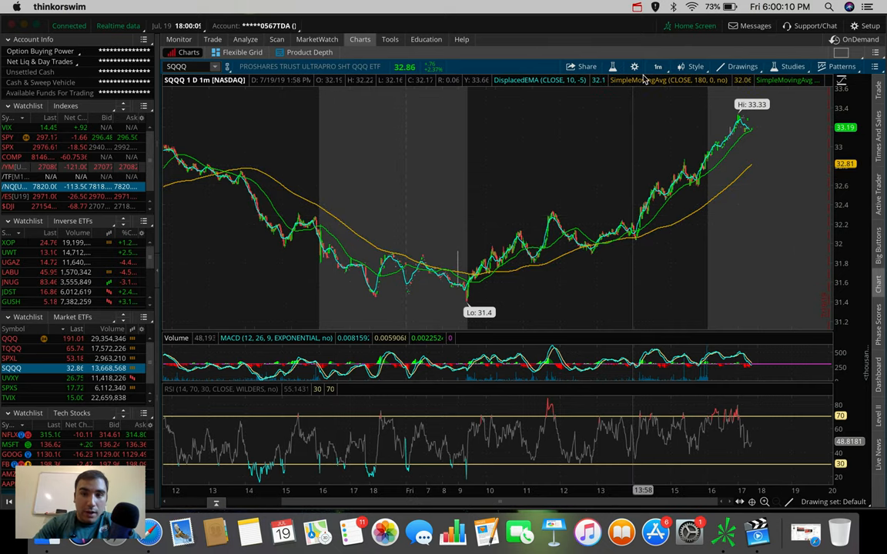
# - Bring up the time frame choices, then load the gold futures /GC chart
pyautogui.click(657, 66)
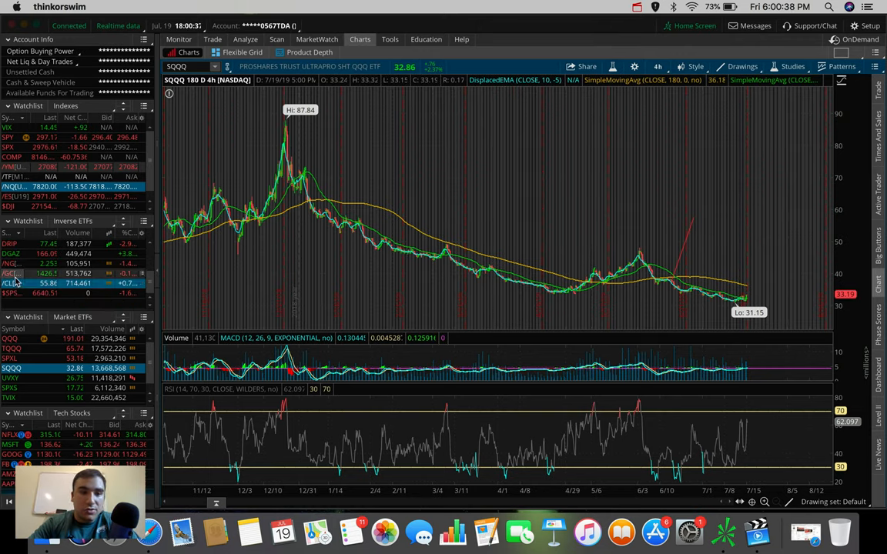
pyautogui.click(10, 274)
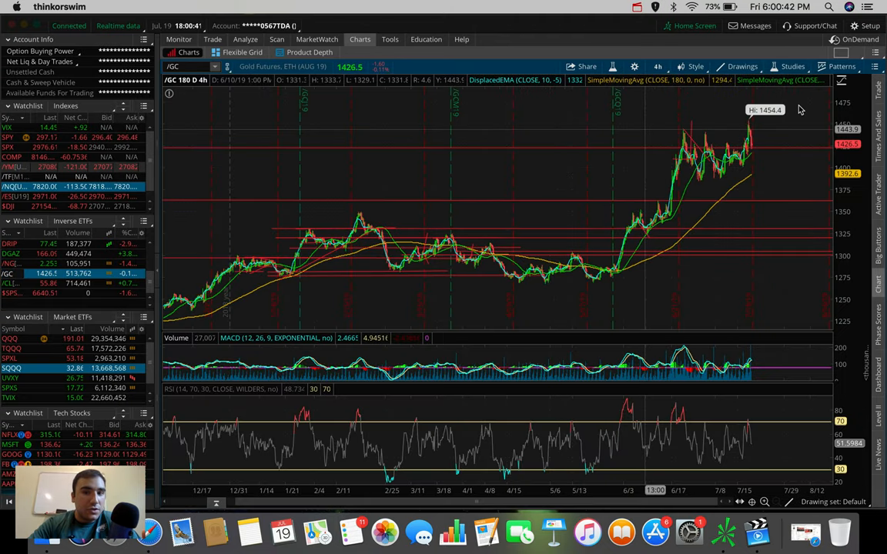
pyautogui.moveTo(751, 127)
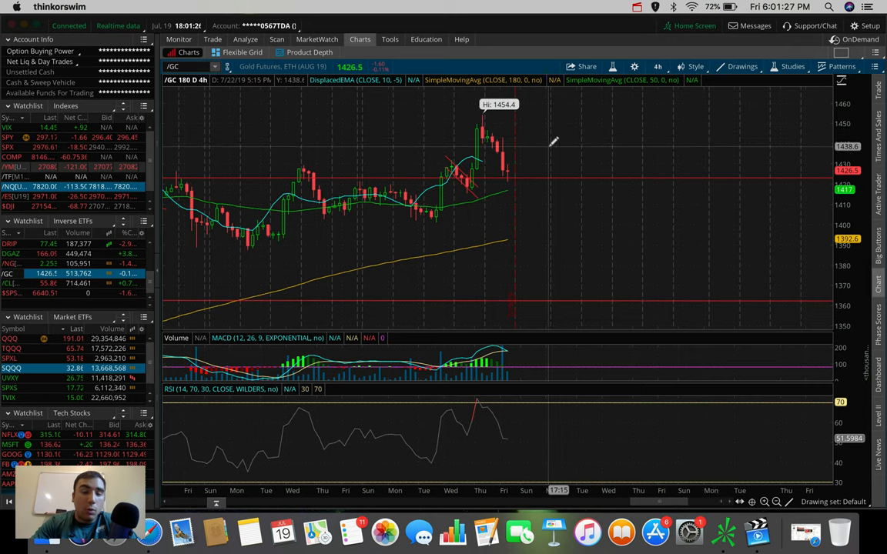
pyautogui.moveTo(516, 173)
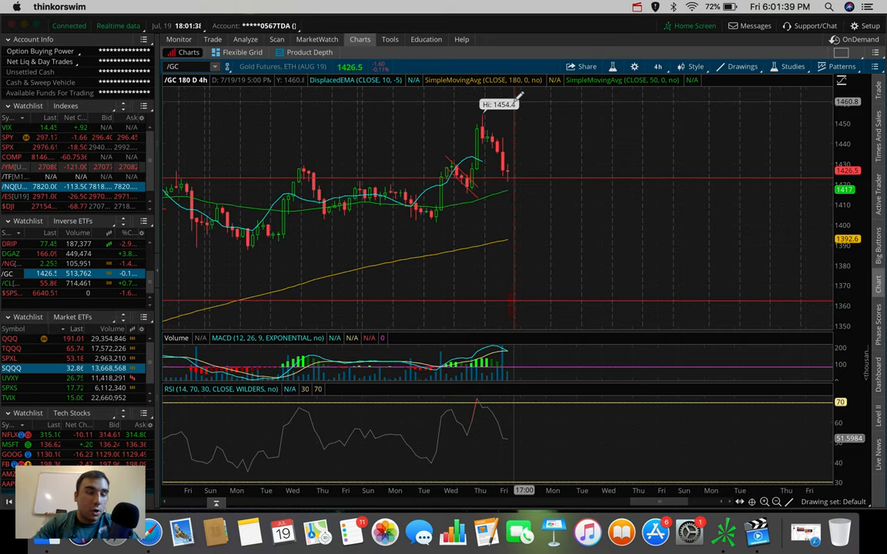
# - Switch the gold futures chart to the 20 Y : M monthly view
pyautogui.click(659, 66)
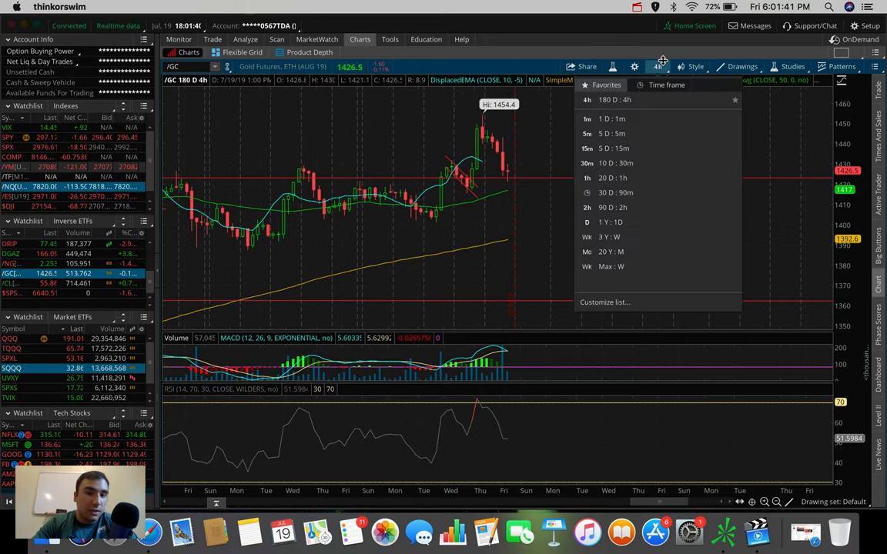
pyautogui.moveTo(624, 252)
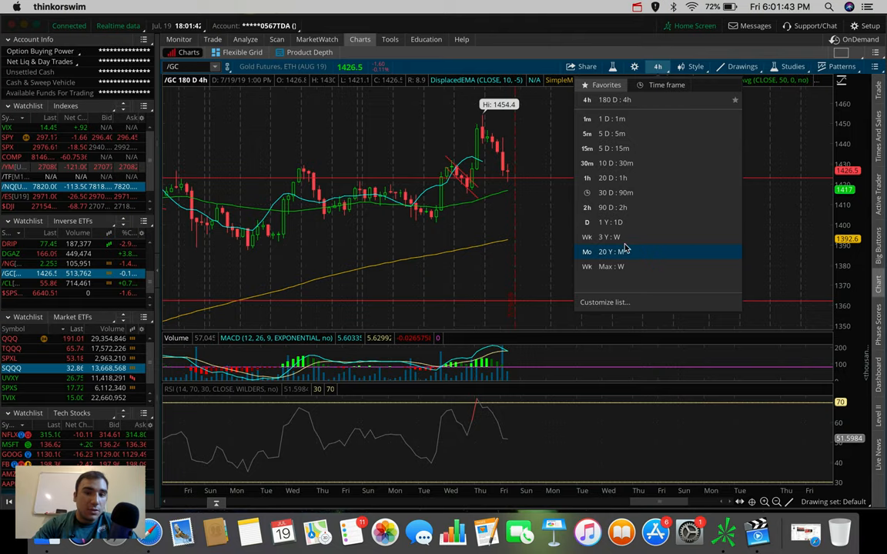
pyautogui.click(611, 252)
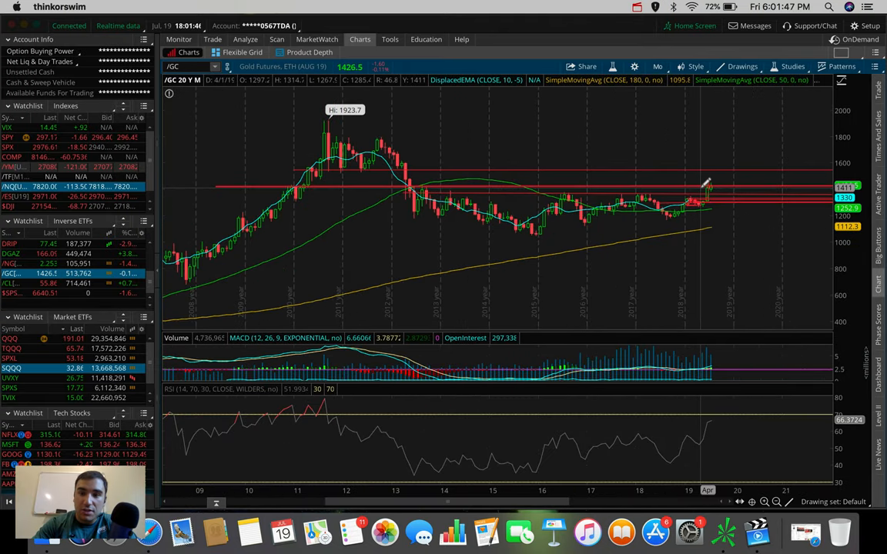
pyautogui.moveTo(705, 185)
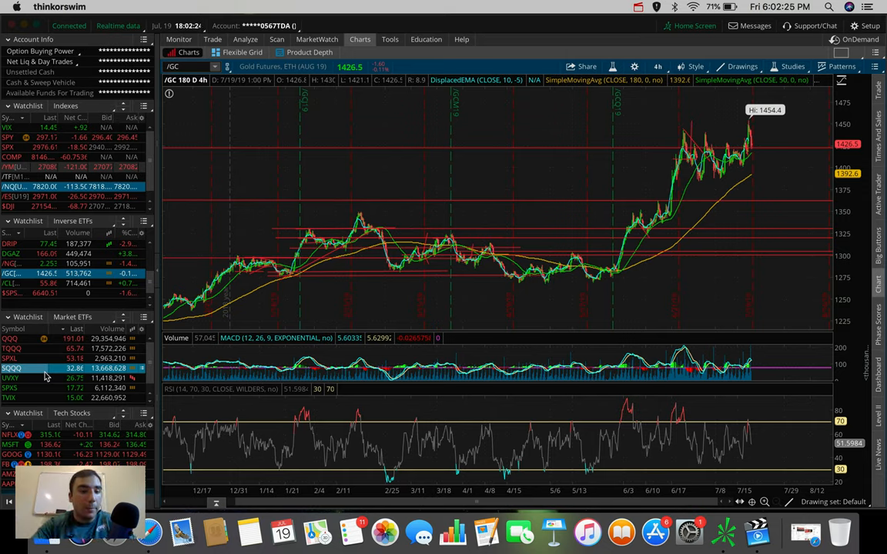
# - Load SQQQ's 180-day chart, then switch to TVIX from Market ETFs
pyautogui.click(12, 368)
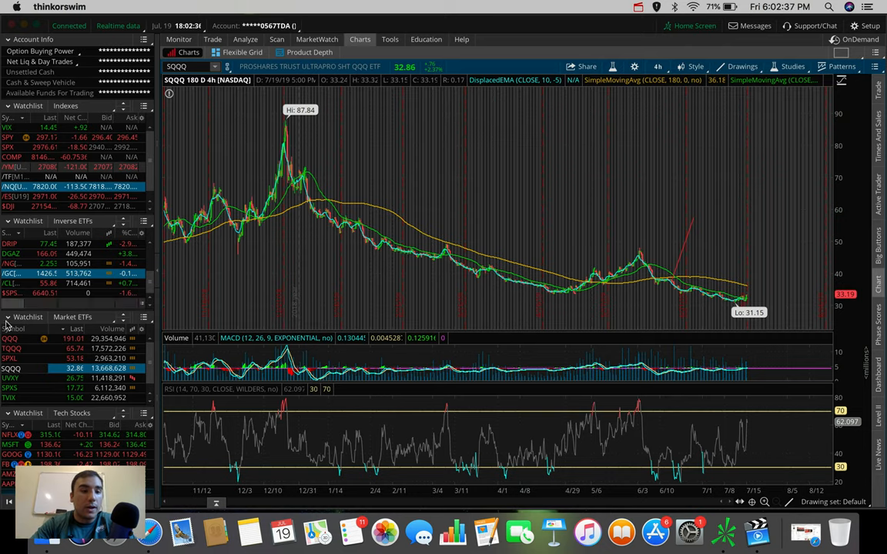
pyautogui.click(10, 388)
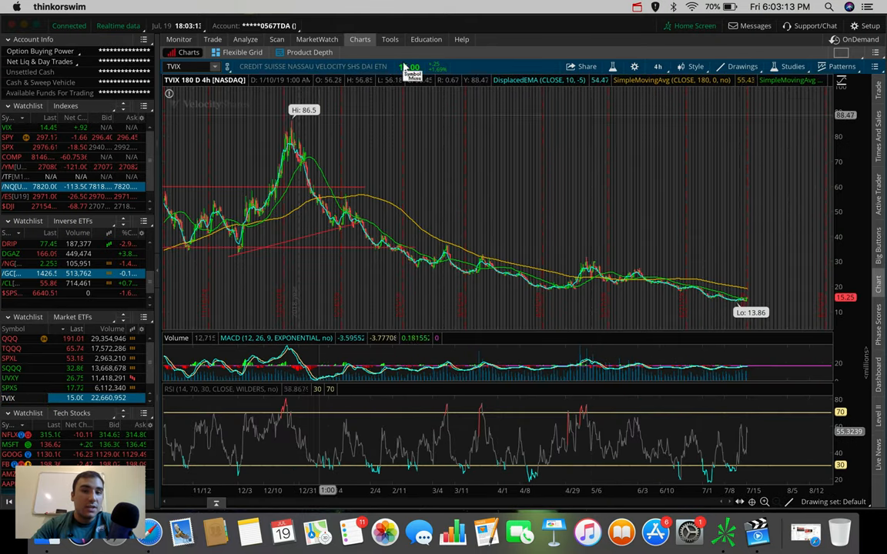
pyautogui.moveTo(606, 223)
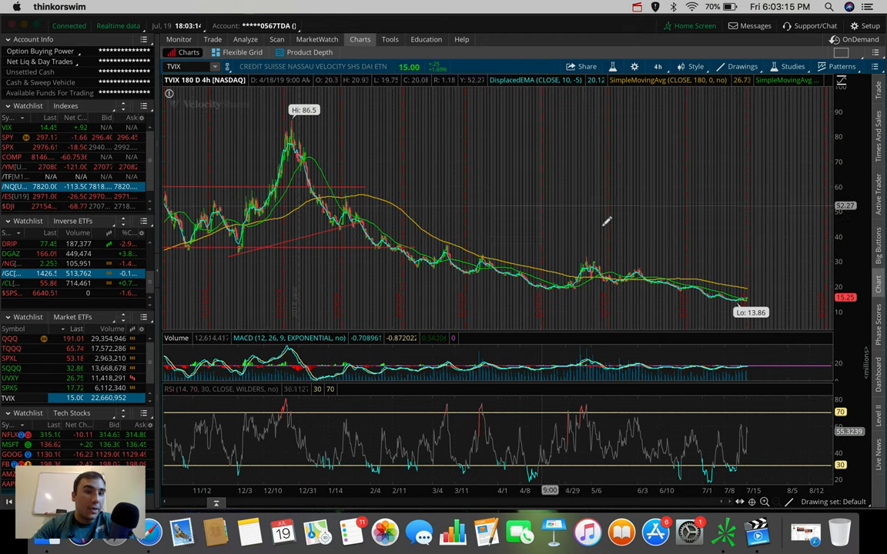
pyautogui.moveTo(589, 235)
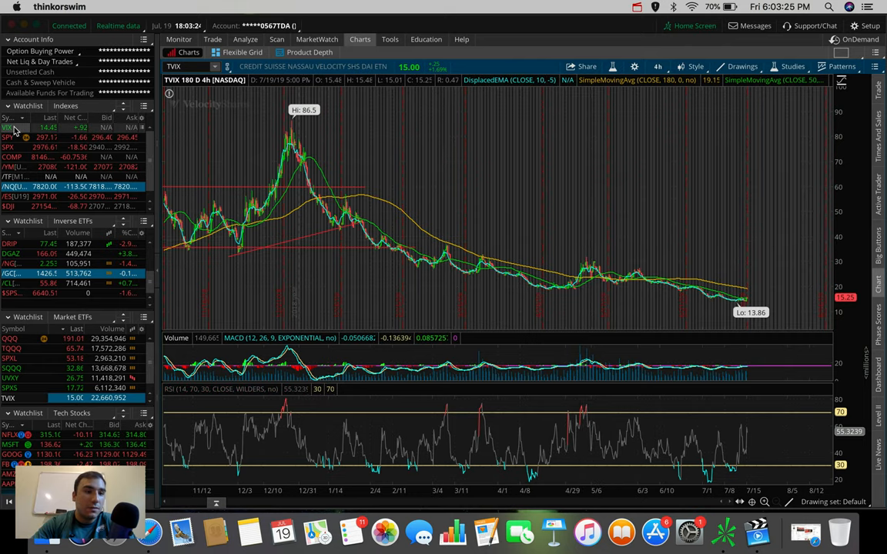
# - Try loading the VIX index and bring up the chart time frame choices
pyautogui.click(7, 127)
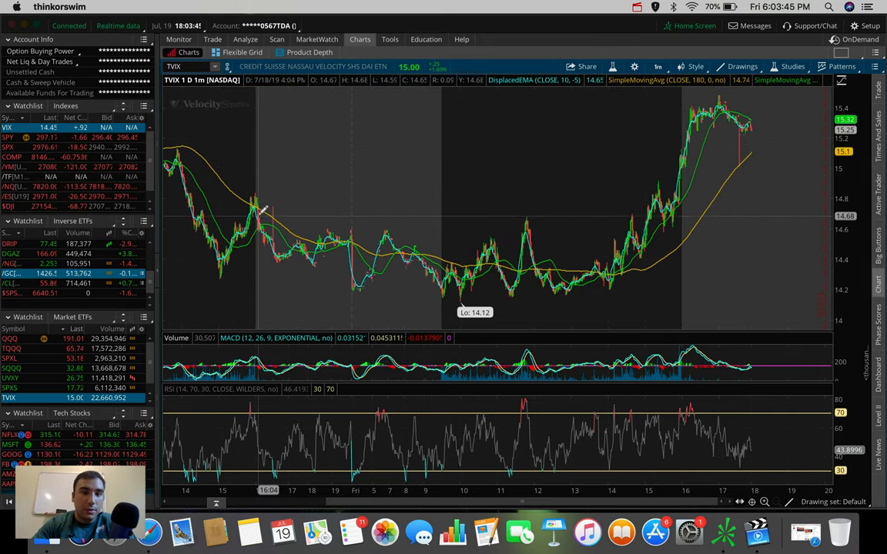
pyautogui.moveTo(258, 223)
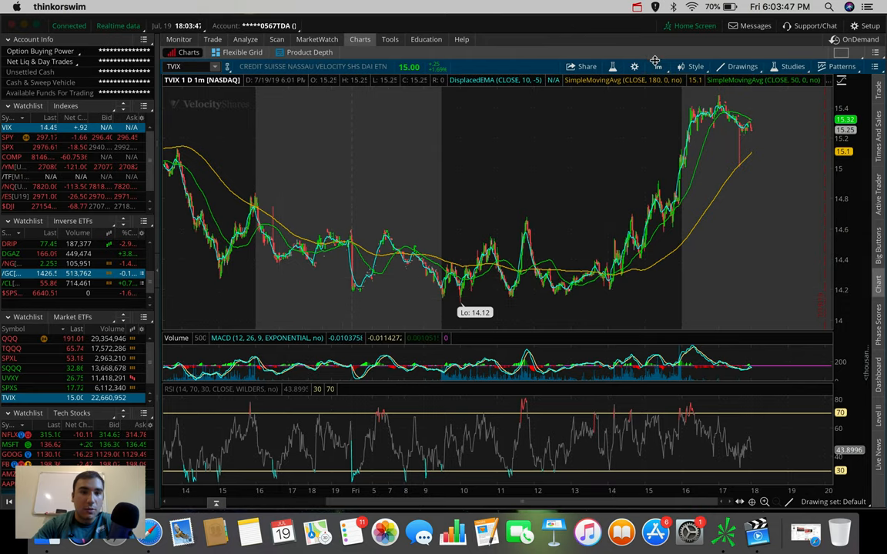
pyautogui.click(657, 66)
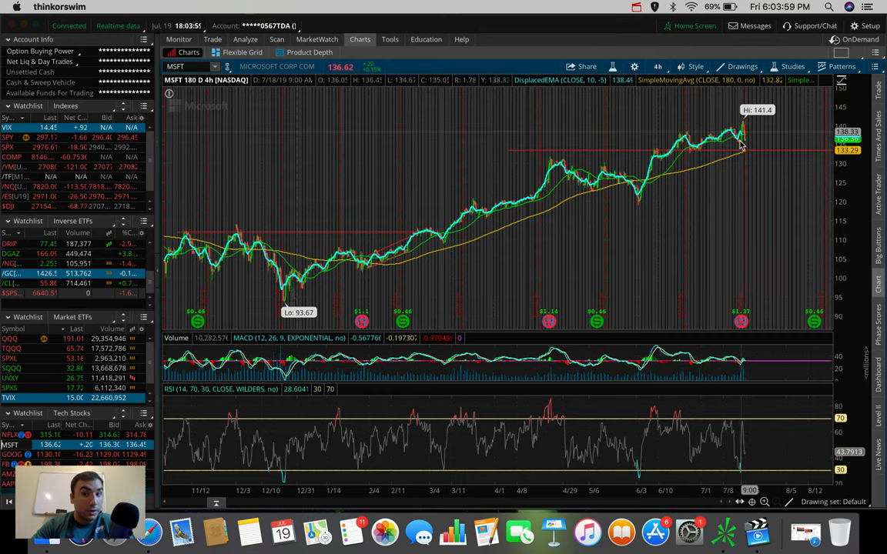
pyautogui.moveTo(751, 151)
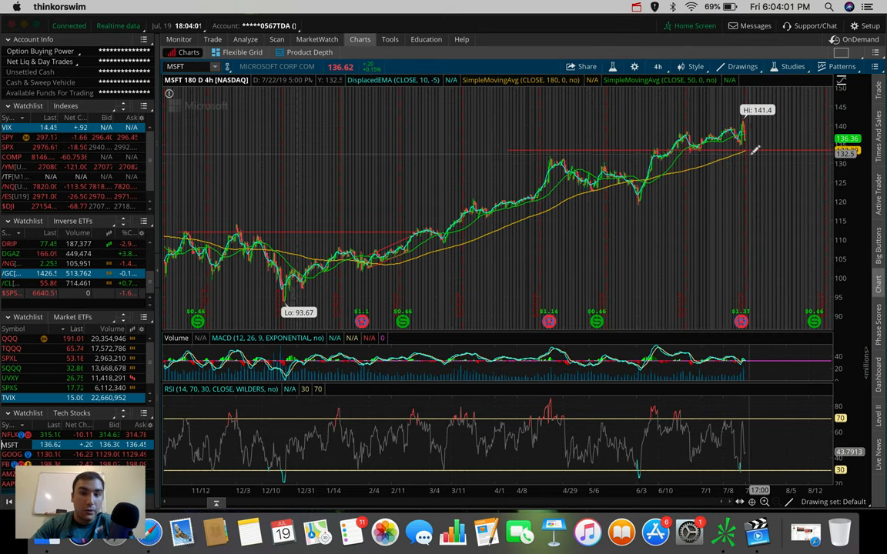
pyautogui.moveTo(362, 300)
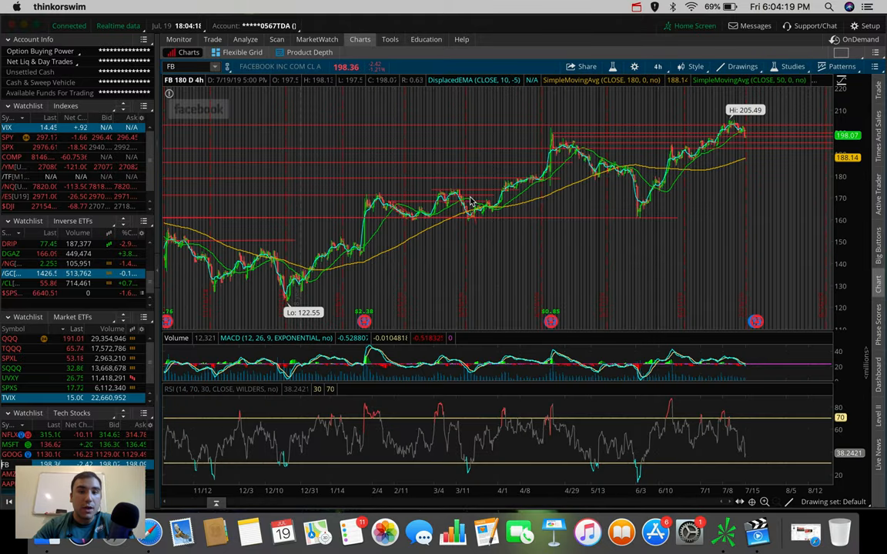
pyautogui.moveTo(675, 104)
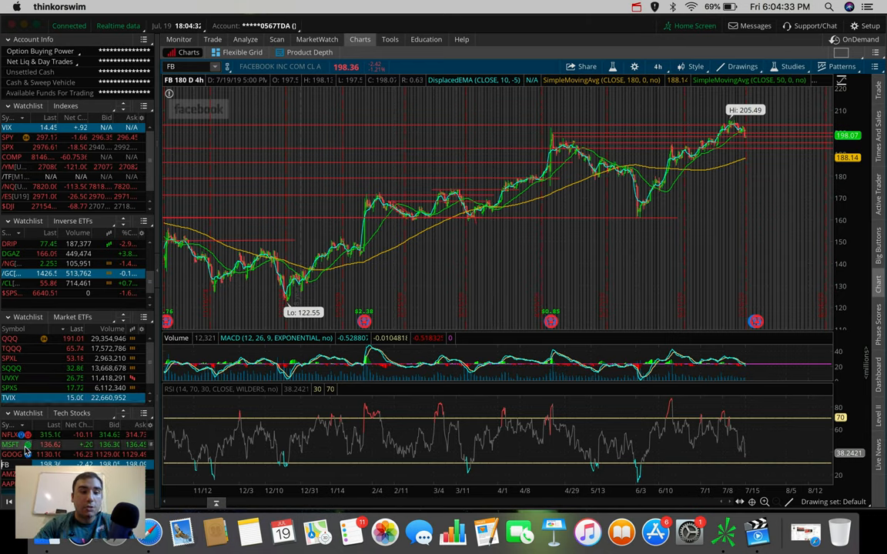
# - Load NFLX from the Tech Stocks watchlist to see its sharp drop
pyautogui.click(12, 454)
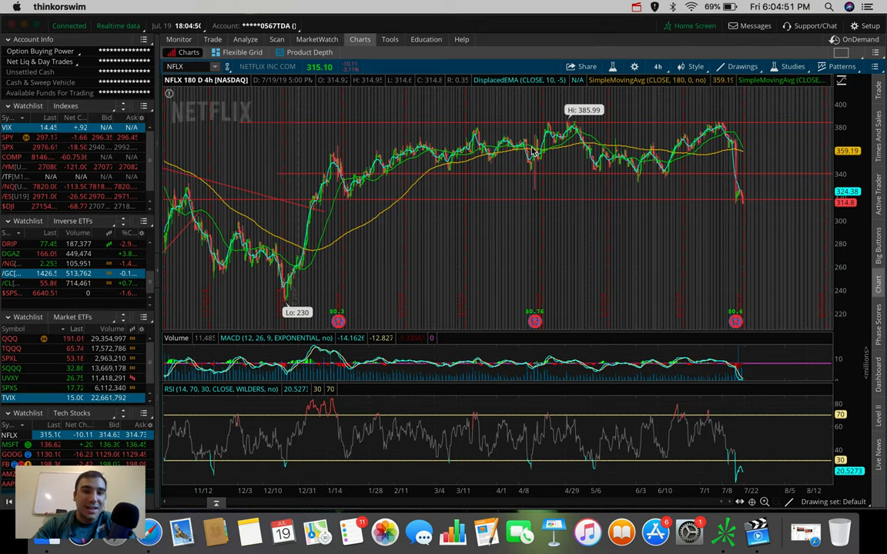
pyautogui.moveTo(751, 194)
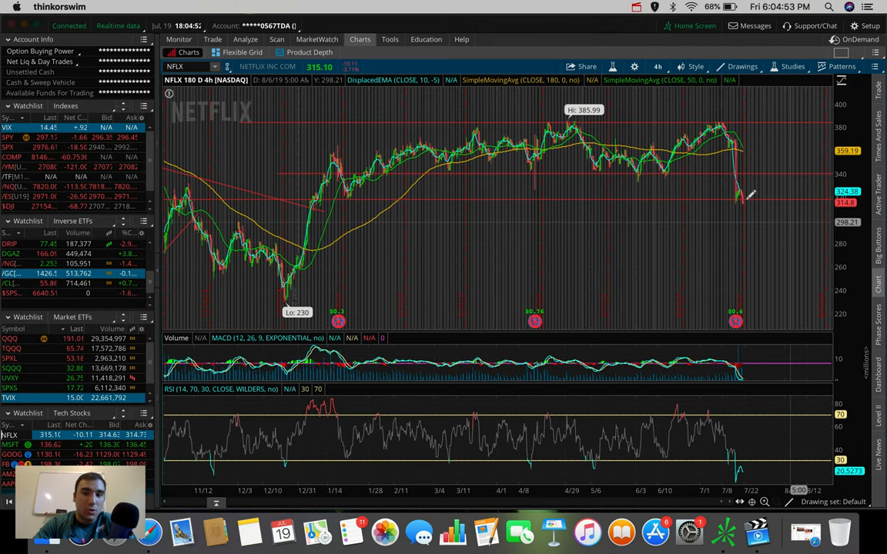
pyautogui.moveTo(743, 208)
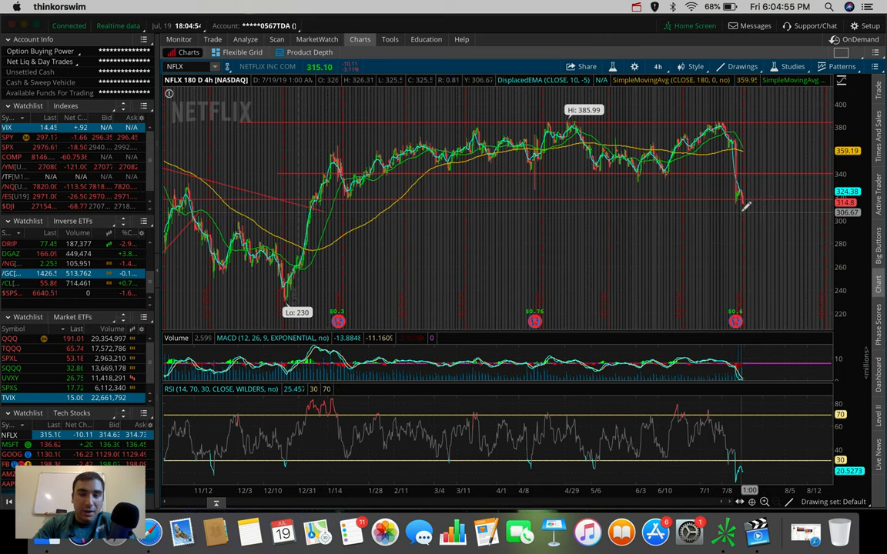
pyautogui.moveTo(747, 300)
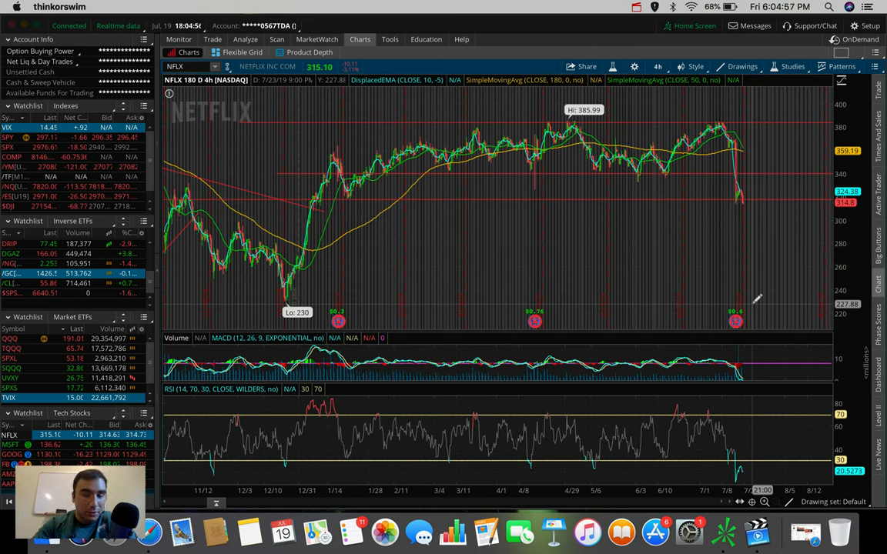